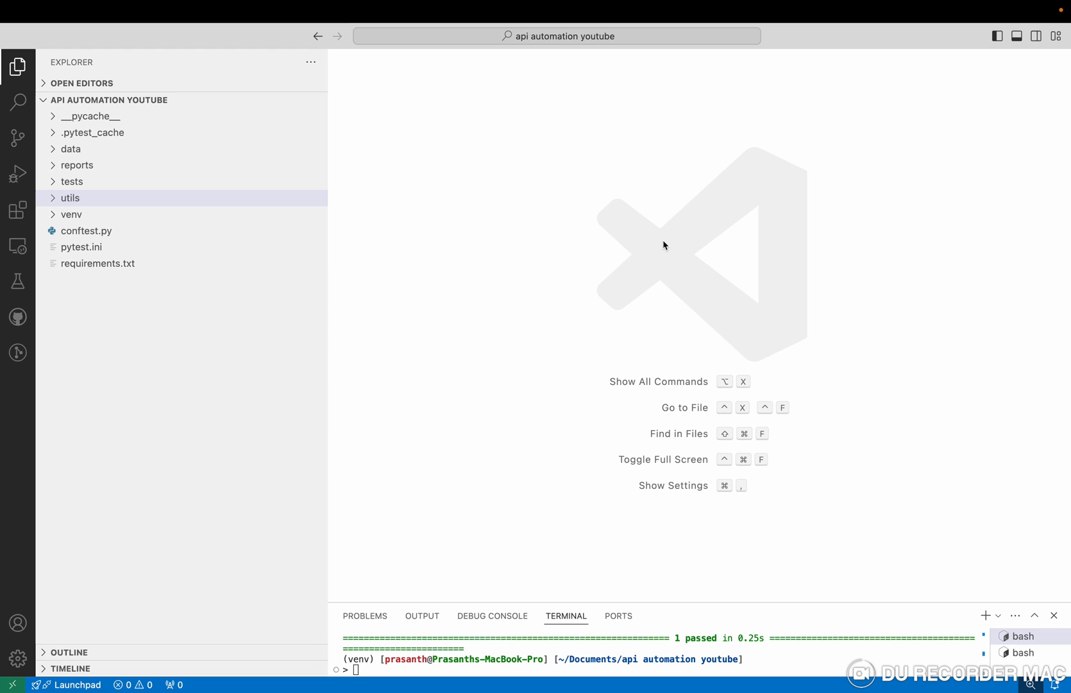
{"action": "mouse_move", "coordinate": [98, 263]}
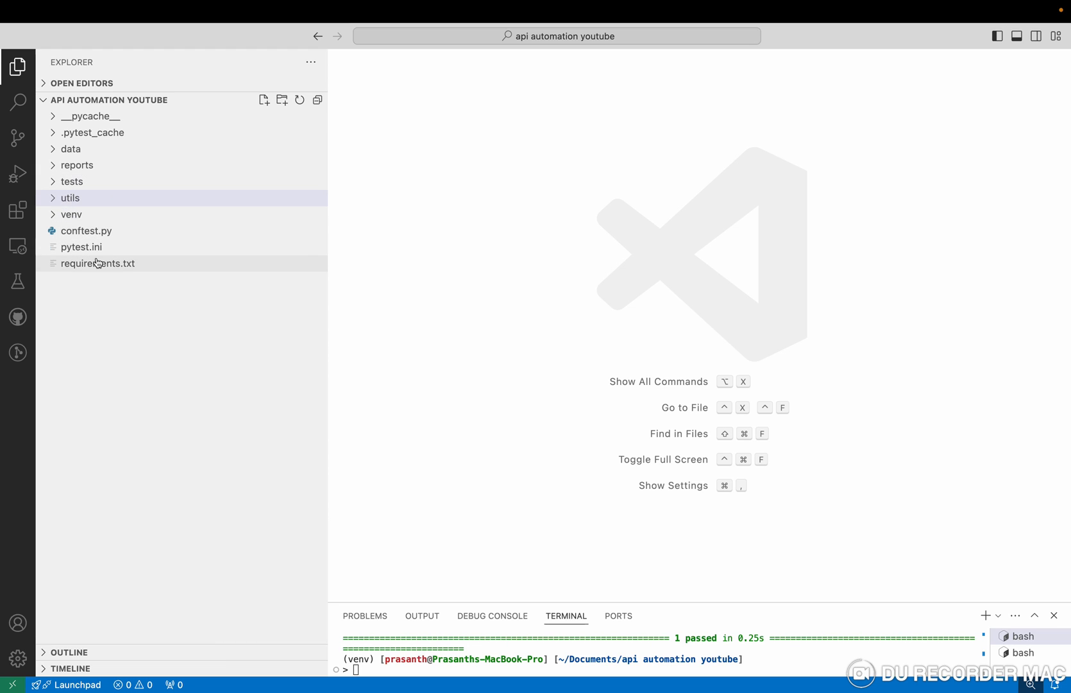
Review requirements.txt, highlighting the pytest-html dependency among pytest and requests.
{"action": "left_click", "coordinate": [98, 263]}
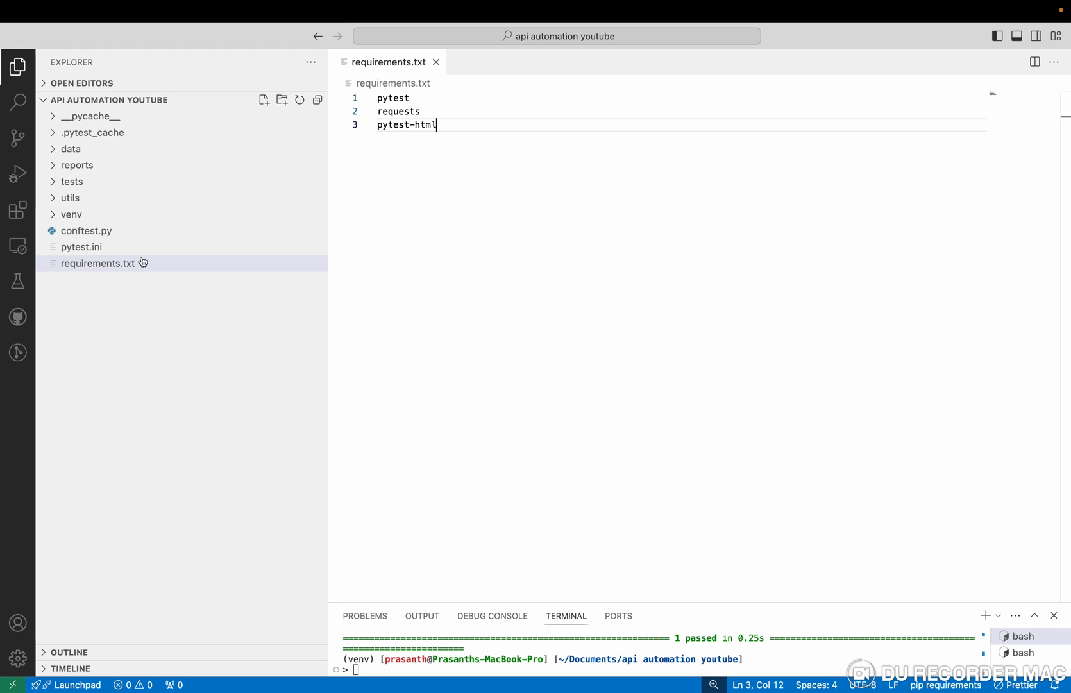
{"action": "mouse_move", "coordinate": [455, 275]}
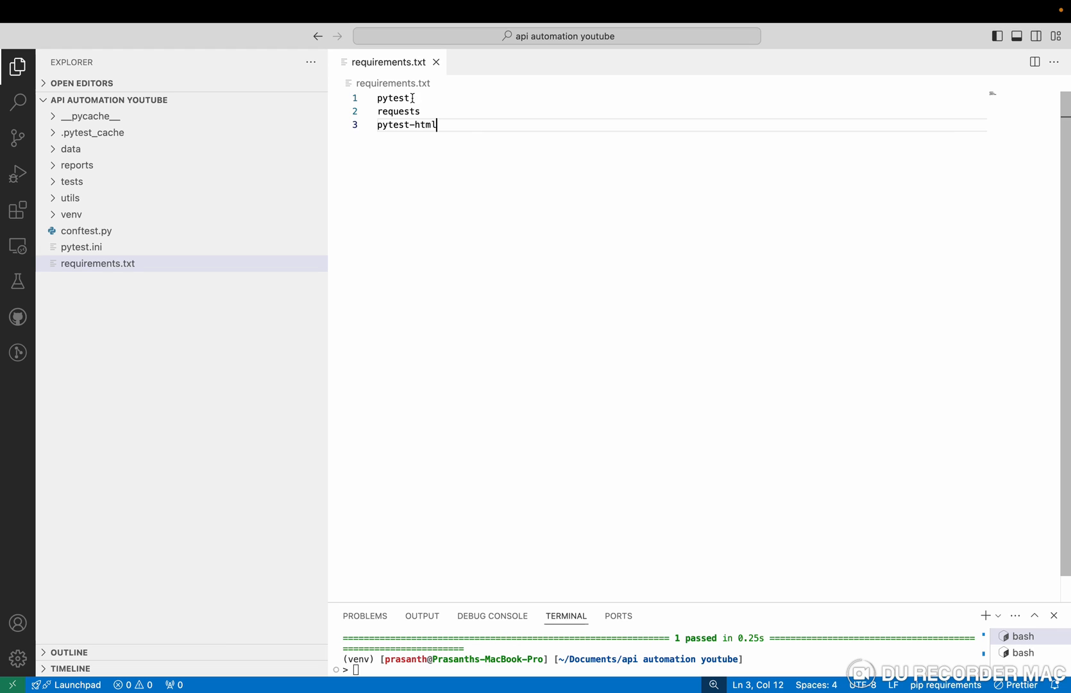
{"action": "double_click", "coordinate": [392, 97]}
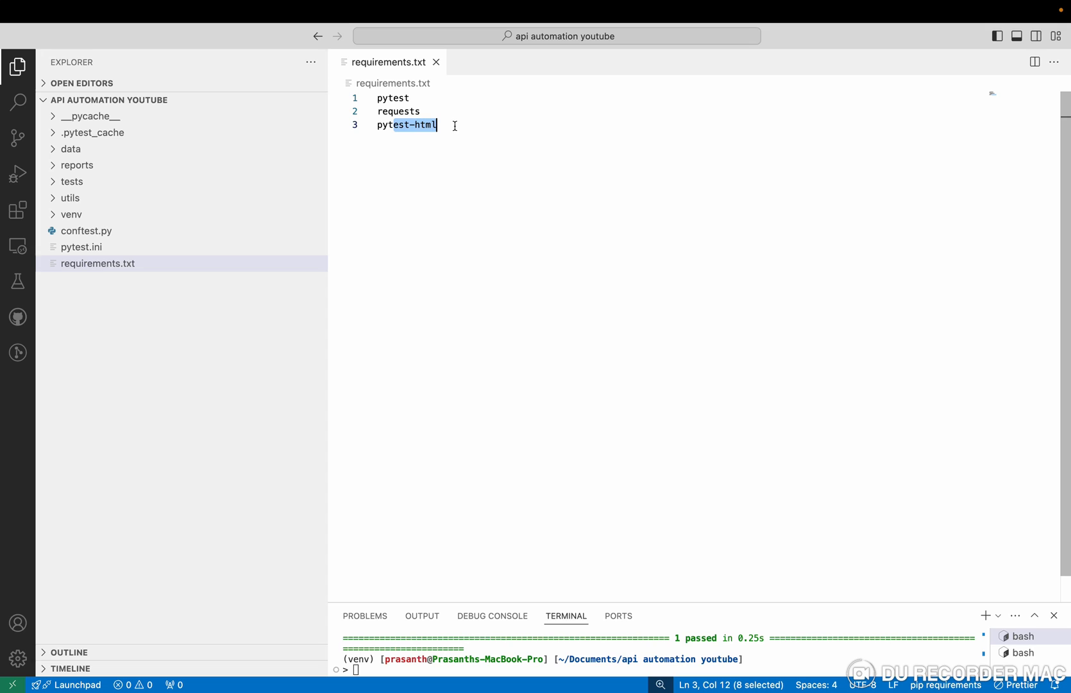
{"action": "left_click", "coordinate": [455, 124]}
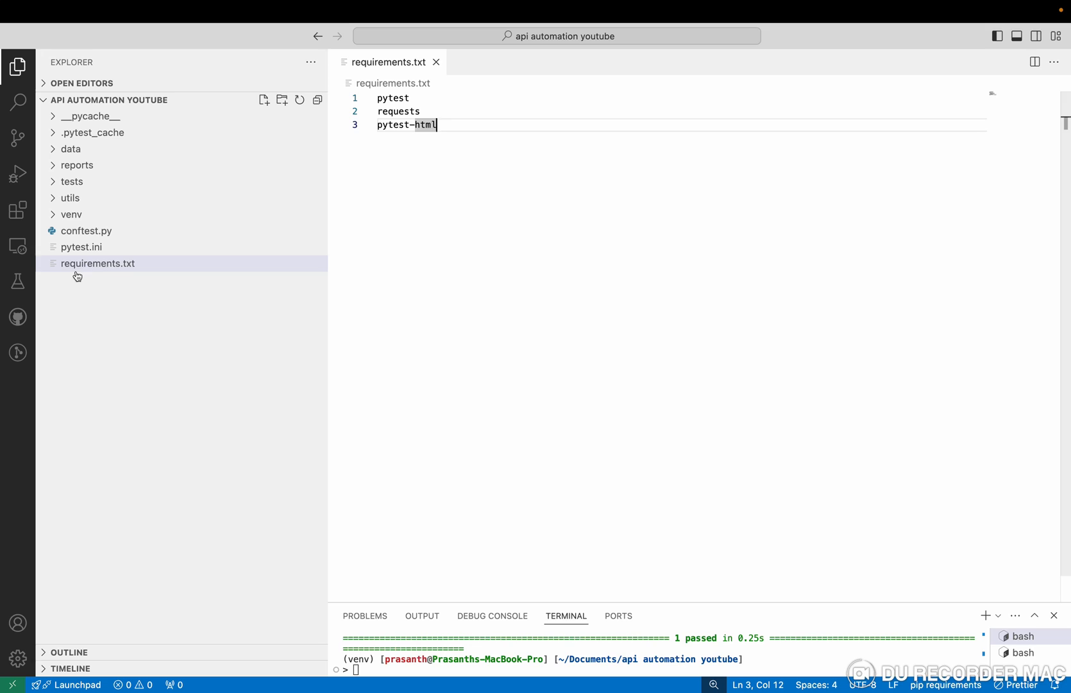
{"action": "mouse_move", "coordinate": [127, 279]}
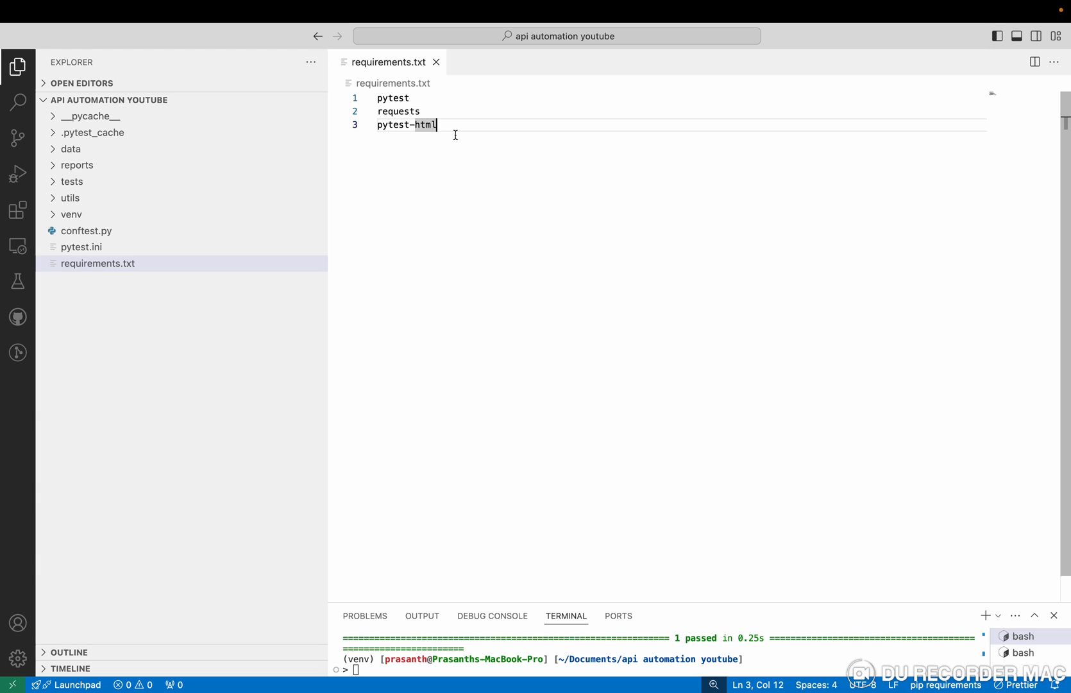
{"action": "mouse_move", "coordinate": [176, 255]}
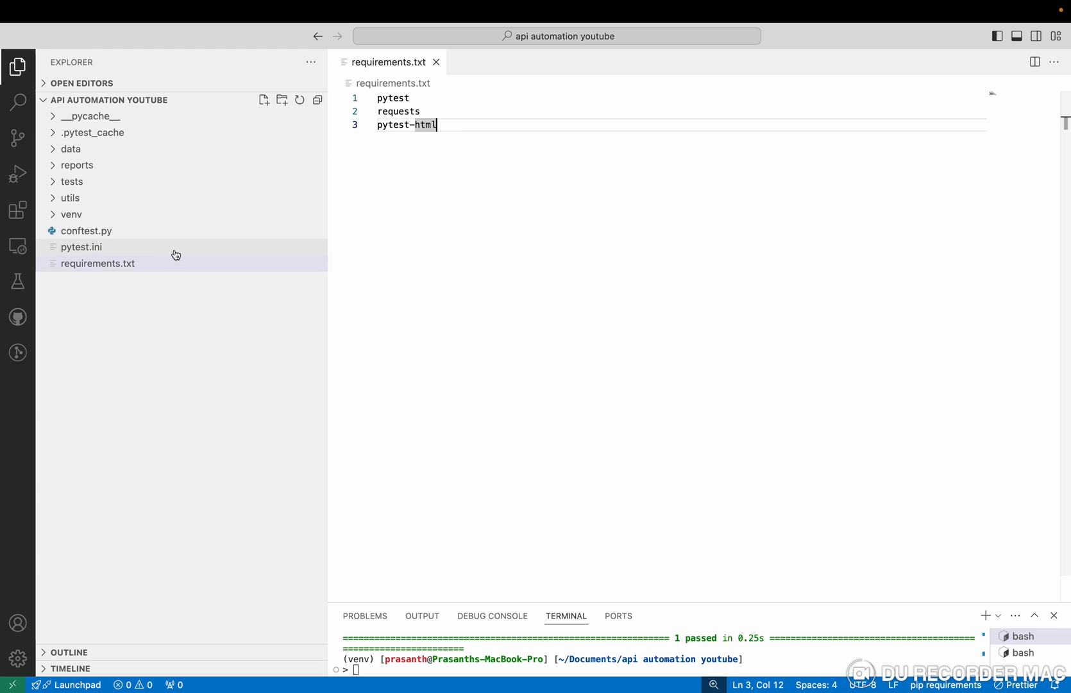
Show conftest.py and point out the reports folder name in the pytest_configure hook.
{"action": "left_click", "coordinate": [87, 229]}
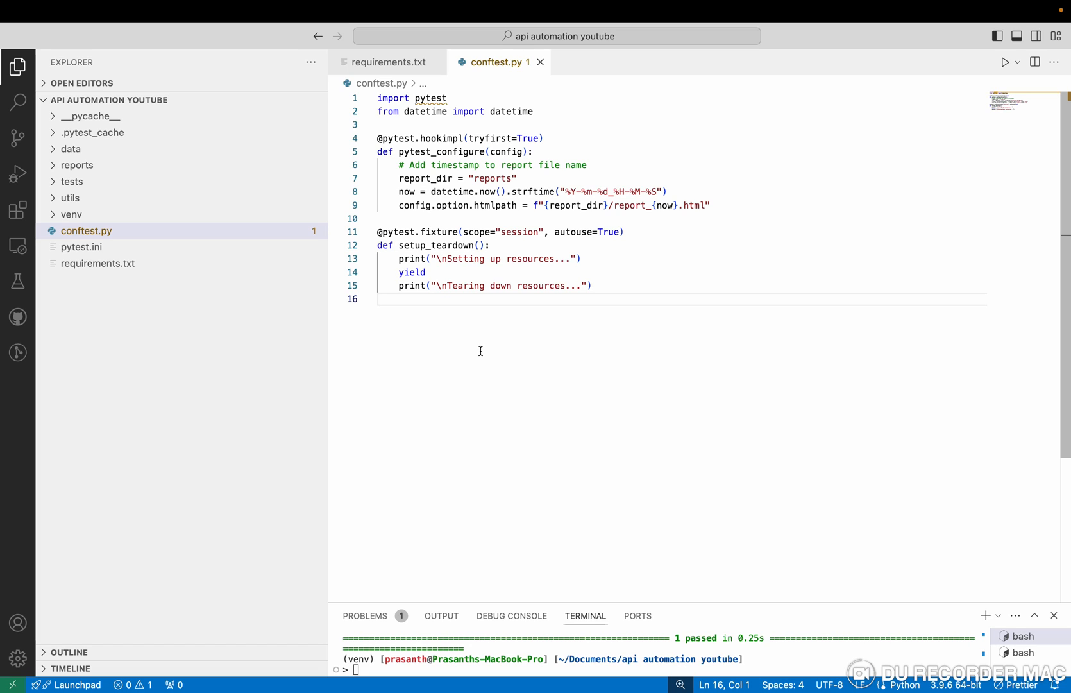
{"action": "mouse_move", "coordinate": [151, 238]}
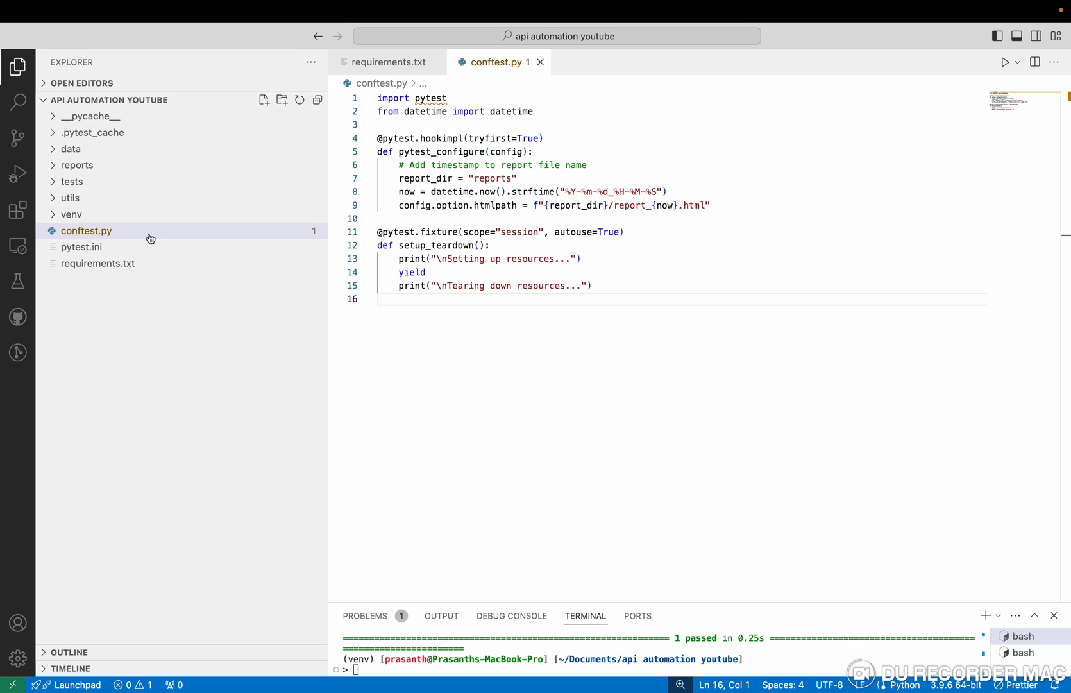
{"action": "mouse_move", "coordinate": [648, 188]}
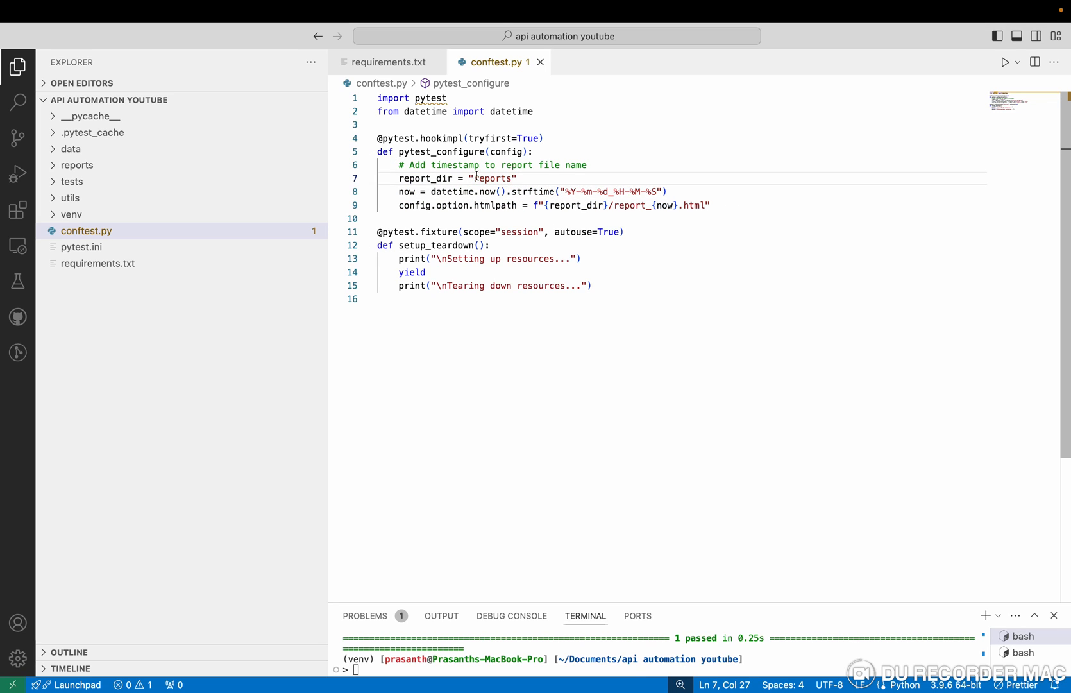
{"action": "double_click", "coordinate": [489, 178]}
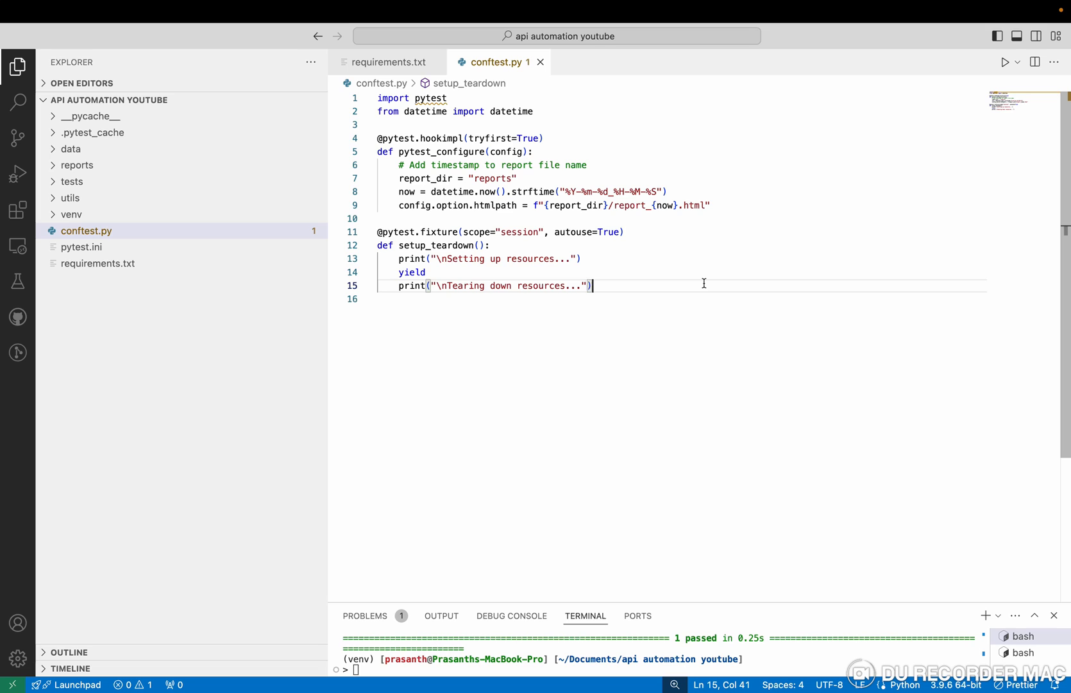
{"action": "mouse_move", "coordinate": [612, 257]}
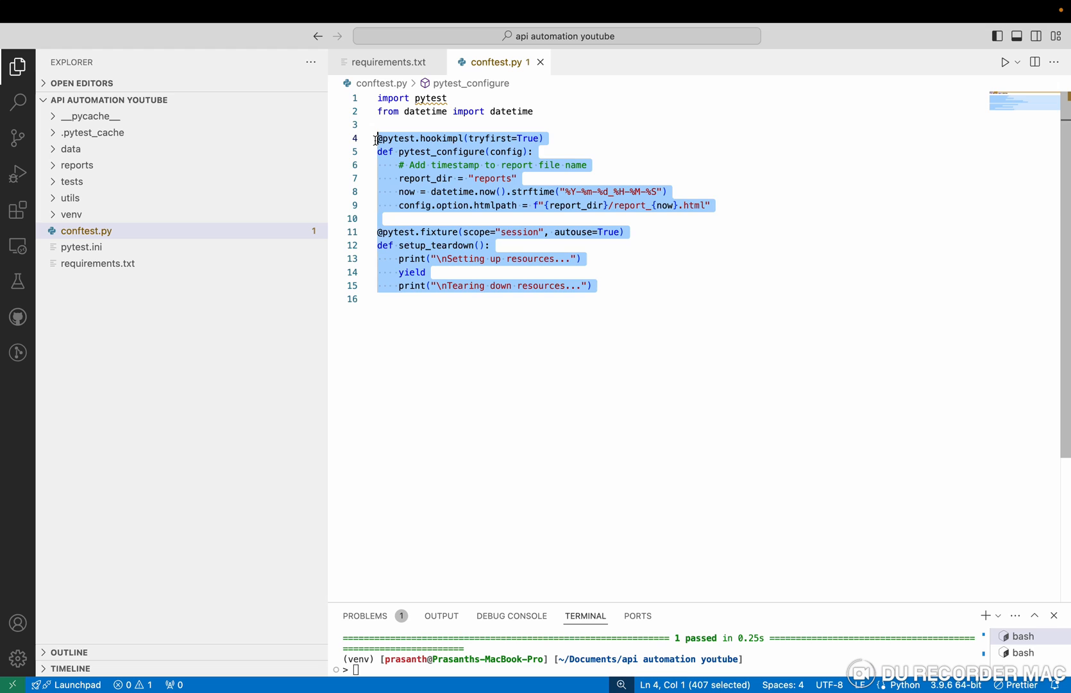
{"action": "left_click", "coordinate": [581, 258]}
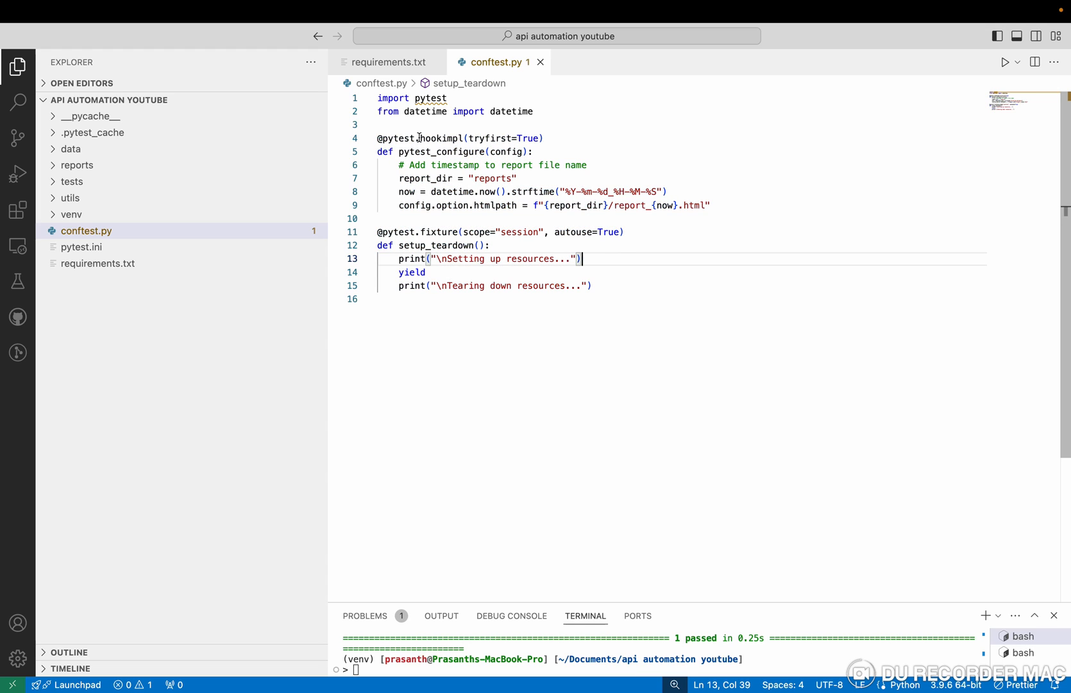
Highlight the timestamped report-path lines, then the session setup_teardown fixture.
{"action": "left_click", "coordinate": [511, 164]}
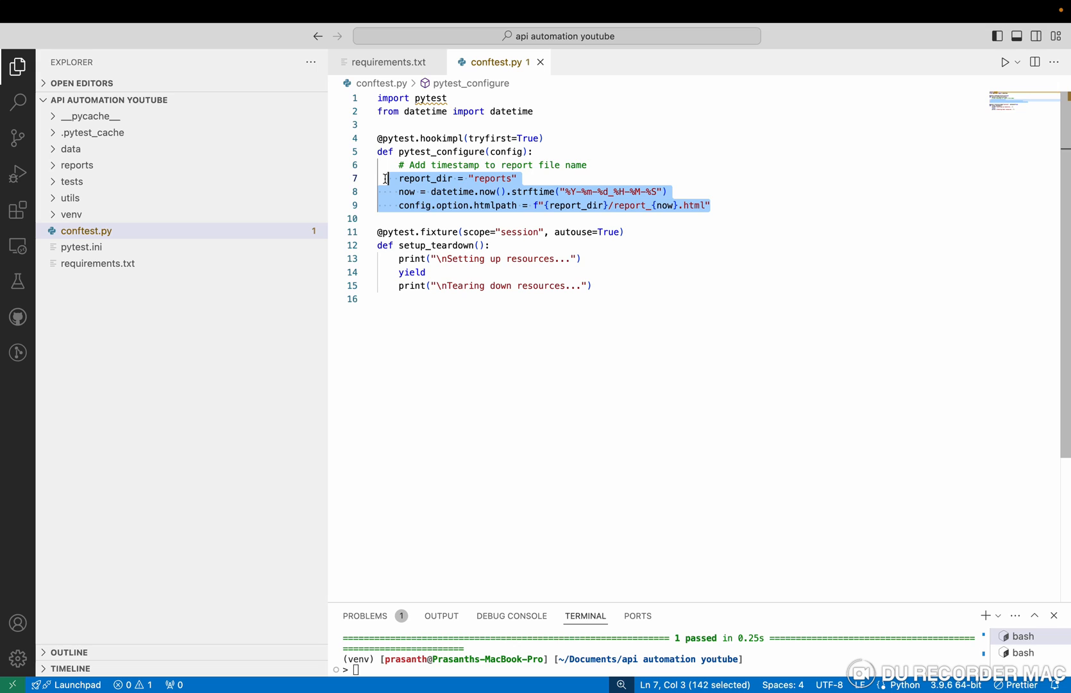
{"action": "left_click", "coordinate": [577, 193]}
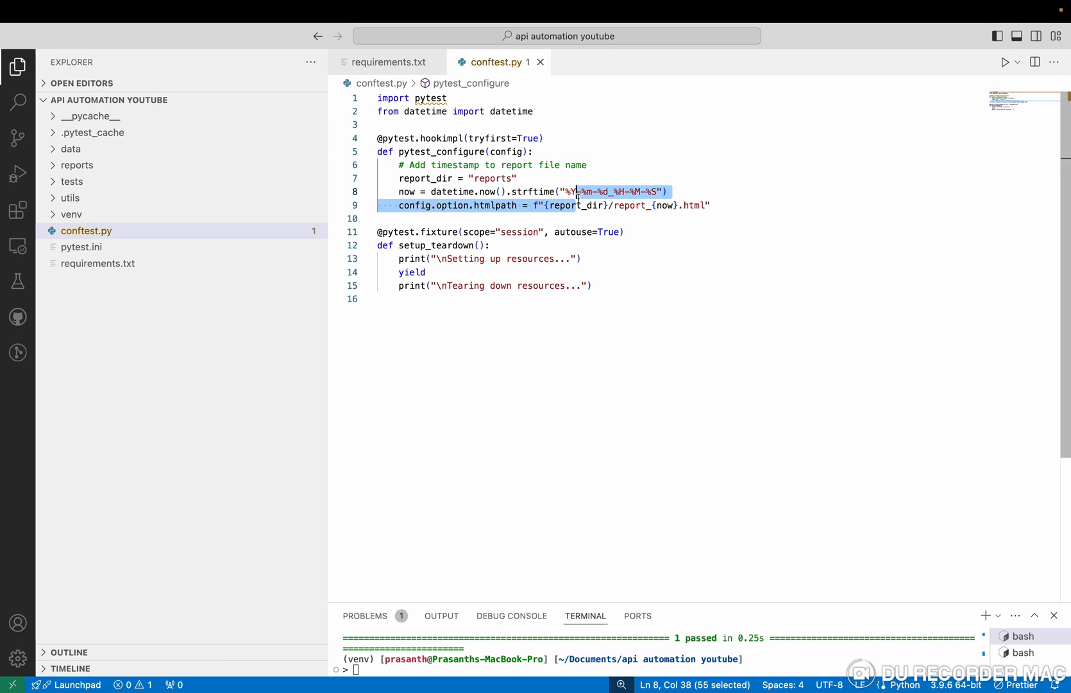
{"action": "left_click", "coordinate": [433, 232]}
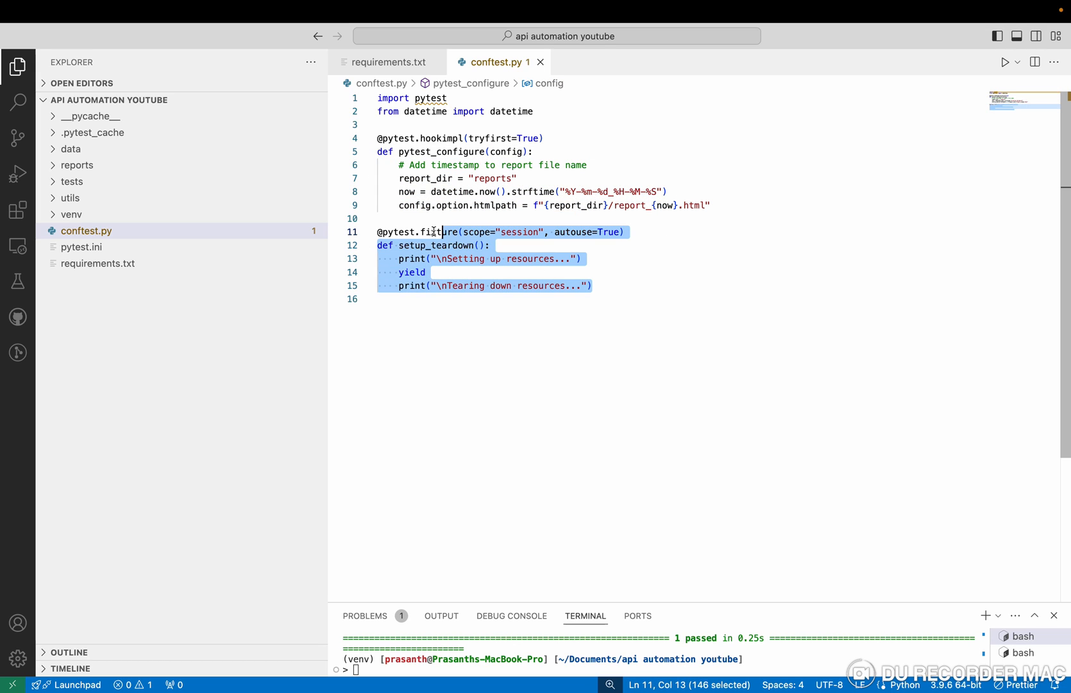
{"action": "left_click", "coordinate": [573, 232]}
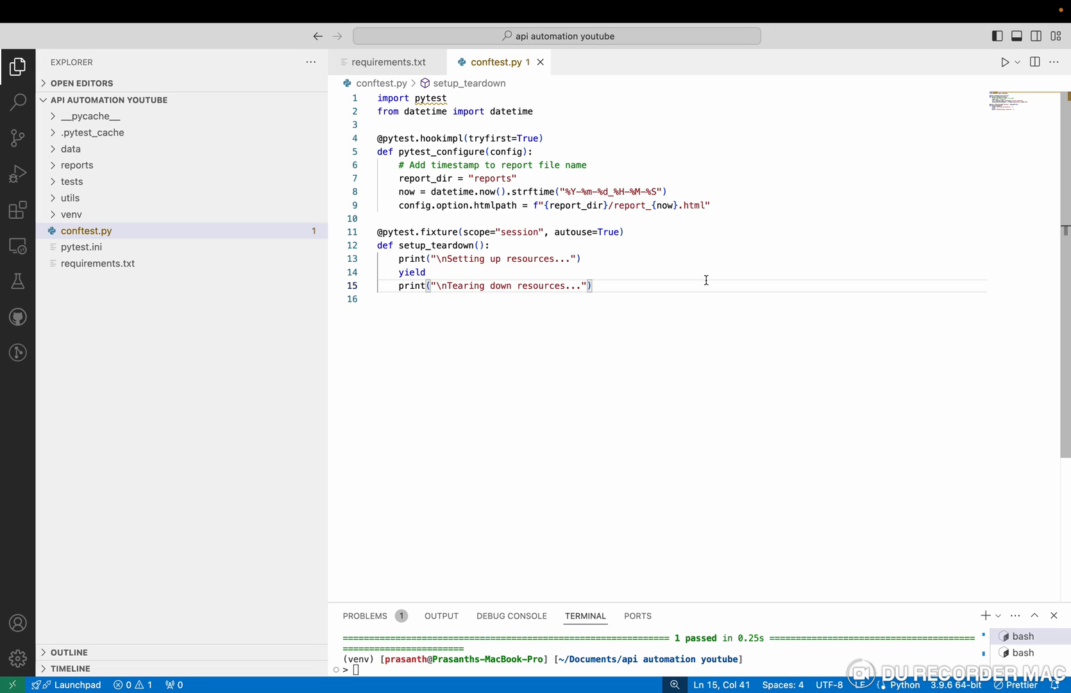
{"action": "mouse_move", "coordinate": [116, 236]}
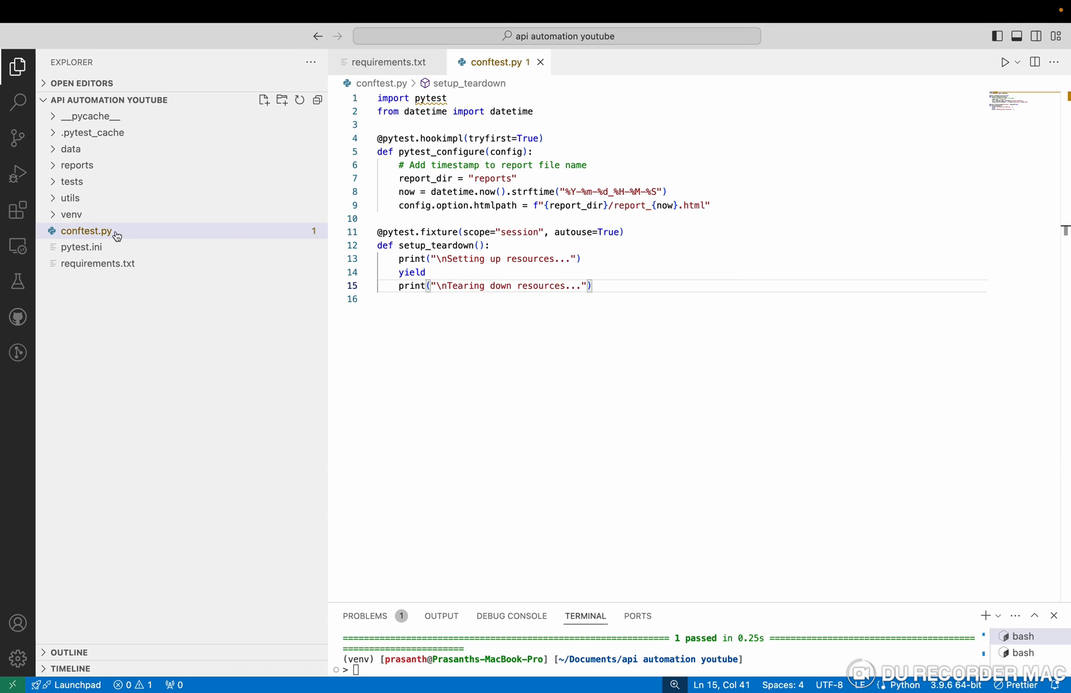
Walk through the pytest.ini addopts options including maxfail=3, then expand the utils folder.
{"action": "left_click", "coordinate": [81, 247]}
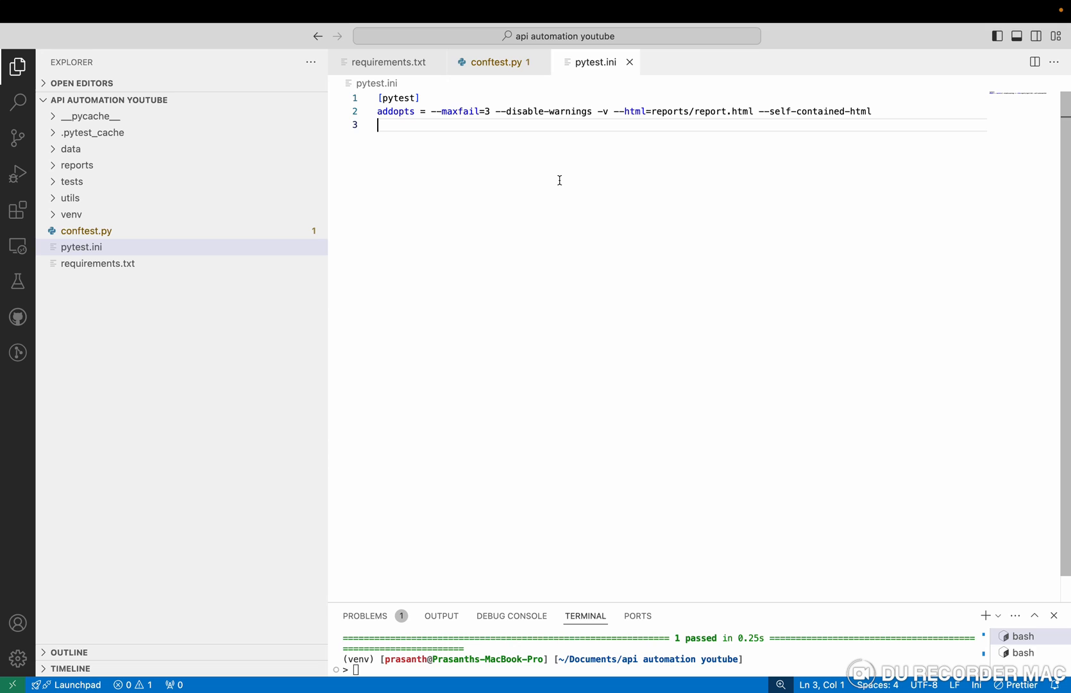
{"action": "mouse_move", "coordinate": [492, 110]}
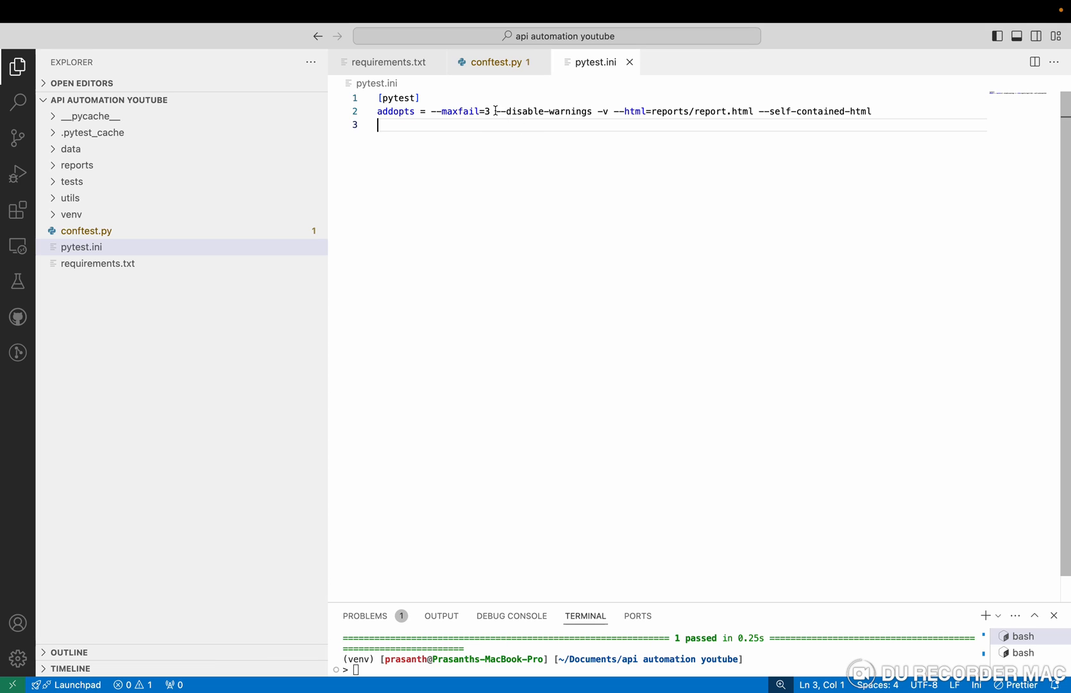
{"action": "double_click", "coordinate": [543, 110]}
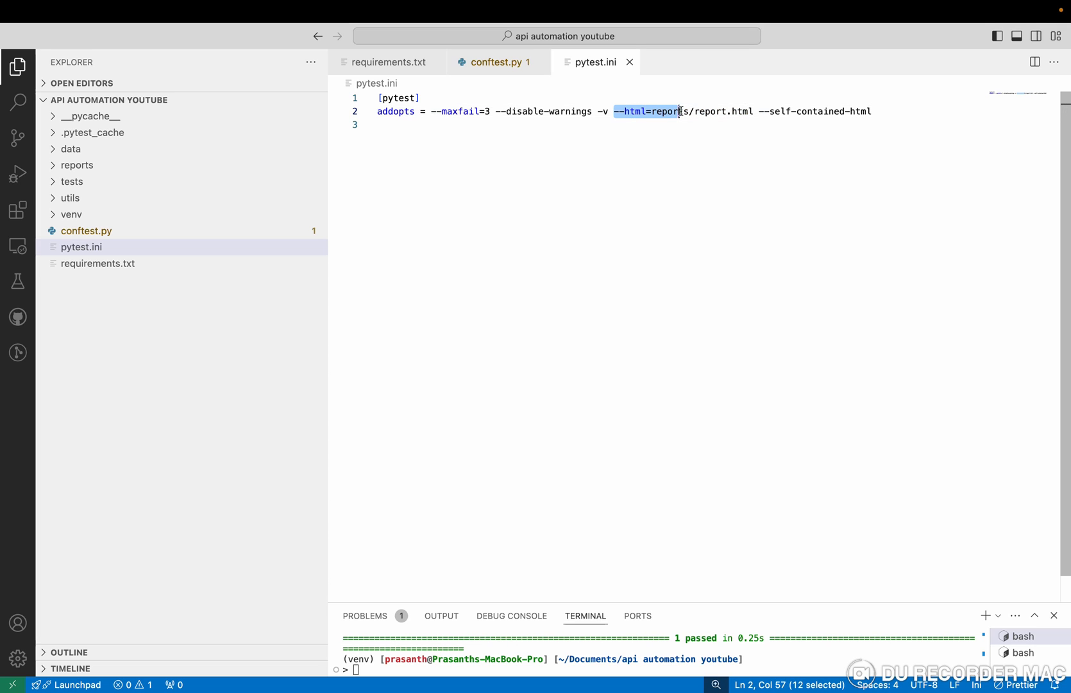
{"action": "left_click", "coordinate": [771, 125]}
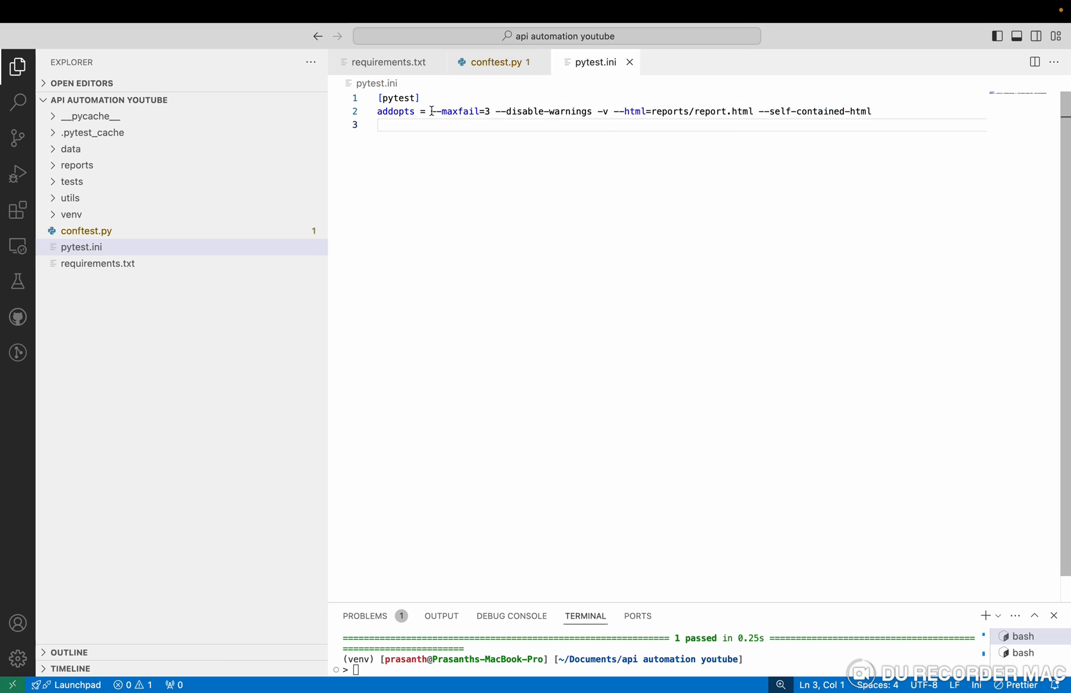
{"action": "double_click", "coordinate": [458, 111]}
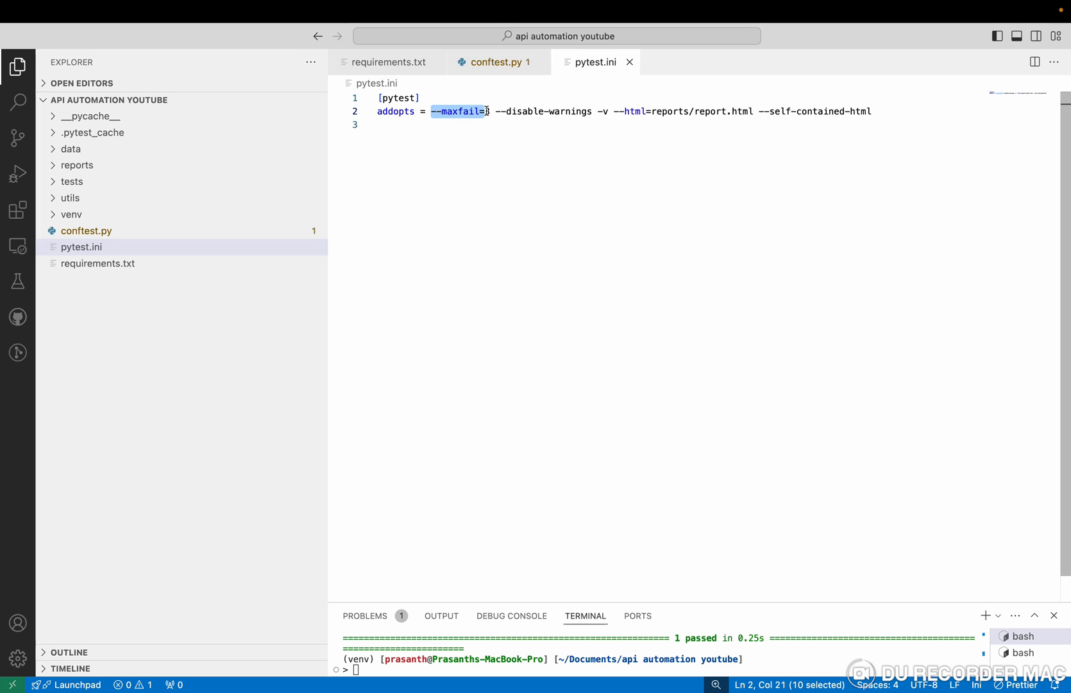
{"action": "left_click", "coordinate": [486, 112]}
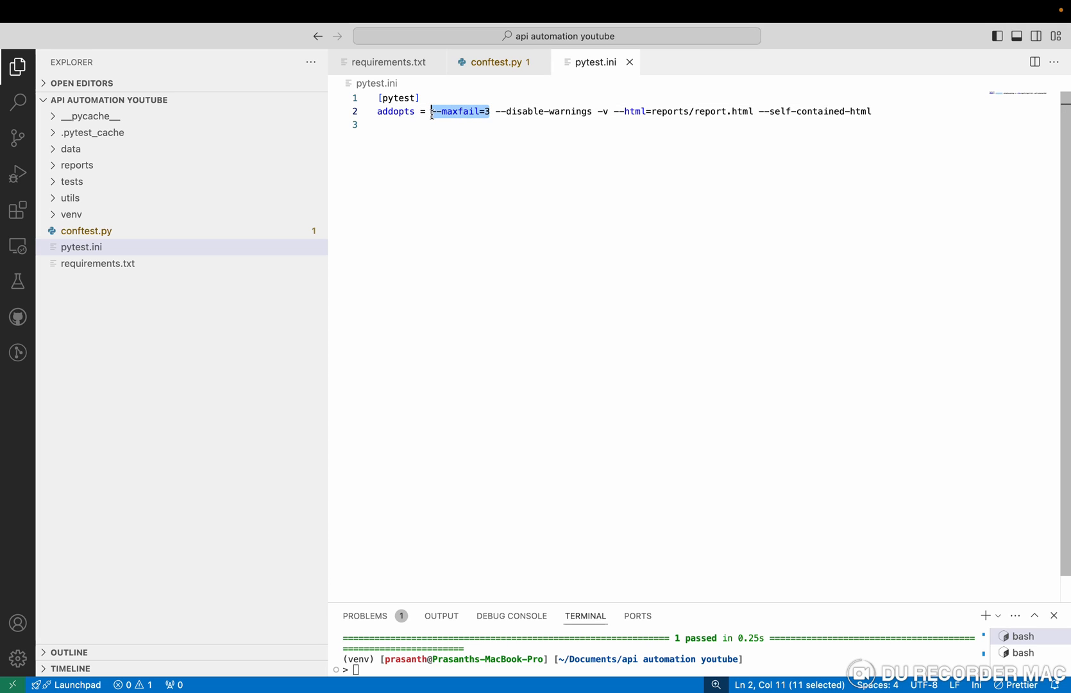
{"action": "mouse_move", "coordinate": [97, 204]}
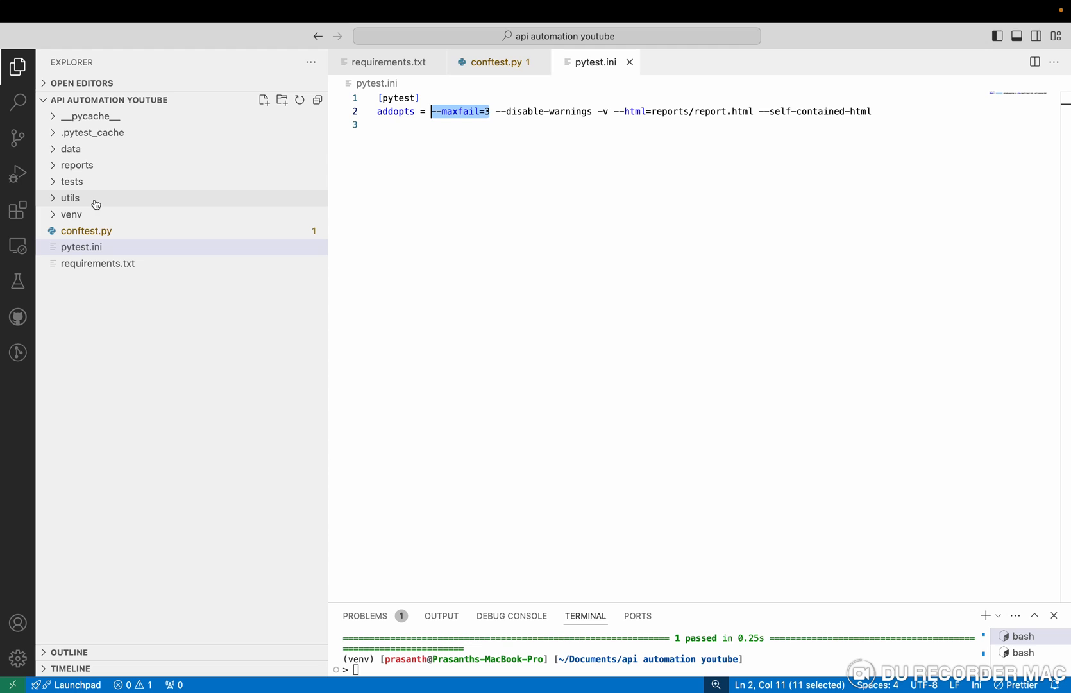
{"action": "left_click", "coordinate": [70, 198]}
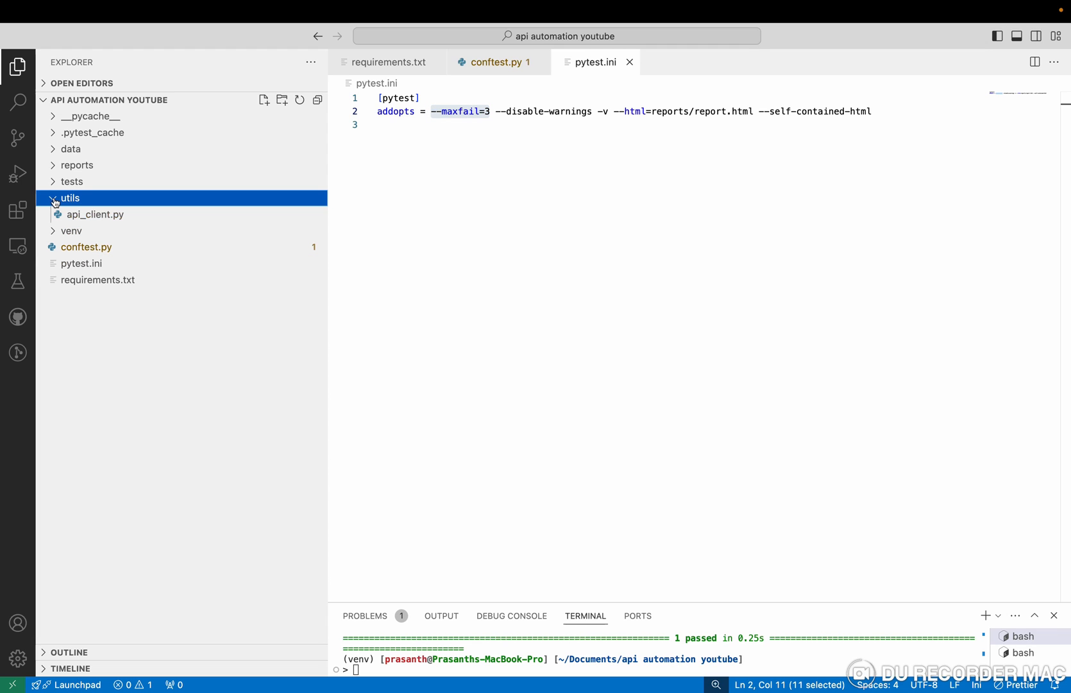
Show api_client.py, highlighting the APIClient class name, get's endpoint parameter and returned response.
{"action": "left_click", "coordinate": [97, 215]}
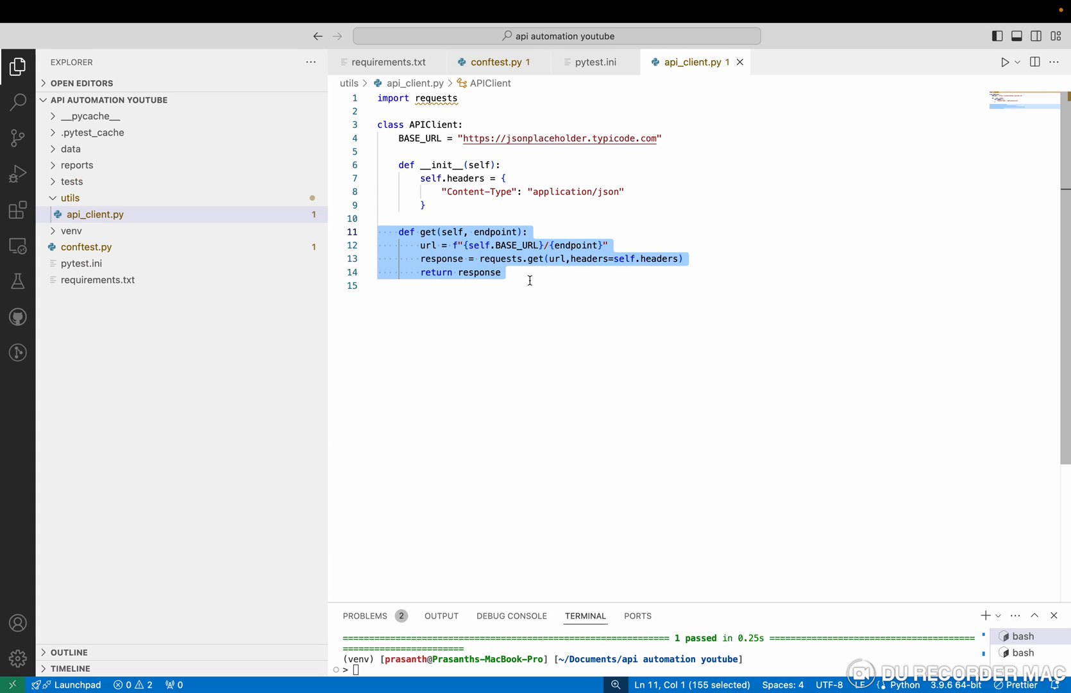
{"action": "left_click", "coordinate": [382, 286]}
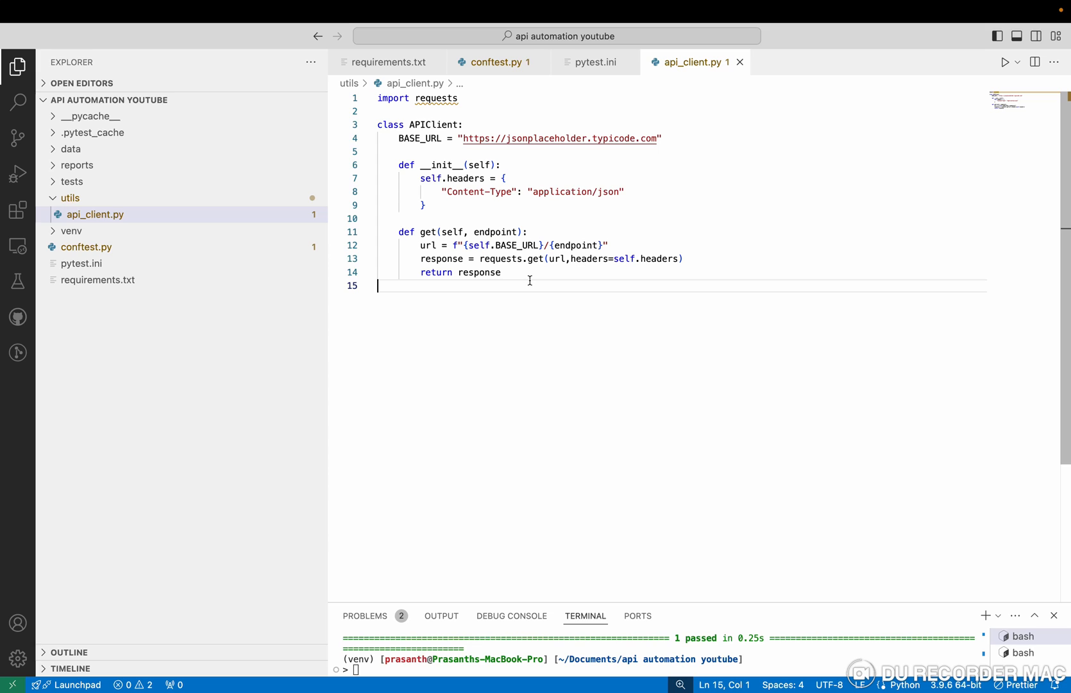
{"action": "double_click", "coordinate": [488, 232]}
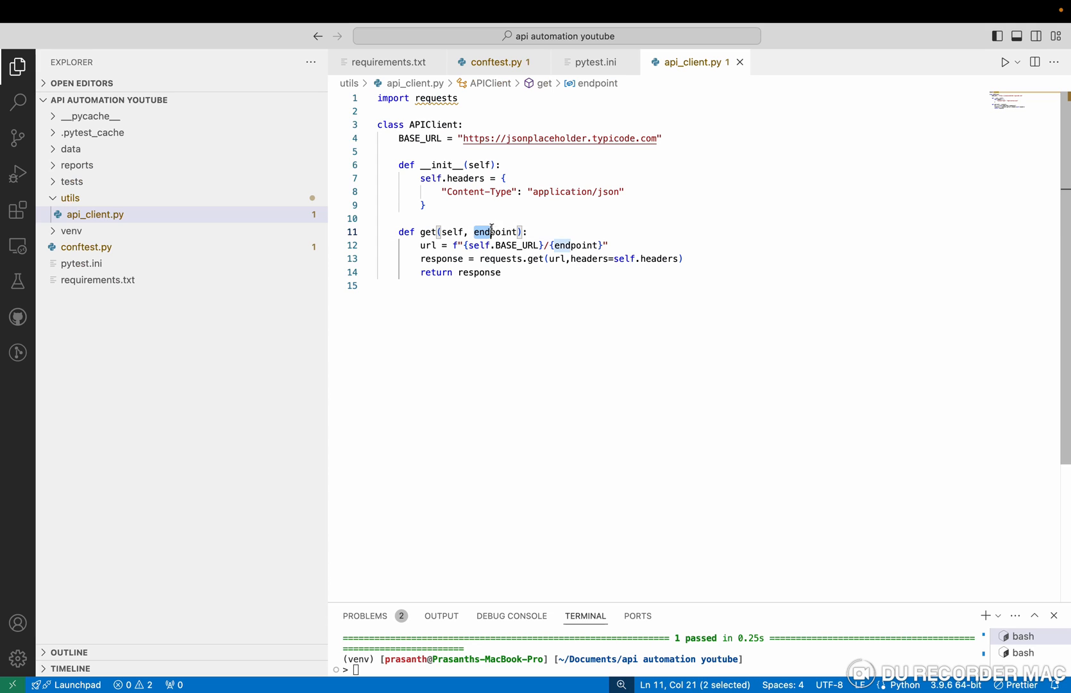
{"action": "left_click", "coordinate": [398, 138]}
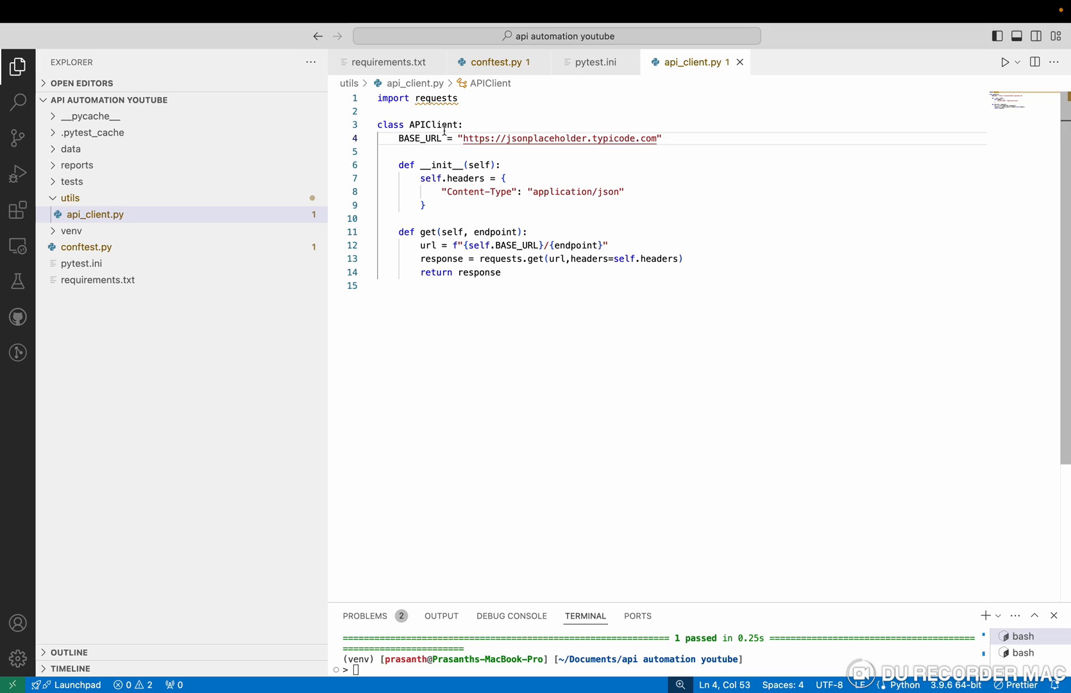
{"action": "double_click", "coordinate": [433, 125]}
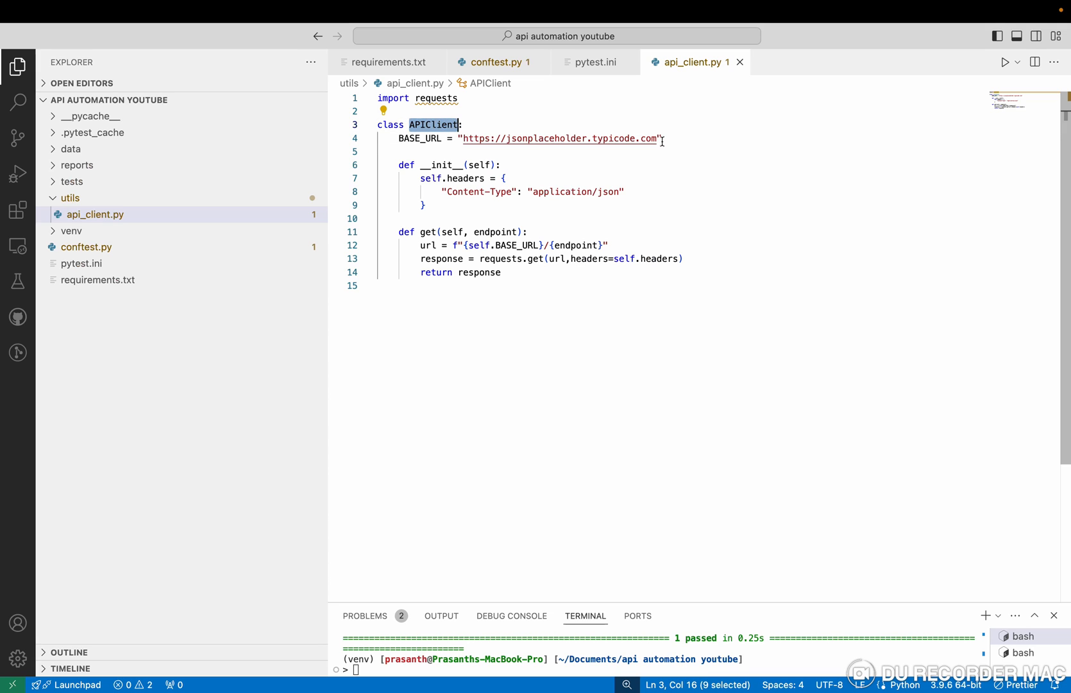
{"action": "double_click", "coordinate": [494, 232]}
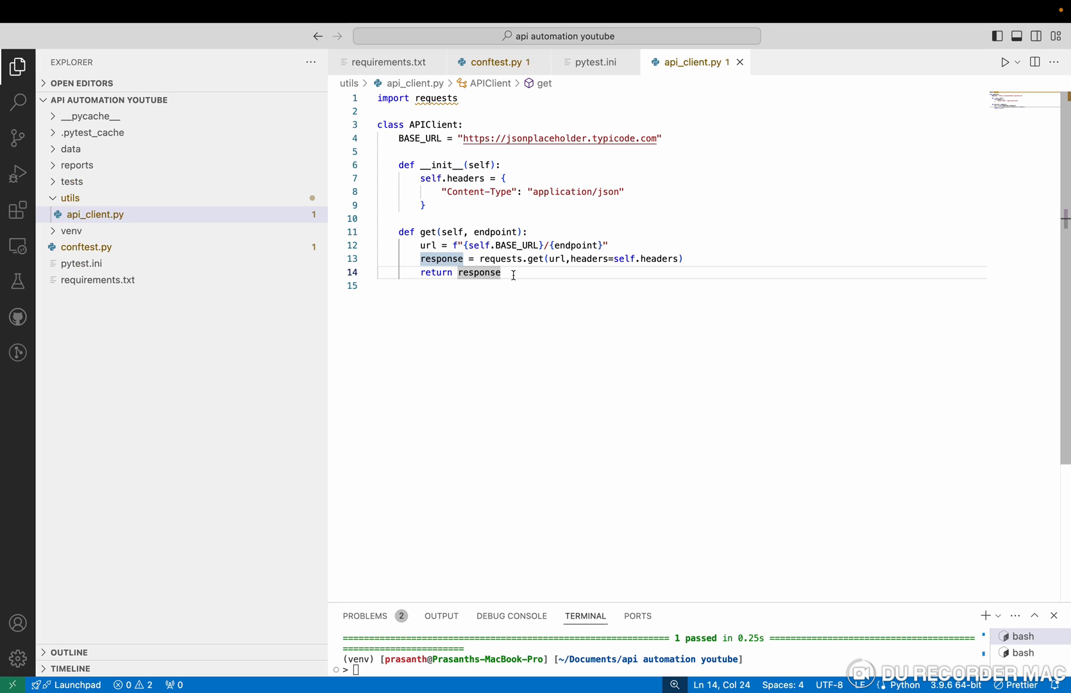
Point out the base URL string, the JSON Content-Type header and the whole get method with its requests.get call.
{"action": "left_click", "coordinate": [420, 179]}
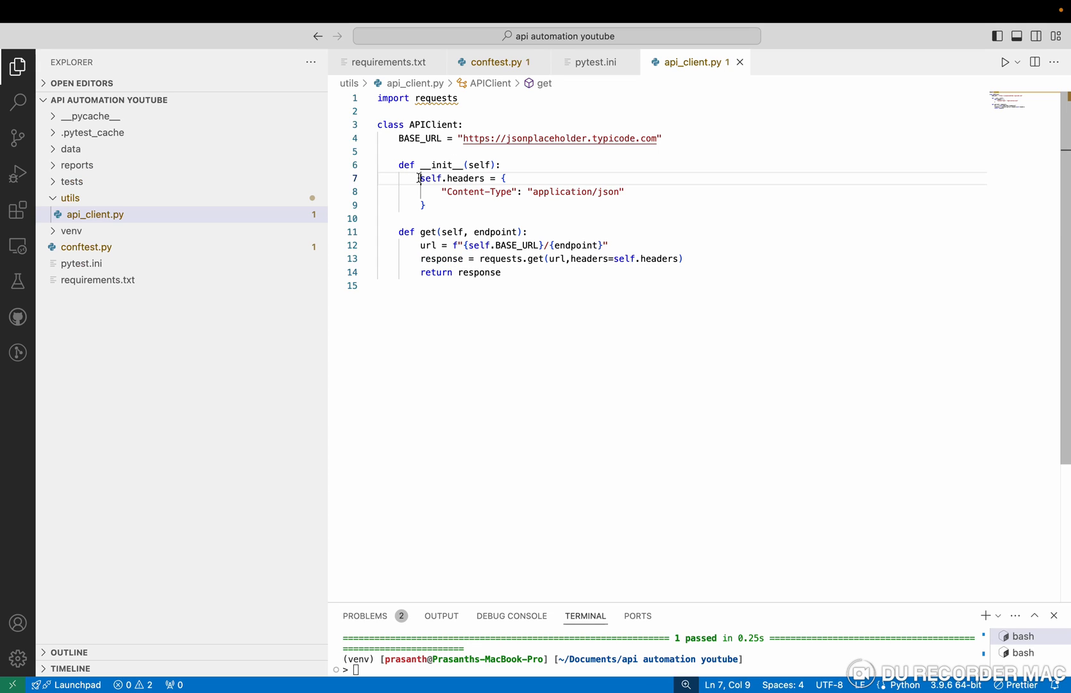
{"action": "left_click", "coordinate": [423, 206]}
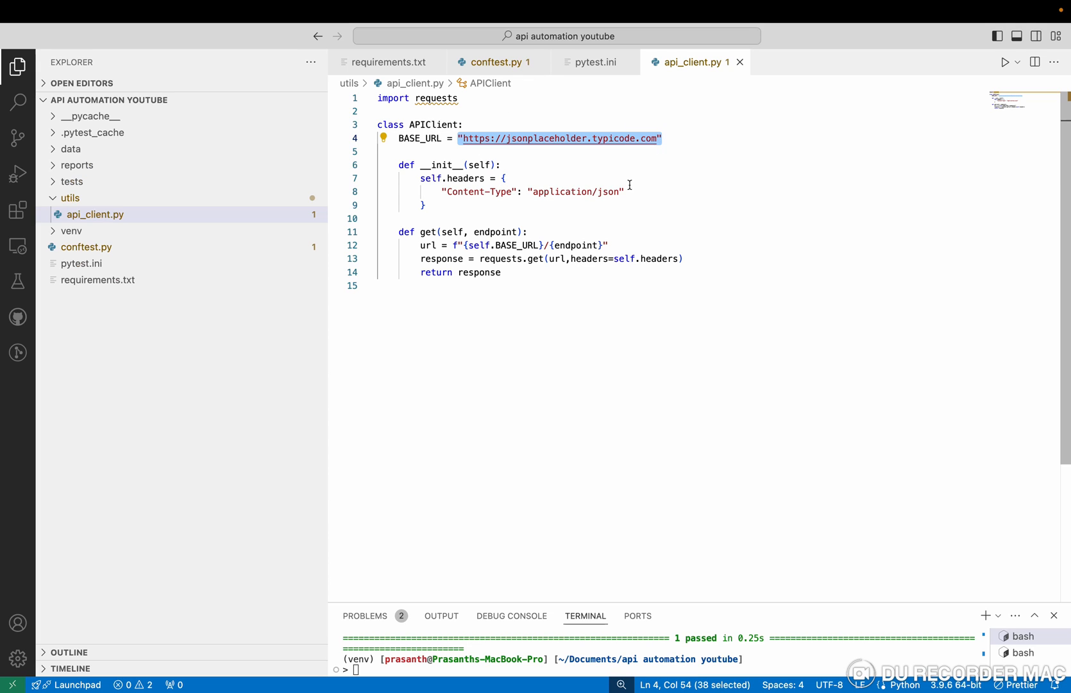
{"action": "left_click", "coordinate": [625, 192]}
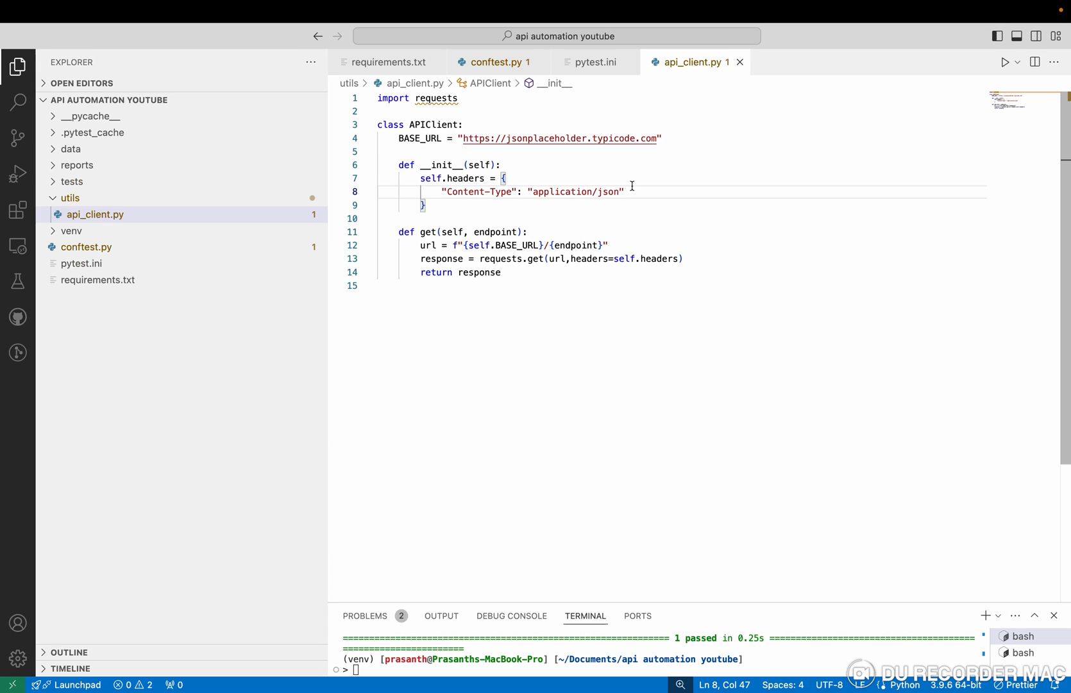
{"action": "left_click", "coordinate": [420, 179]}
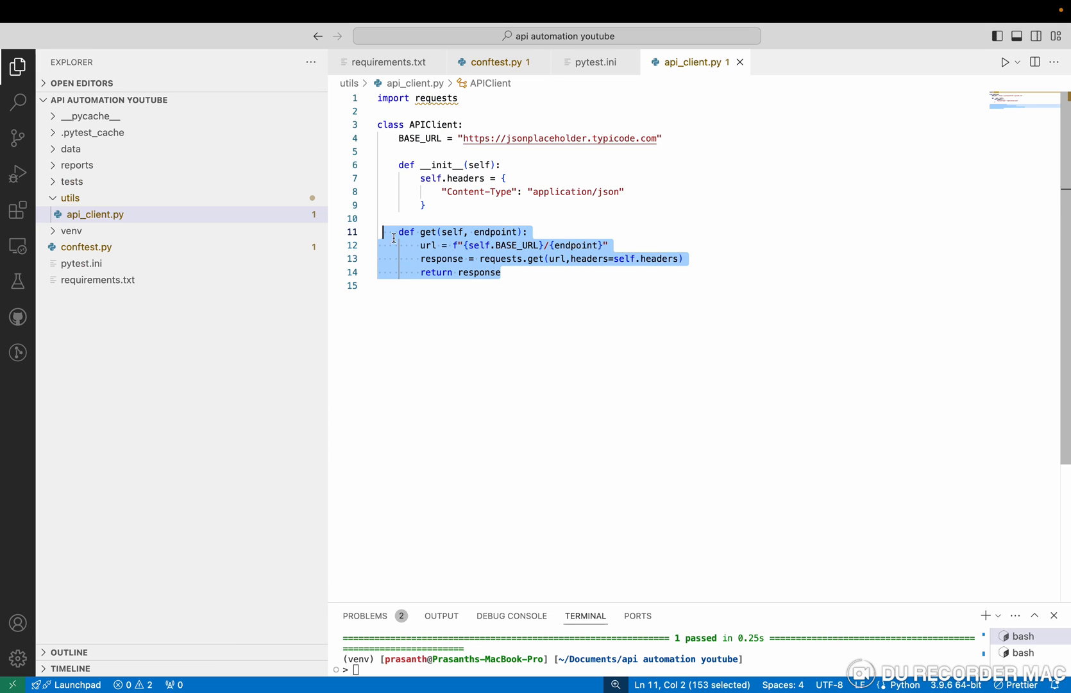
{"action": "double_click", "coordinate": [427, 232]}
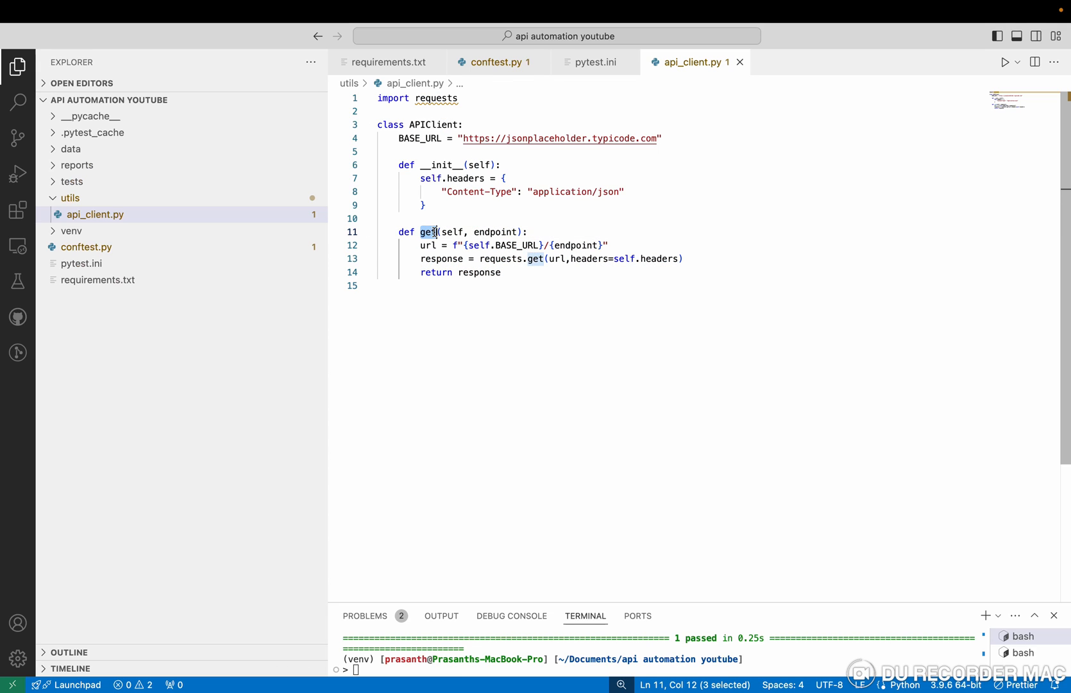
{"action": "left_click", "coordinate": [516, 259]}
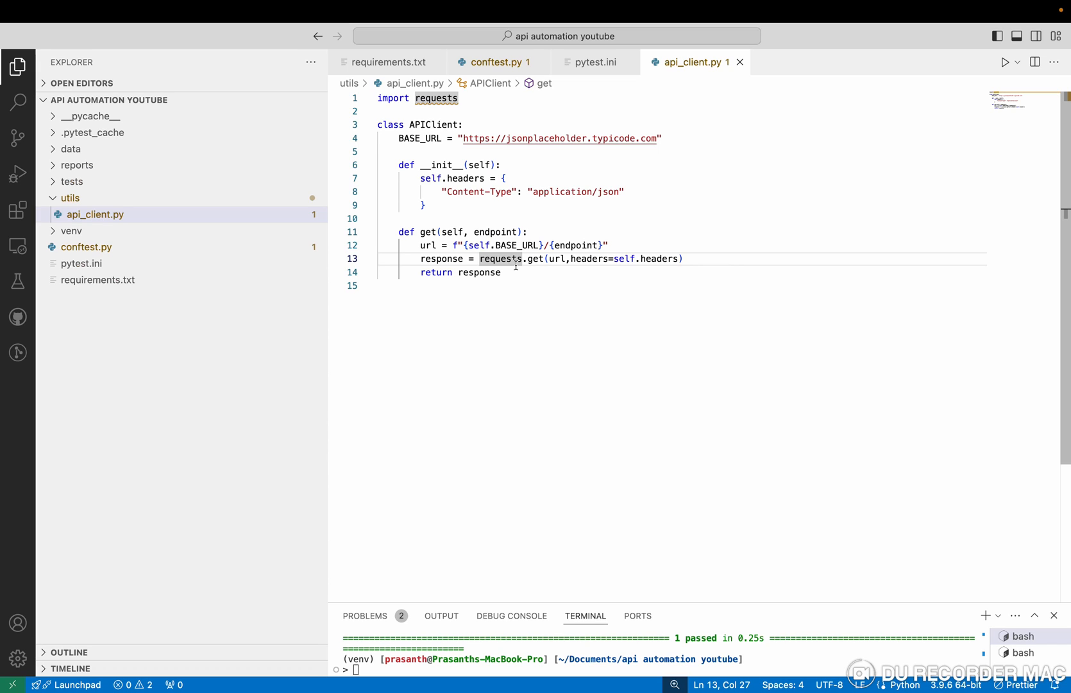
{"action": "mouse_move", "coordinate": [72, 181]}
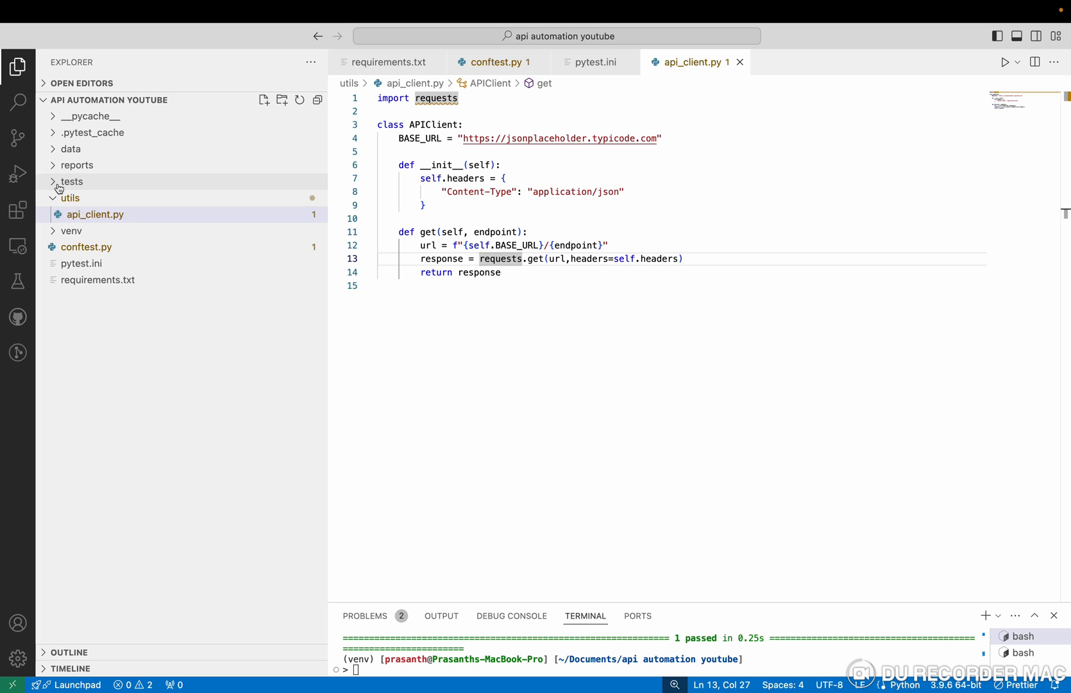
Show test_users_api.py and relate its get call to the APIClient class in api_client.py.
{"action": "left_click", "coordinate": [71, 180]}
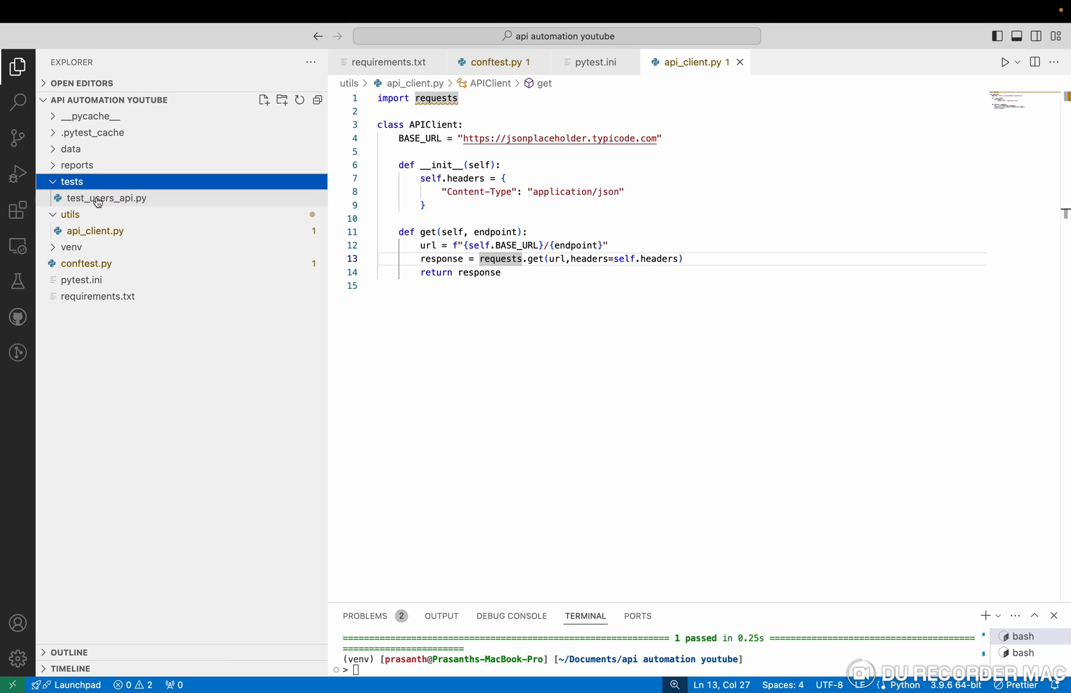
{"action": "left_click", "coordinate": [106, 198]}
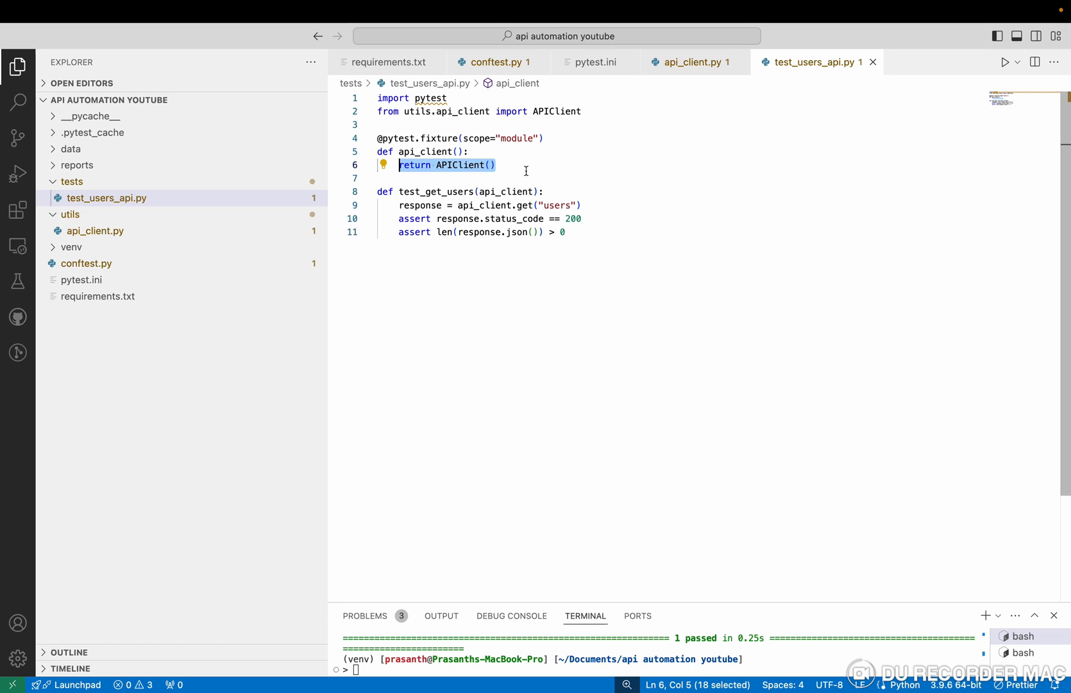
{"action": "left_click", "coordinate": [692, 61]}
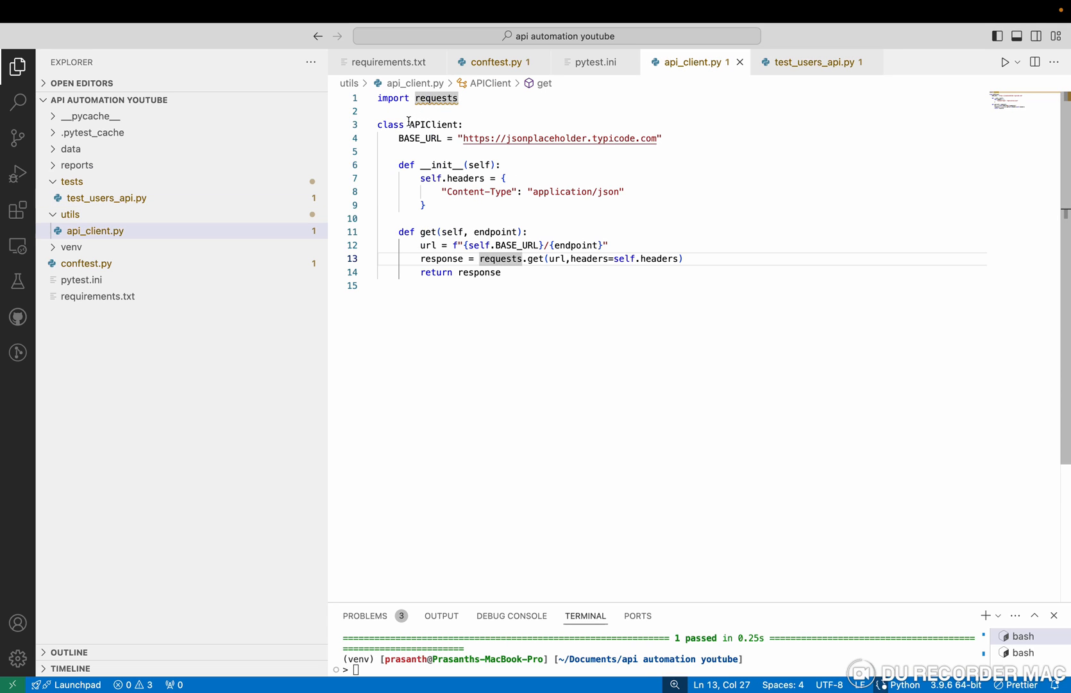
{"action": "double_click", "coordinate": [432, 124]}
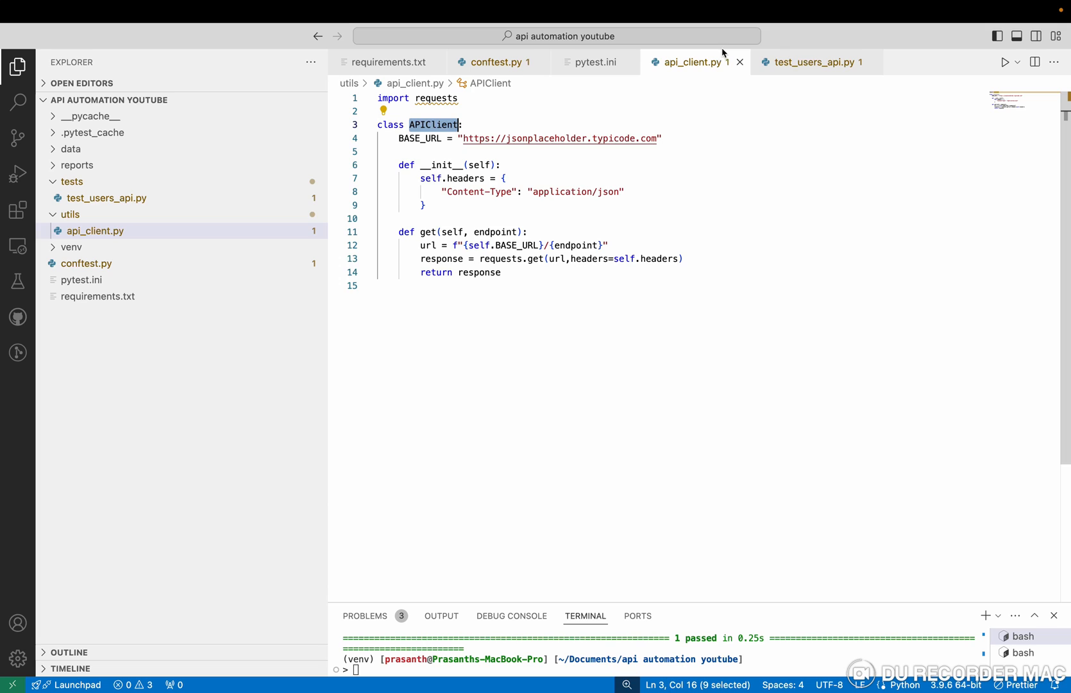
{"action": "left_click", "coordinate": [814, 62]}
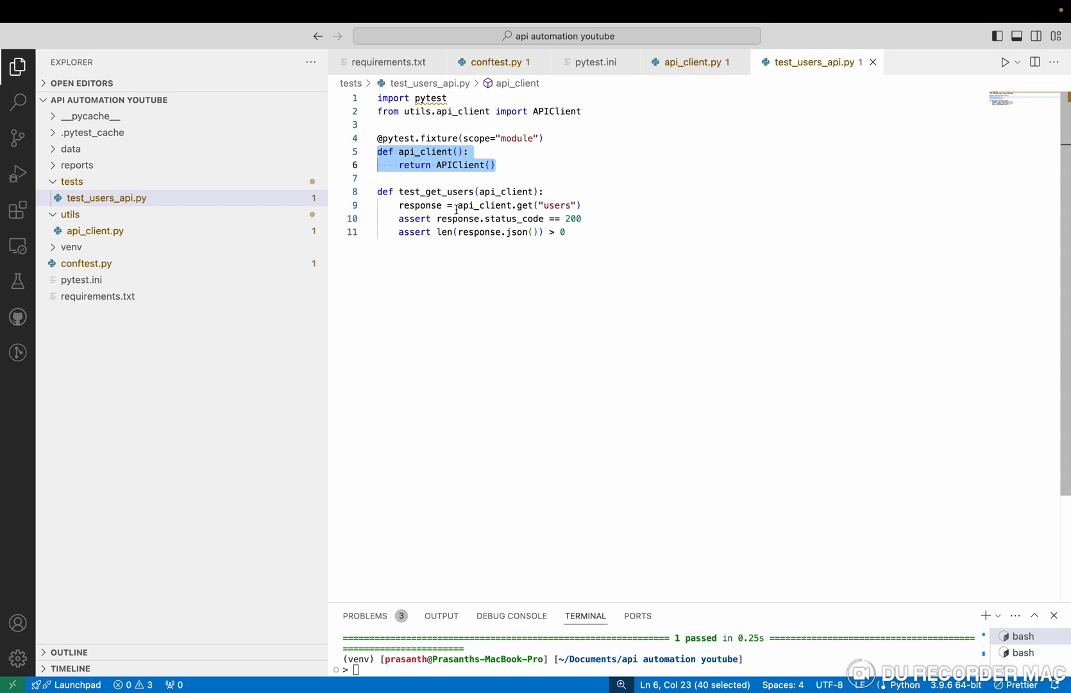
{"action": "double_click", "coordinate": [482, 205]}
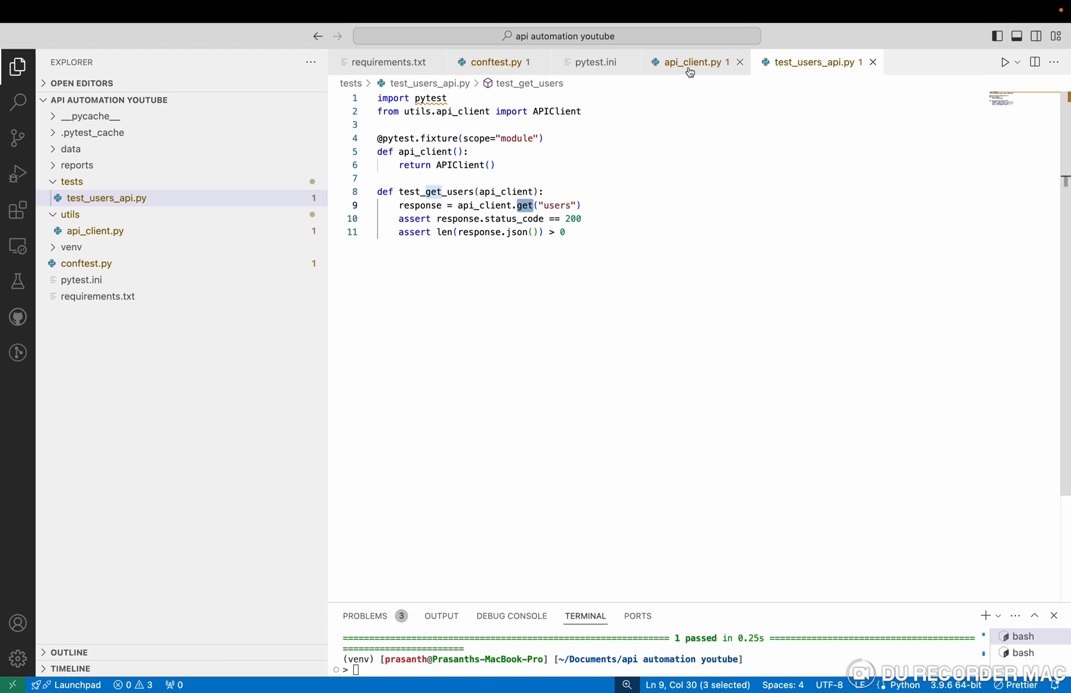
Match get's endpoint parameter to the "users" endpoint string passed in the test.
{"action": "left_click", "coordinate": [693, 61]}
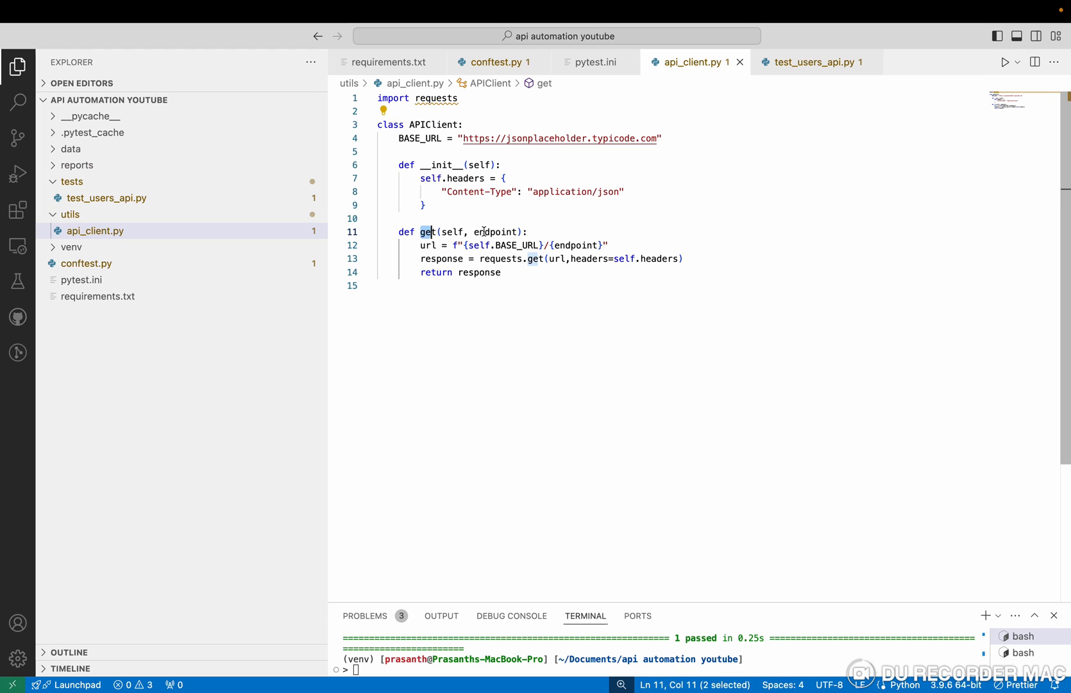
{"action": "double_click", "coordinate": [495, 233]}
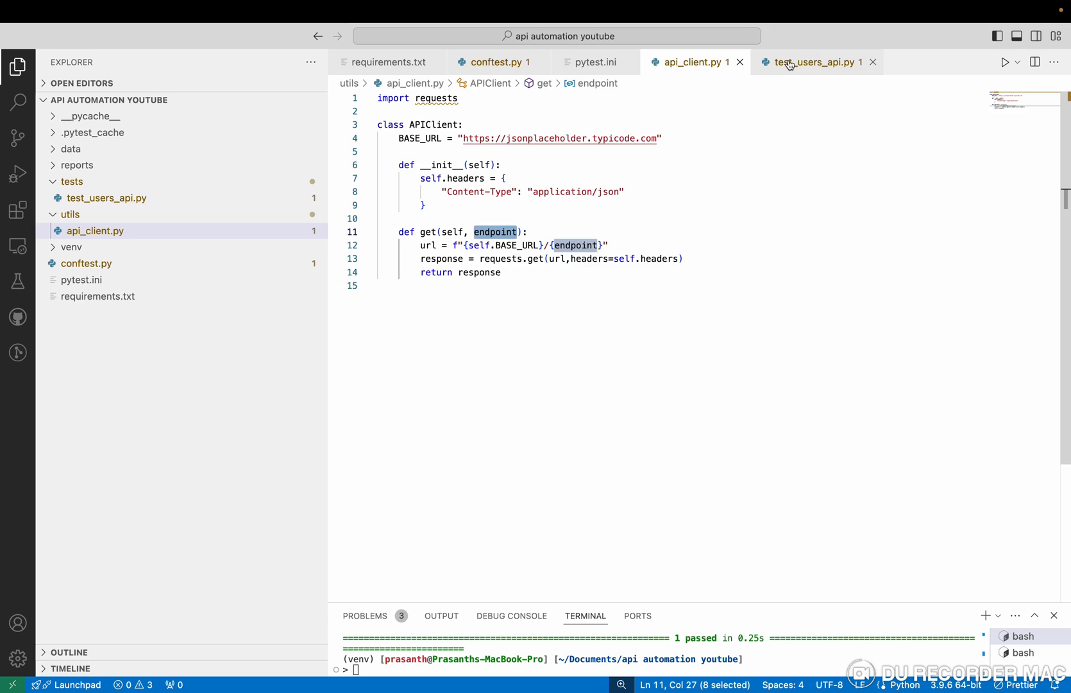
{"action": "left_click", "coordinate": [812, 62]}
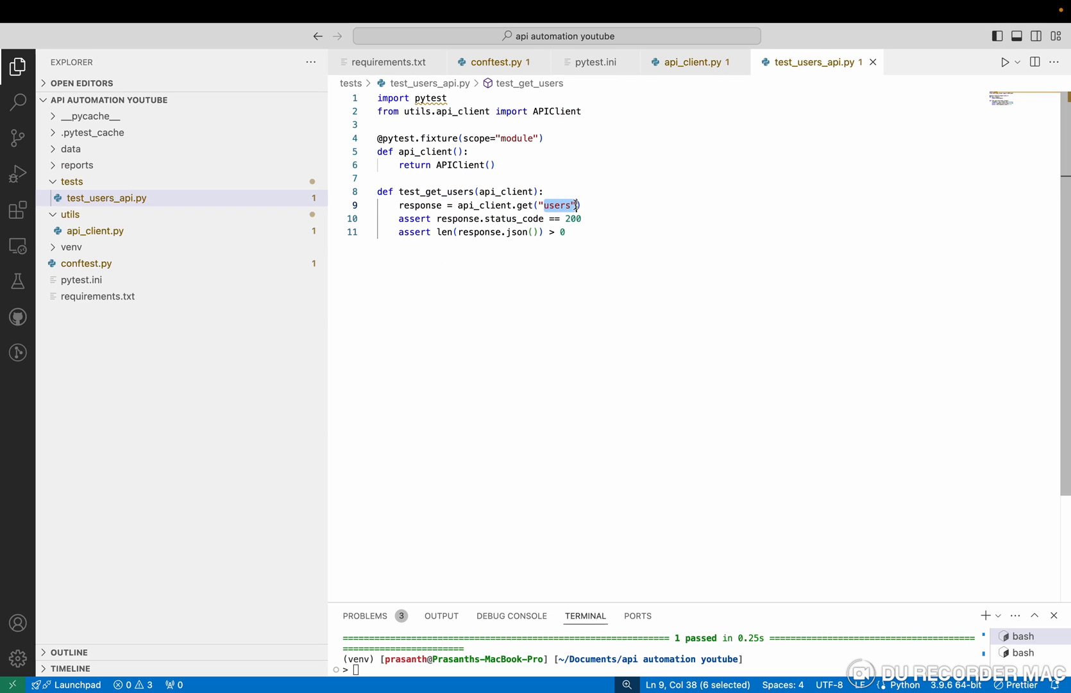
{"action": "key", "text": "shift+Left"}
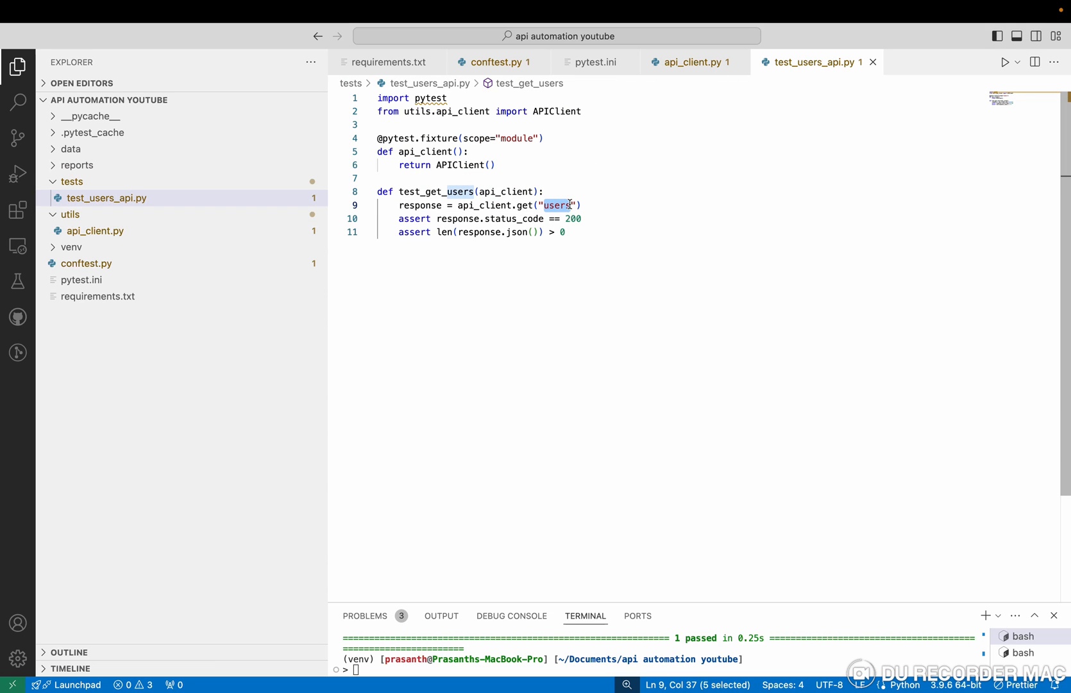
{"action": "left_click", "coordinate": [458, 205]}
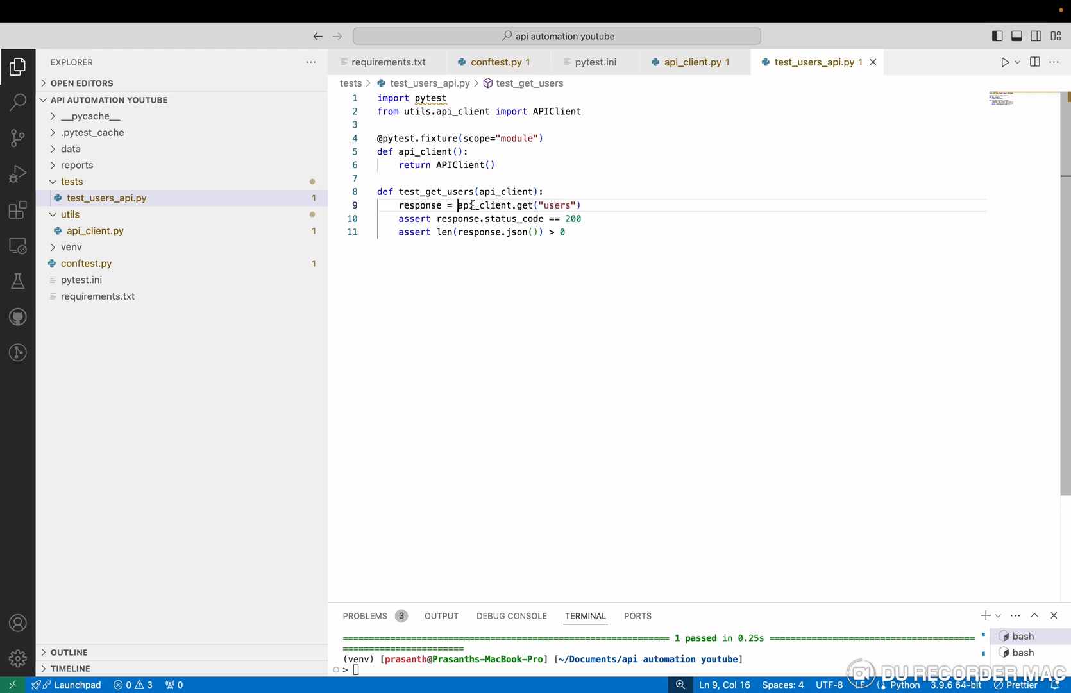
{"action": "double_click", "coordinate": [560, 206]}
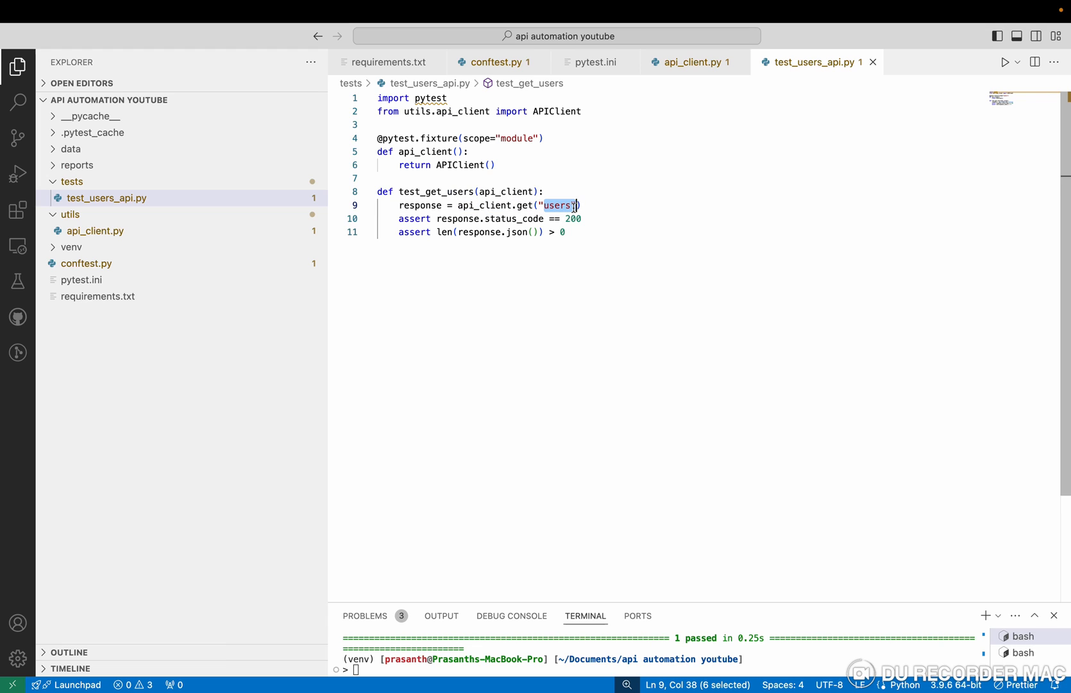
{"action": "left_click", "coordinate": [691, 62]}
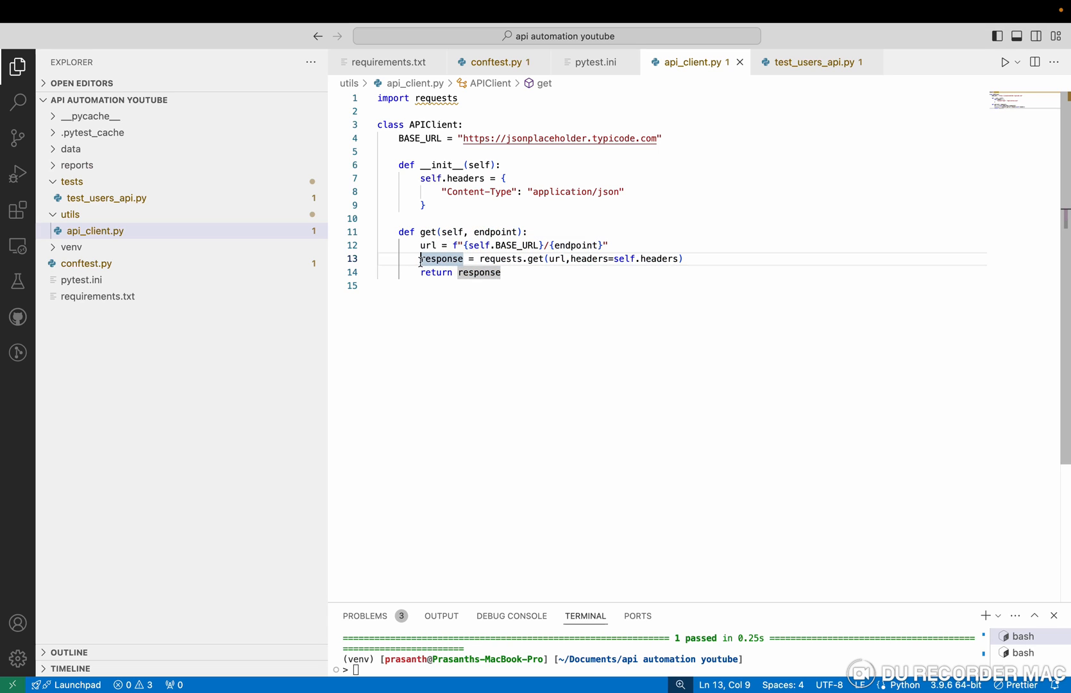
Walk through the two assertions: status_code equals 200 and response length greater than 0.
{"action": "left_click", "coordinate": [815, 62]}
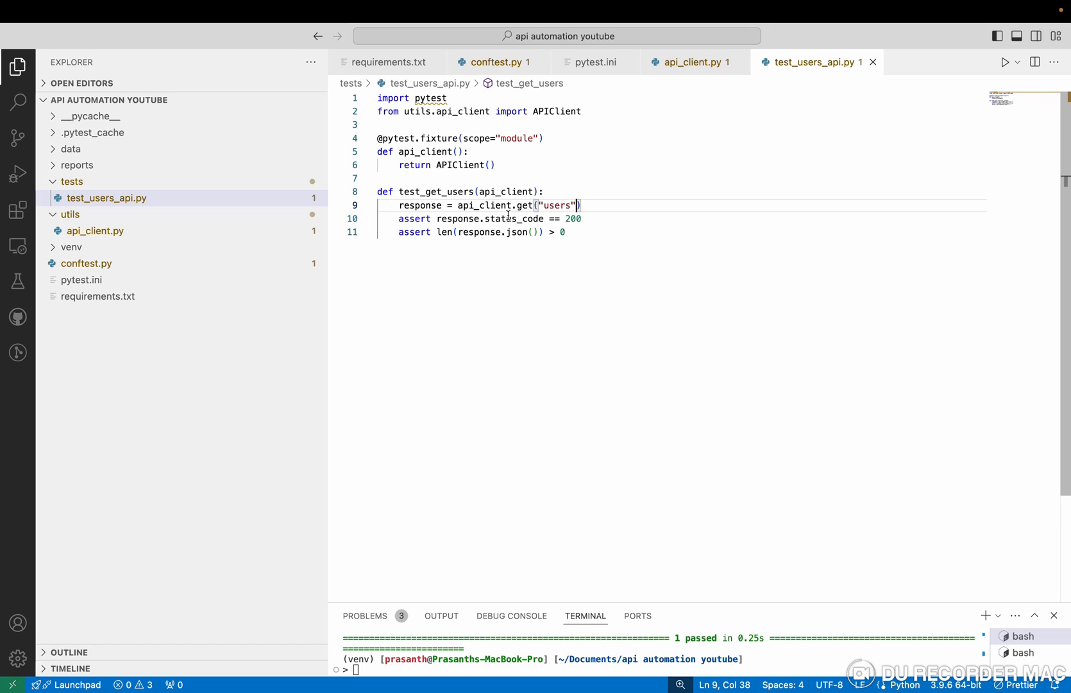
{"action": "double_click", "coordinate": [513, 218]}
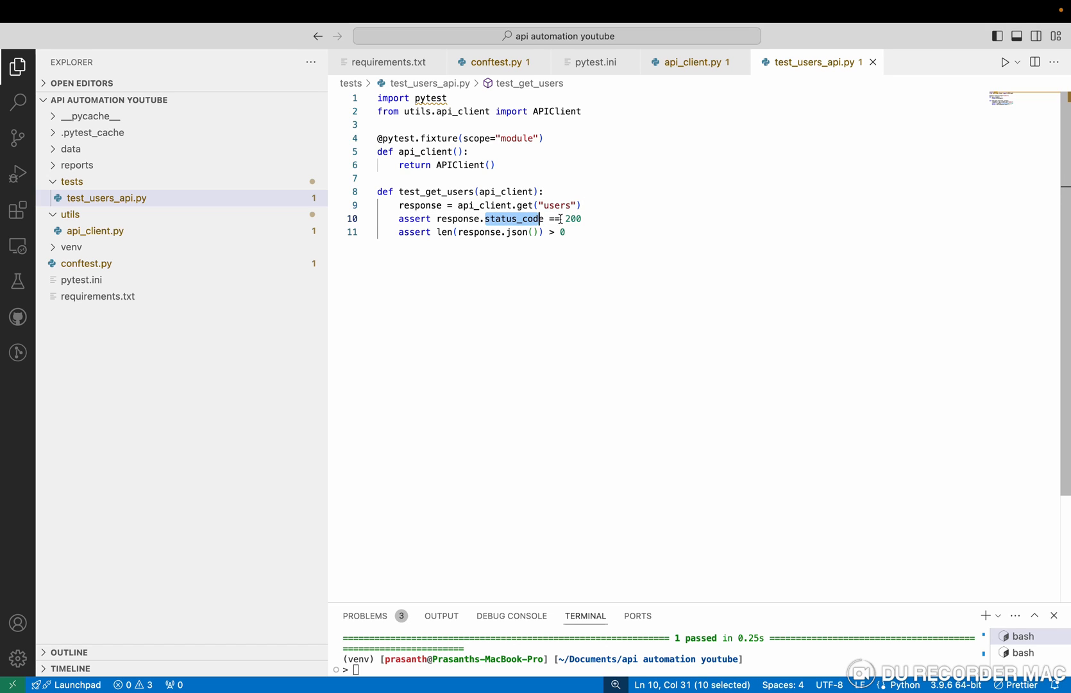
{"action": "double_click", "coordinate": [572, 218]}
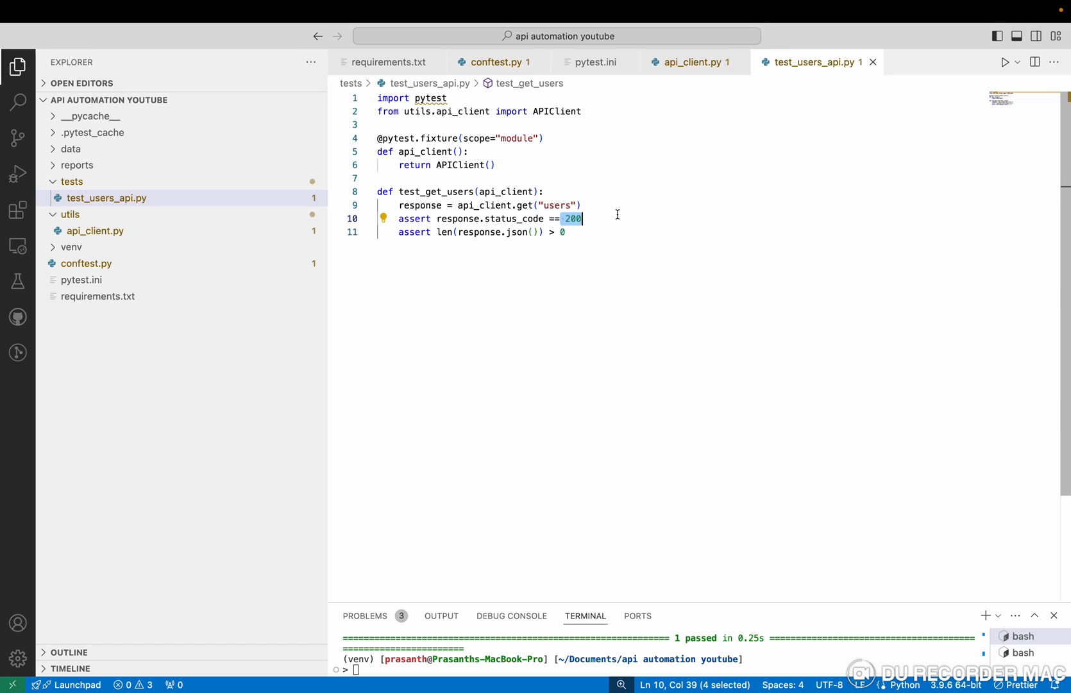
{"action": "mouse_move", "coordinate": [448, 235]}
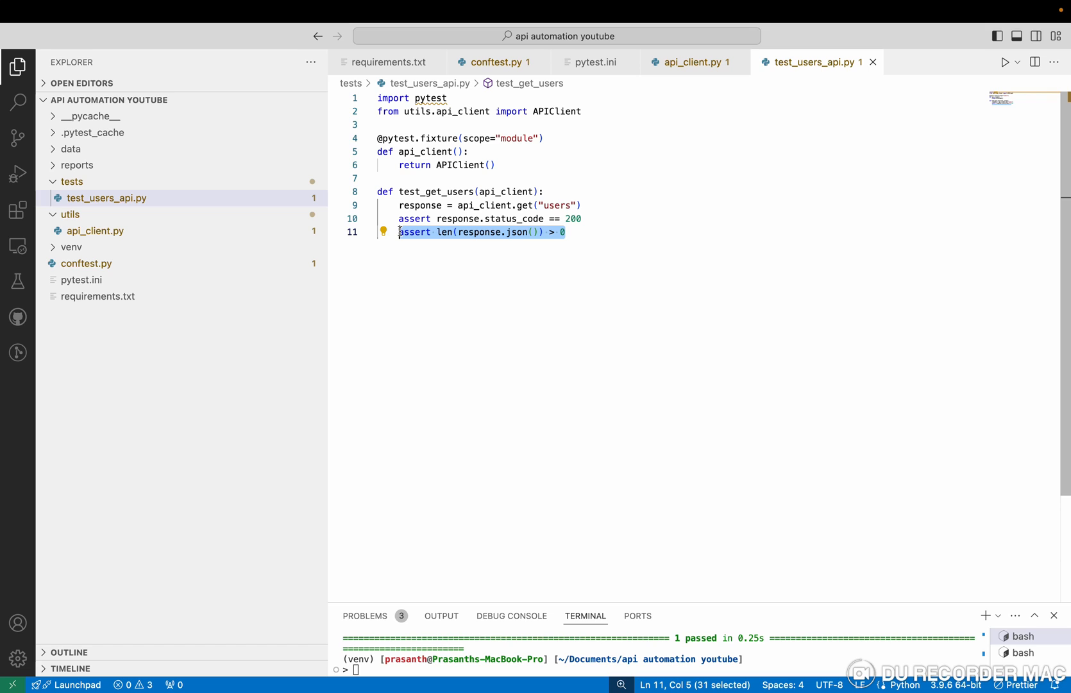
{"action": "left_click", "coordinate": [438, 233]}
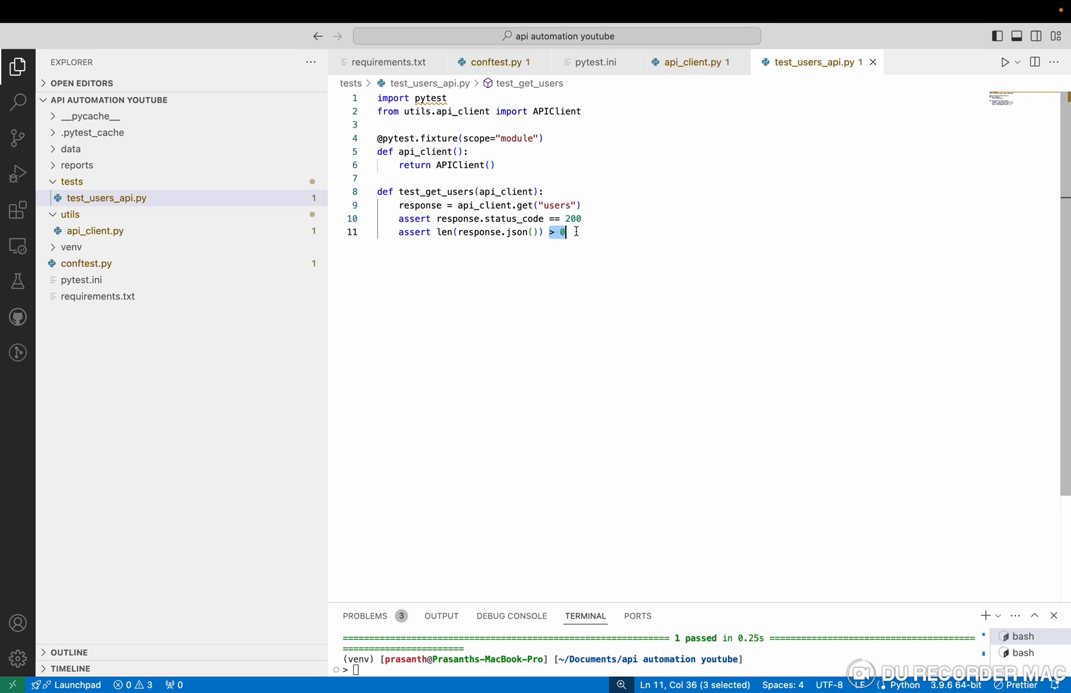
{"action": "left_click", "coordinate": [566, 232]}
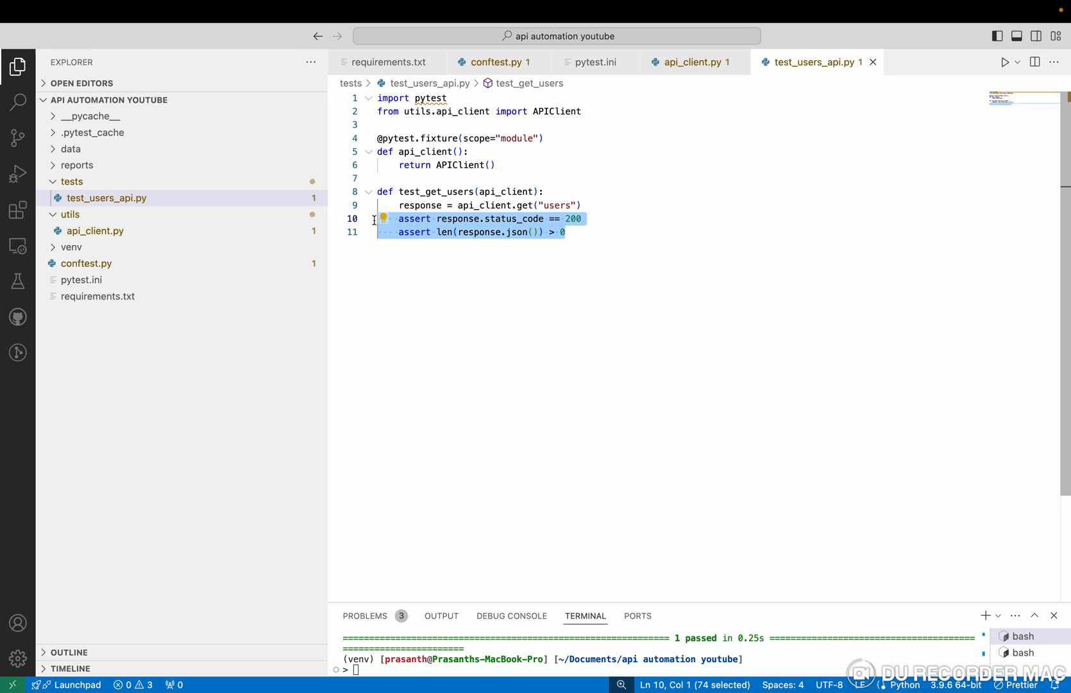
{"action": "left_click", "coordinate": [574, 218]}
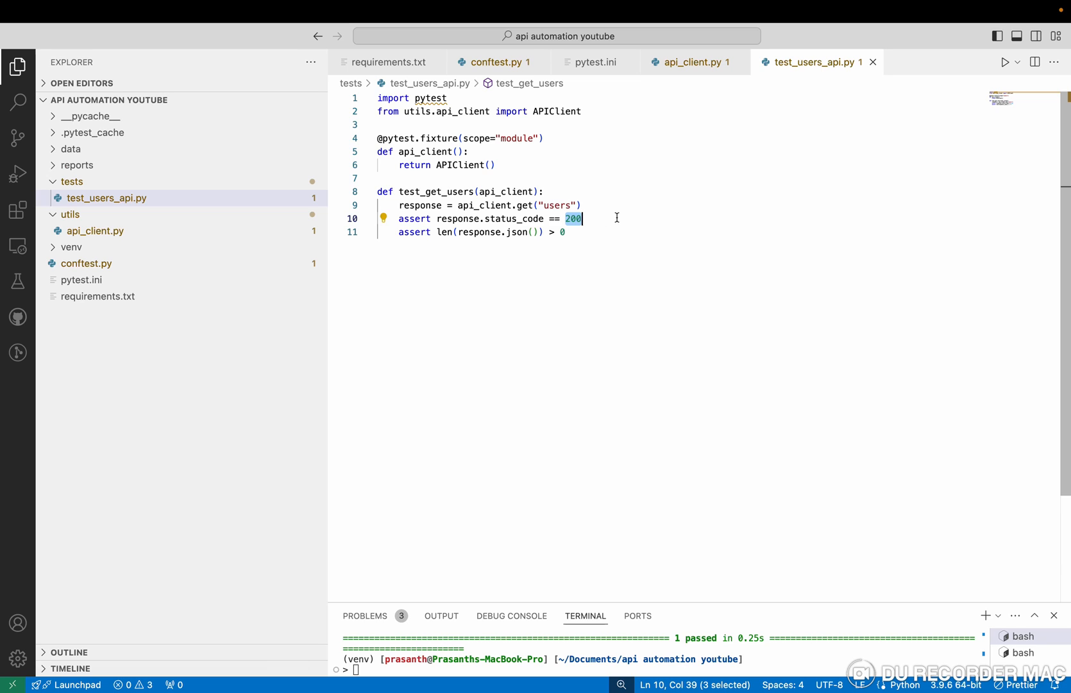
{"action": "left_click", "coordinate": [562, 232]}
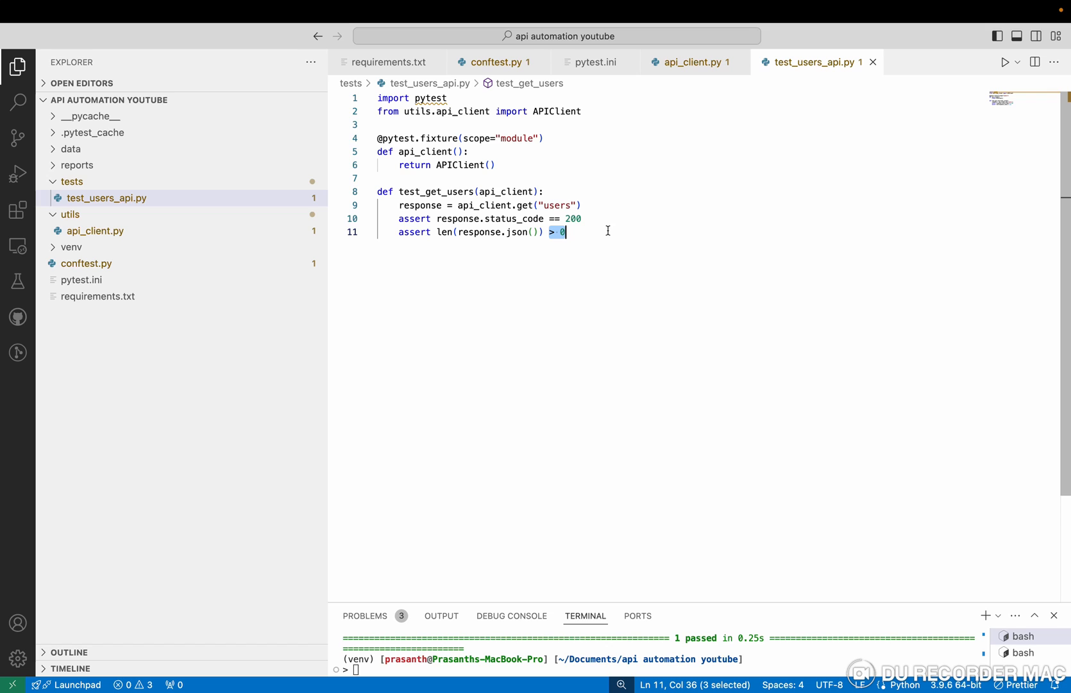
{"action": "mouse_move", "coordinate": [317, 215]}
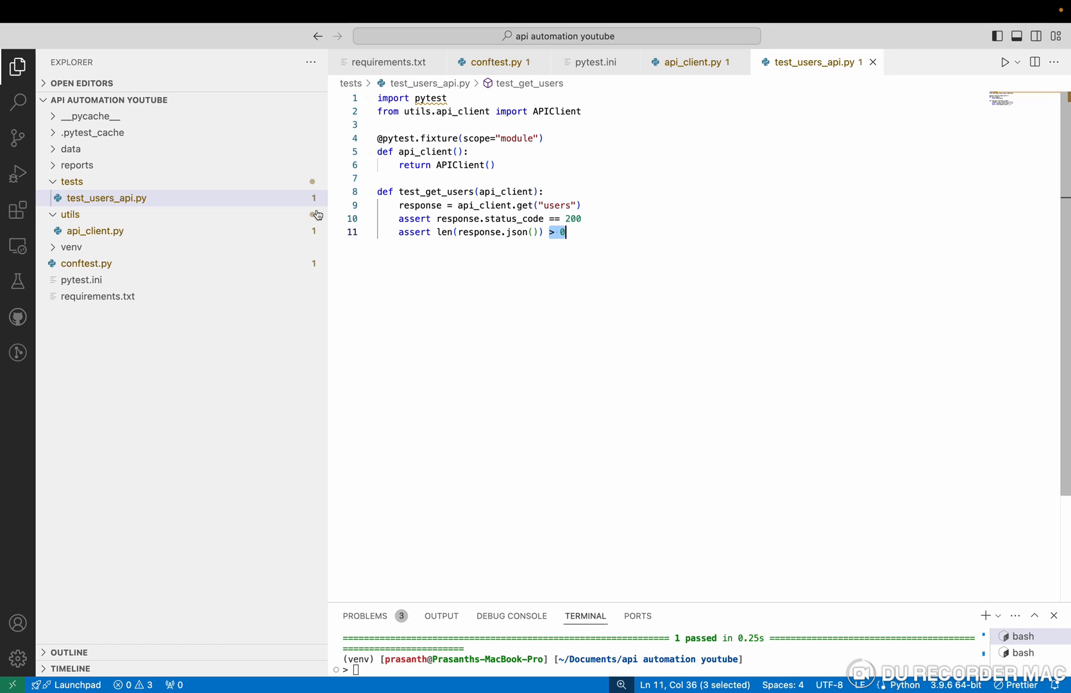
Expand the reports folder to reveal report_2024-09-16_15-05-28.html.
{"action": "left_click", "coordinate": [77, 164]}
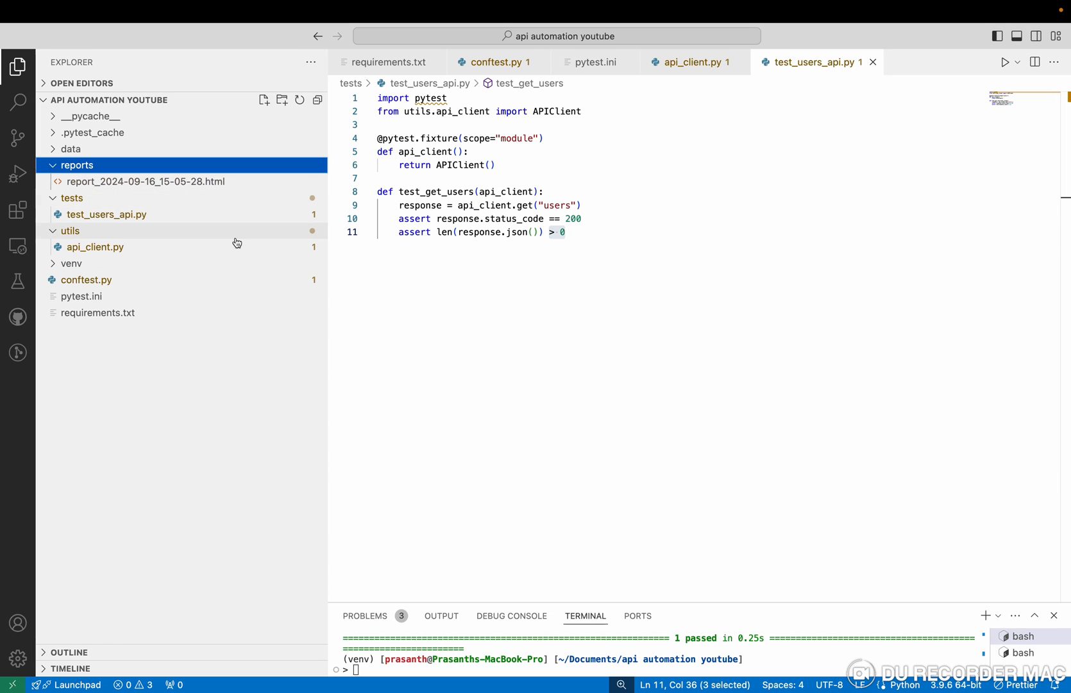
{"action": "mouse_move", "coordinate": [167, 181]}
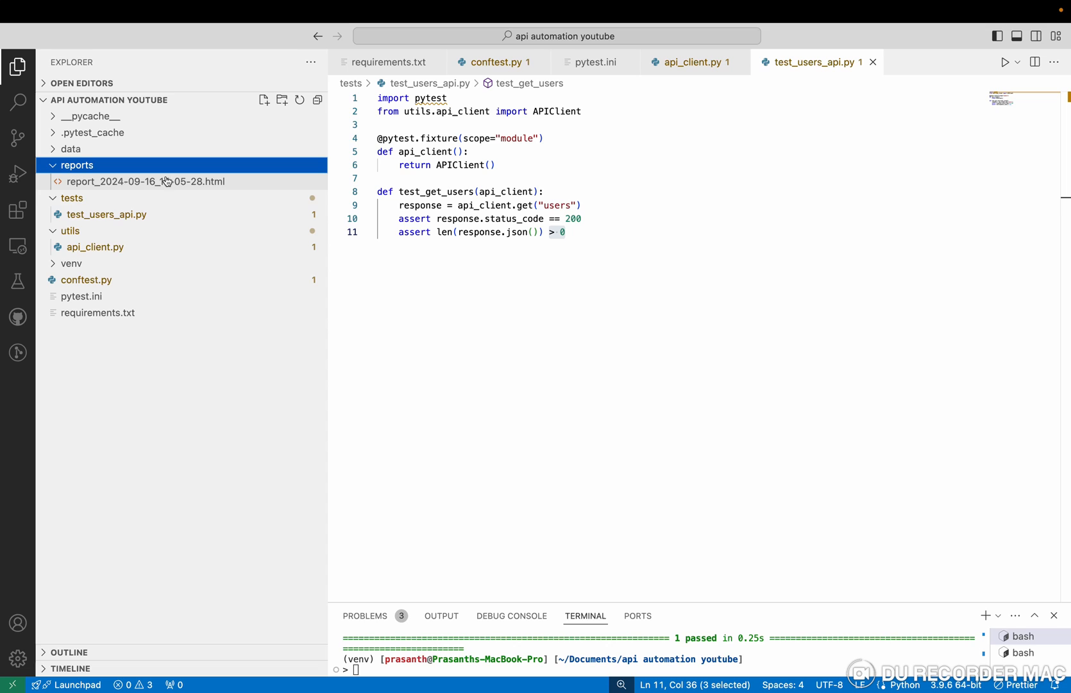
{"action": "mouse_move", "coordinate": [114, 190]}
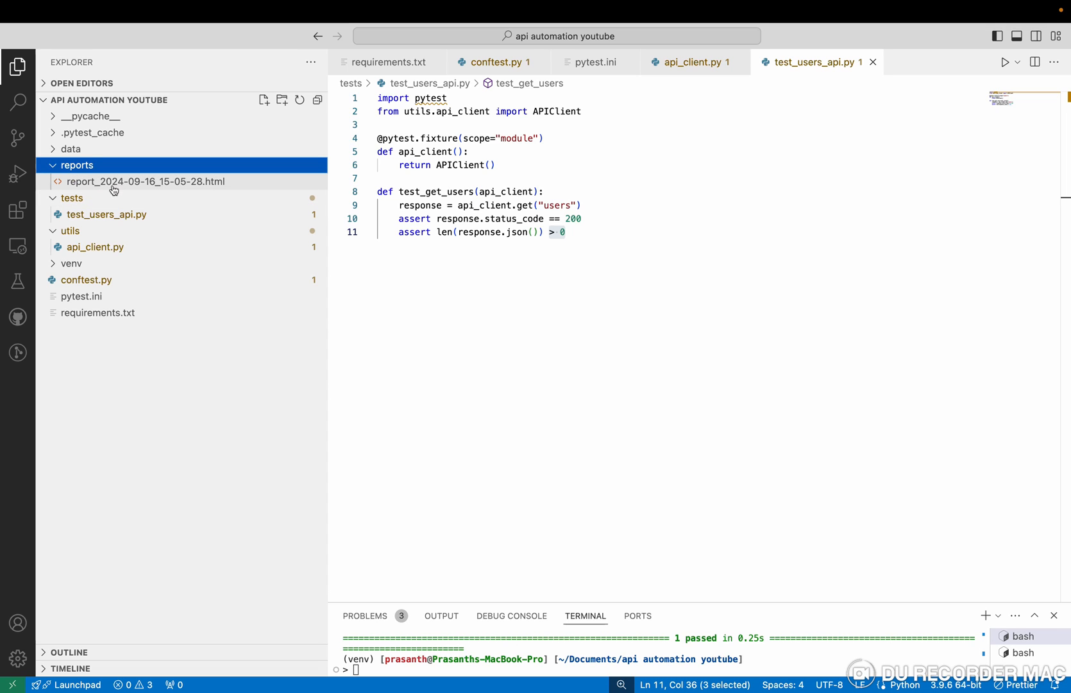
{"action": "mouse_move", "coordinate": [145, 181]}
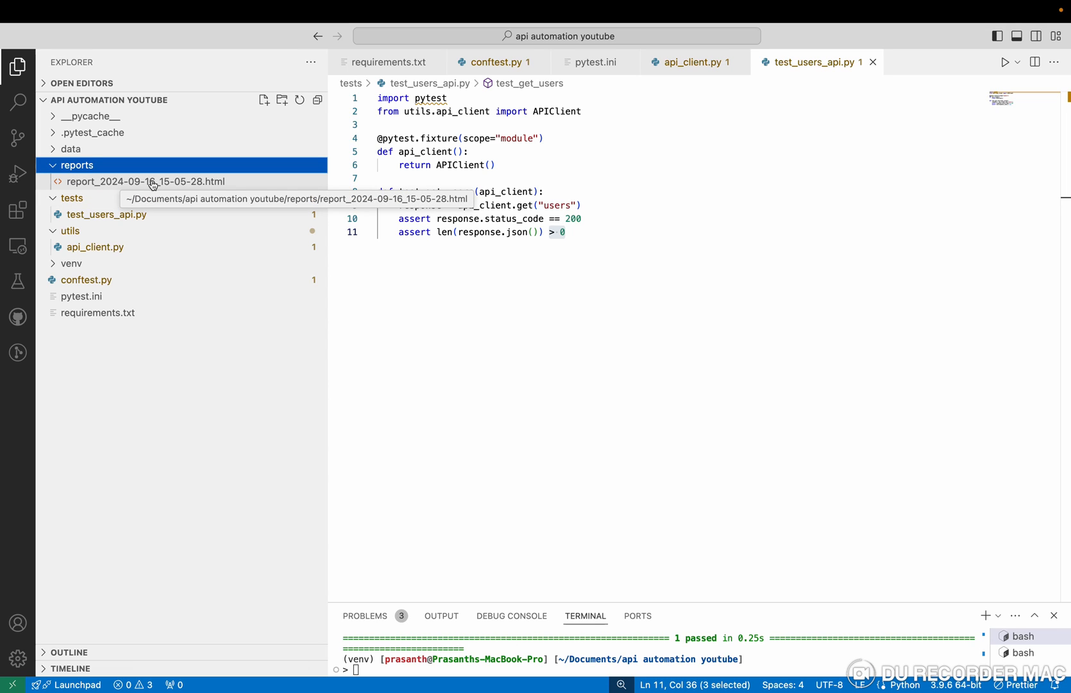
{"action": "mouse_move", "coordinate": [181, 187]}
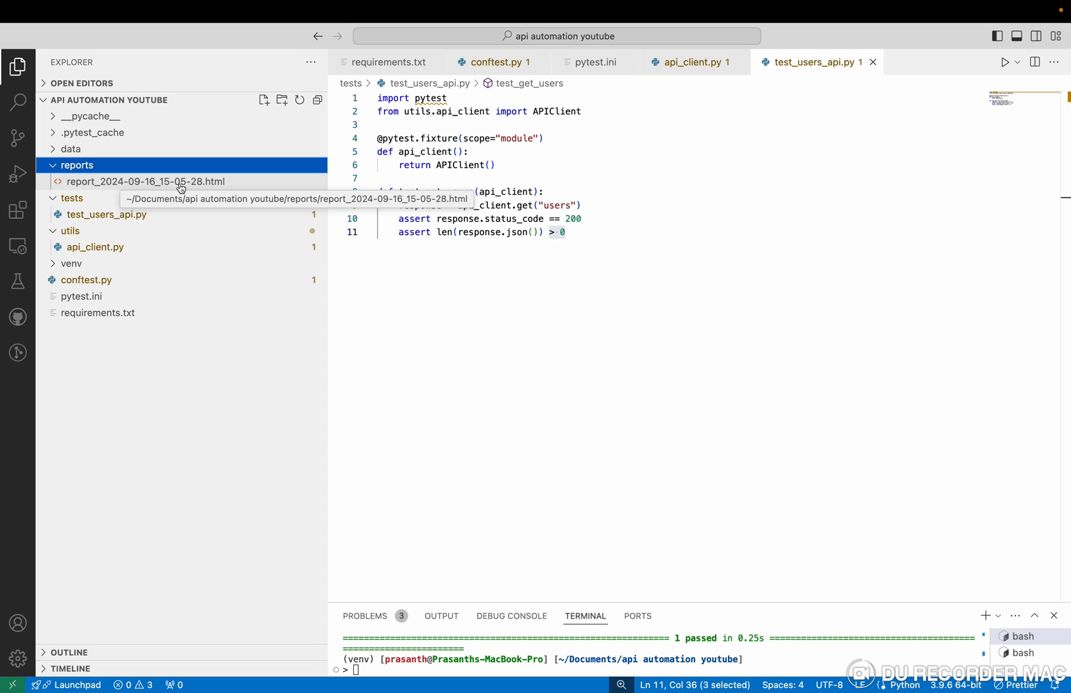
{"action": "mouse_move", "coordinate": [205, 188]}
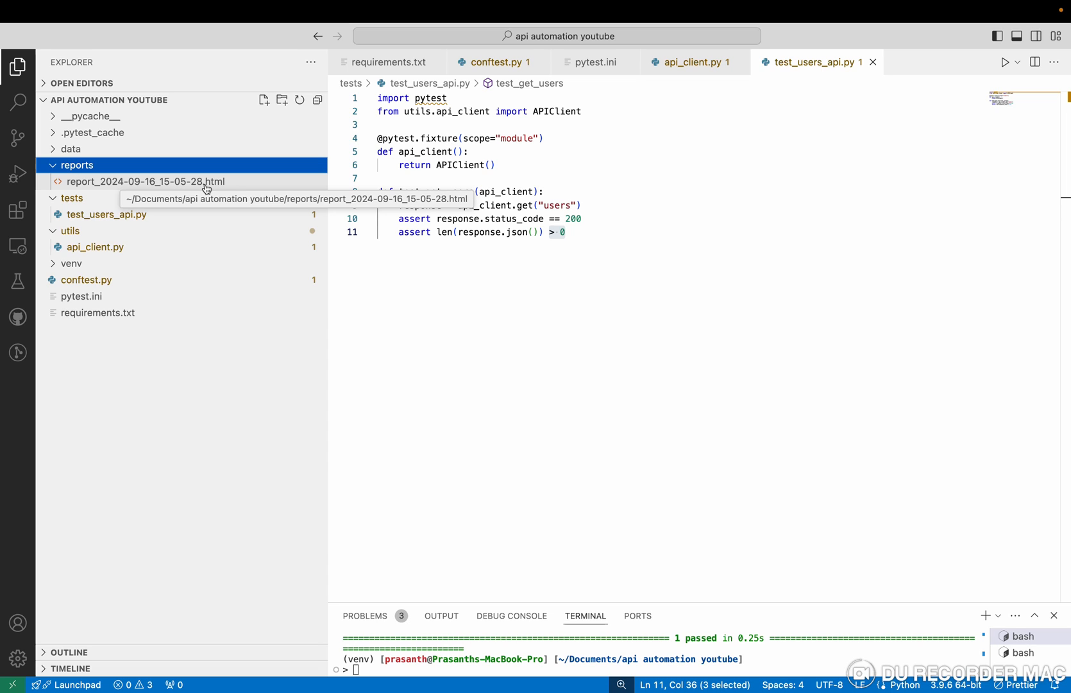
{"action": "mouse_move", "coordinate": [211, 192]}
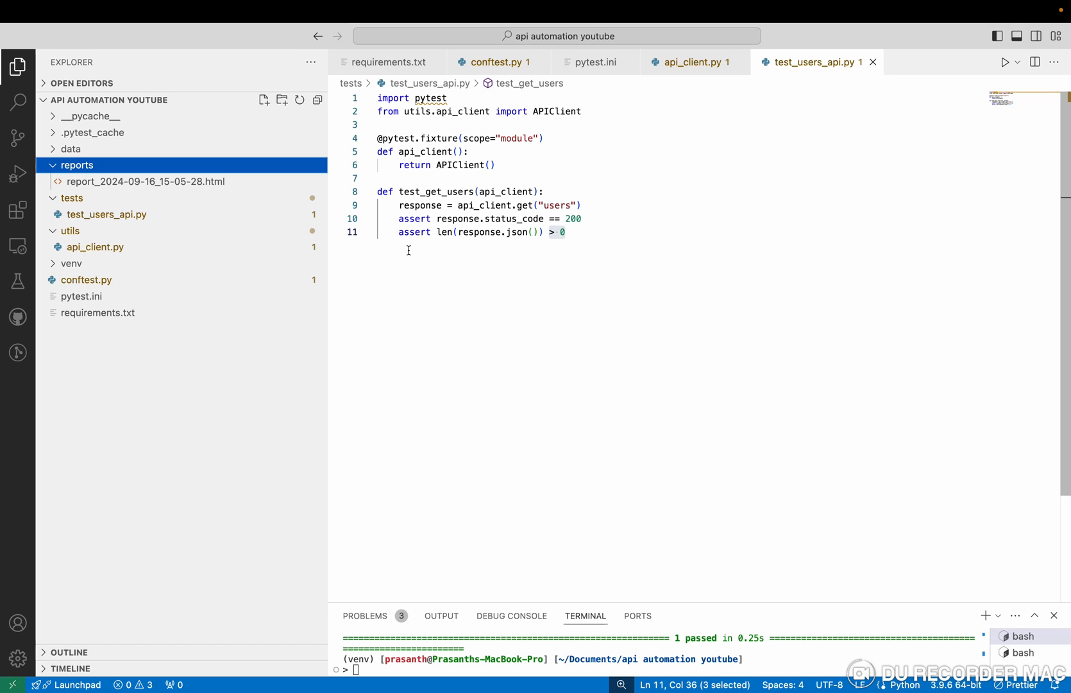
Expand the data folder to reveal test_data.json.
{"action": "left_click", "coordinate": [70, 149]}
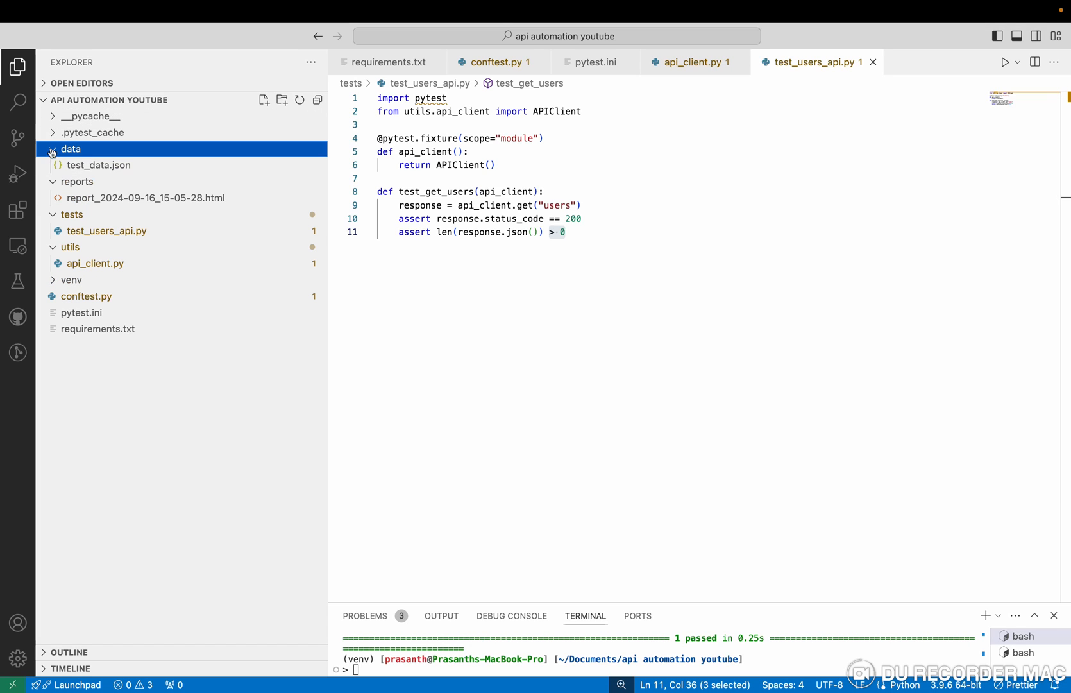
{"action": "mouse_move", "coordinate": [97, 165]}
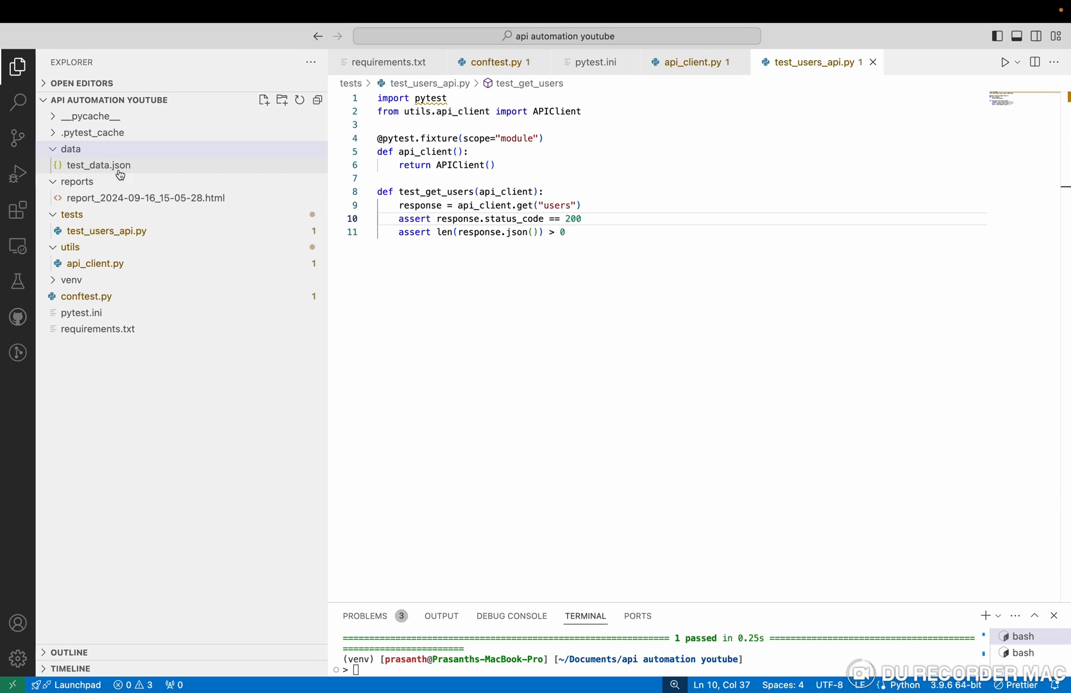
{"action": "mouse_move", "coordinate": [99, 165]}
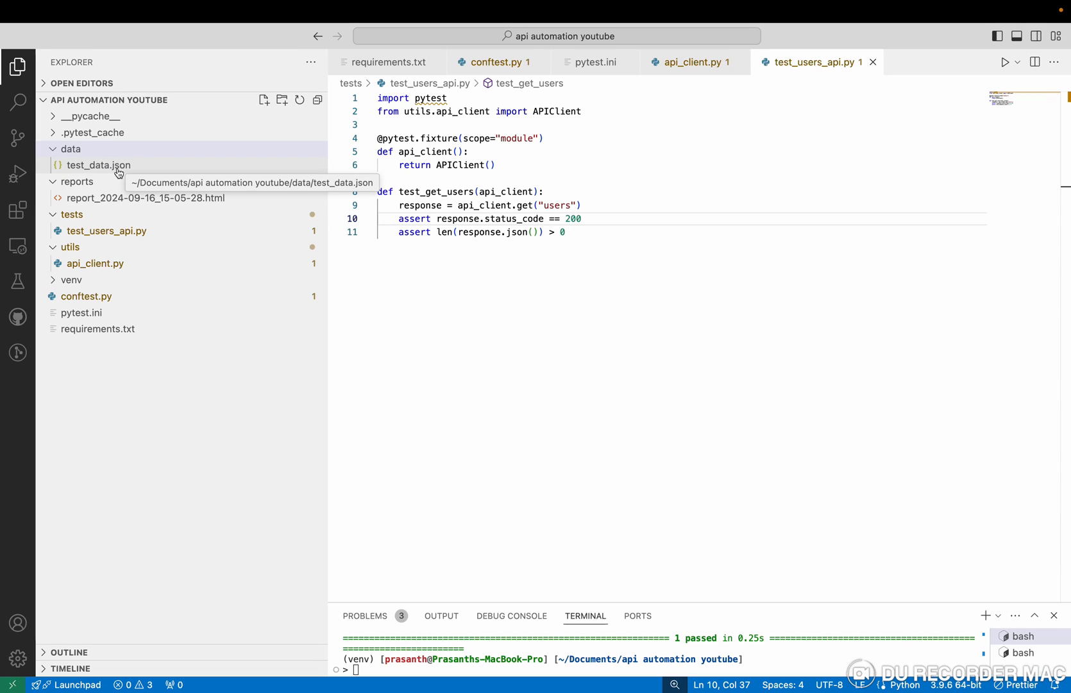
{"action": "mouse_move", "coordinate": [58, 154]}
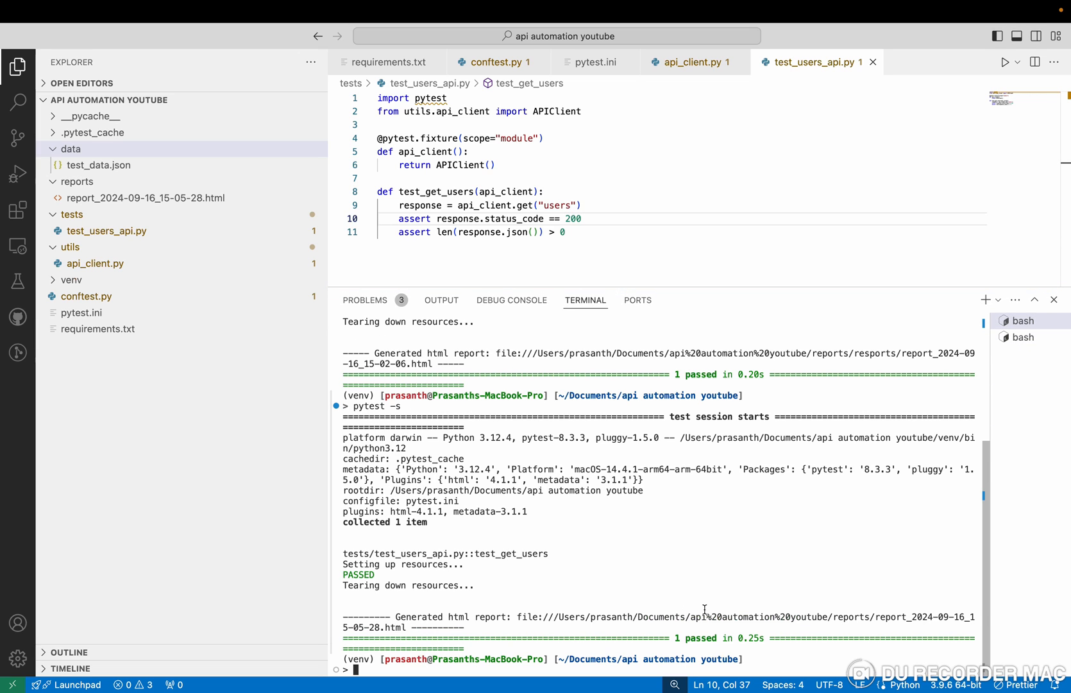
{"action": "mouse_move", "coordinate": [765, 658]}
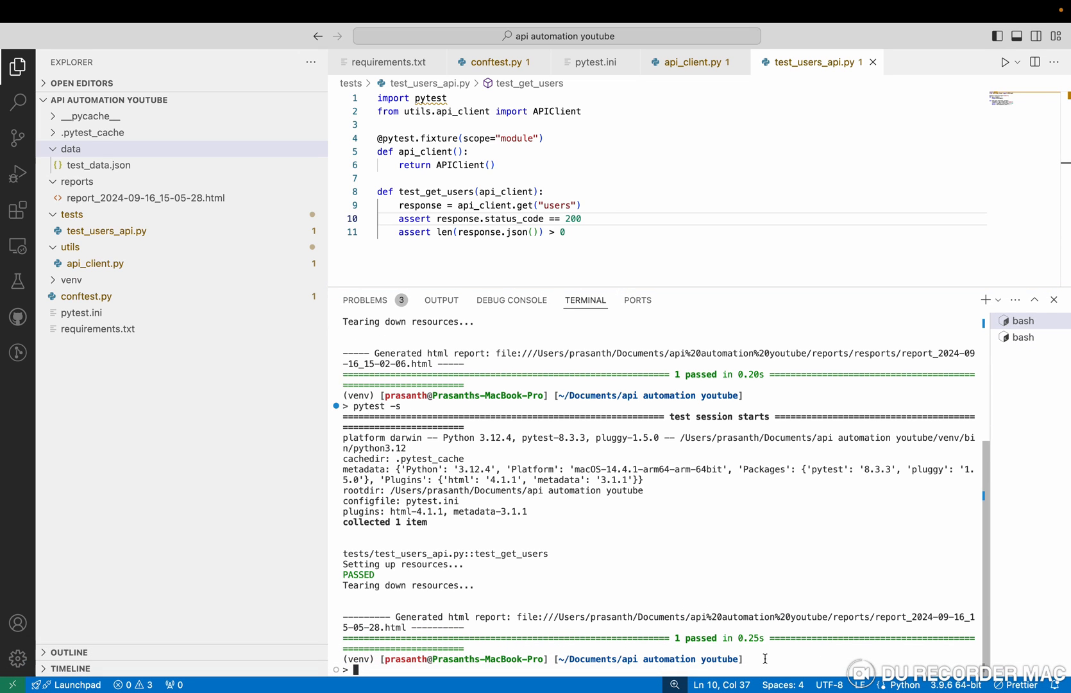
Run pytest -s, then add a print(response.json()) line after the request in test_get_users.
{"action": "type", "text": "pytest -s"}
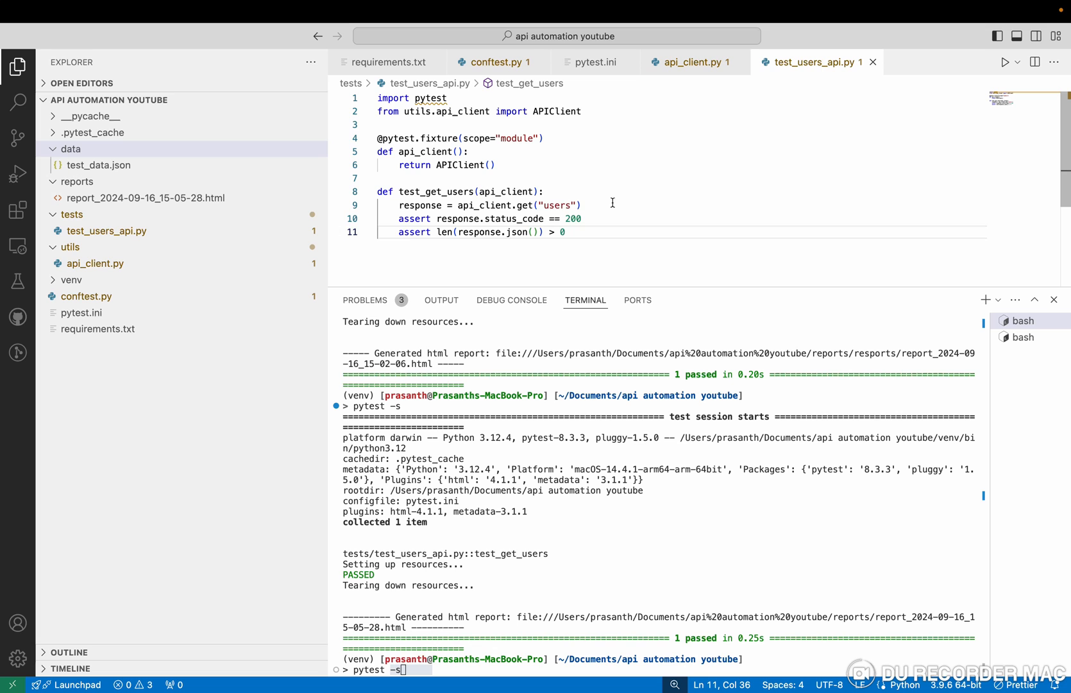
{"action": "key", "text": "enter"}
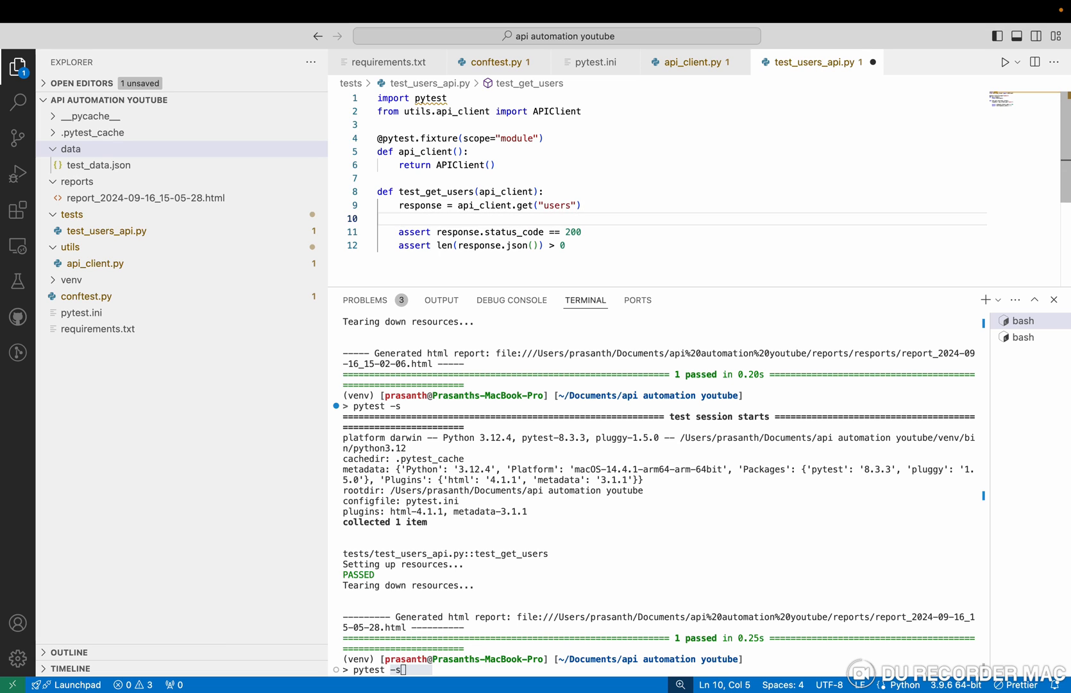
{"action": "type", "text": "print("}
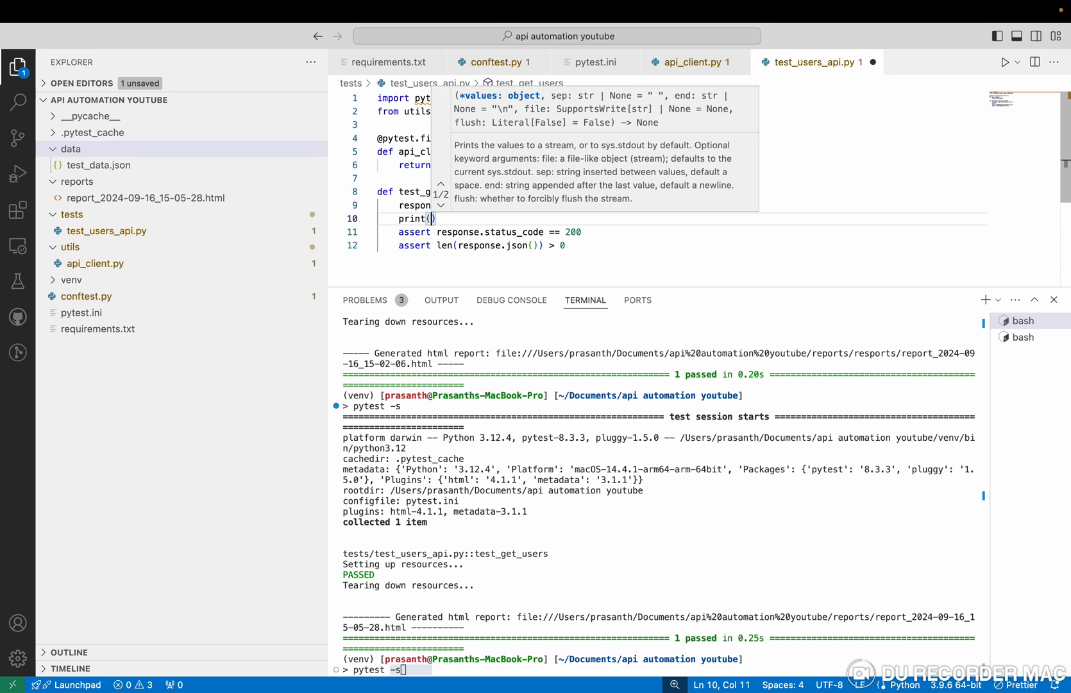
{"action": "type", "text": "response.json("}
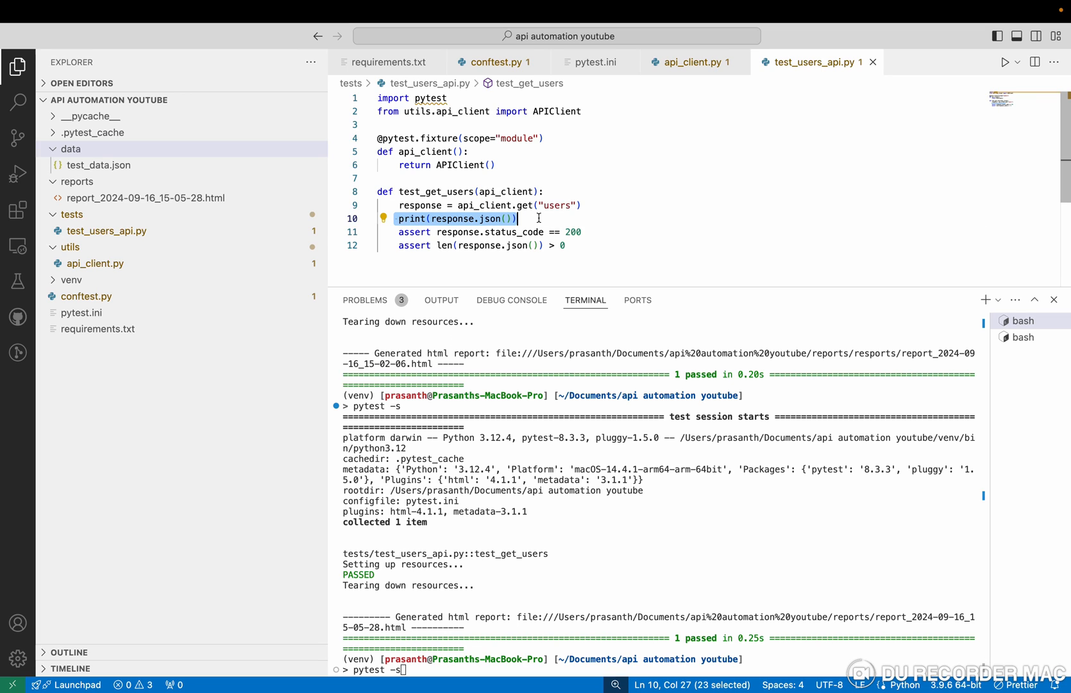
{"action": "left_click", "coordinate": [490, 233]}
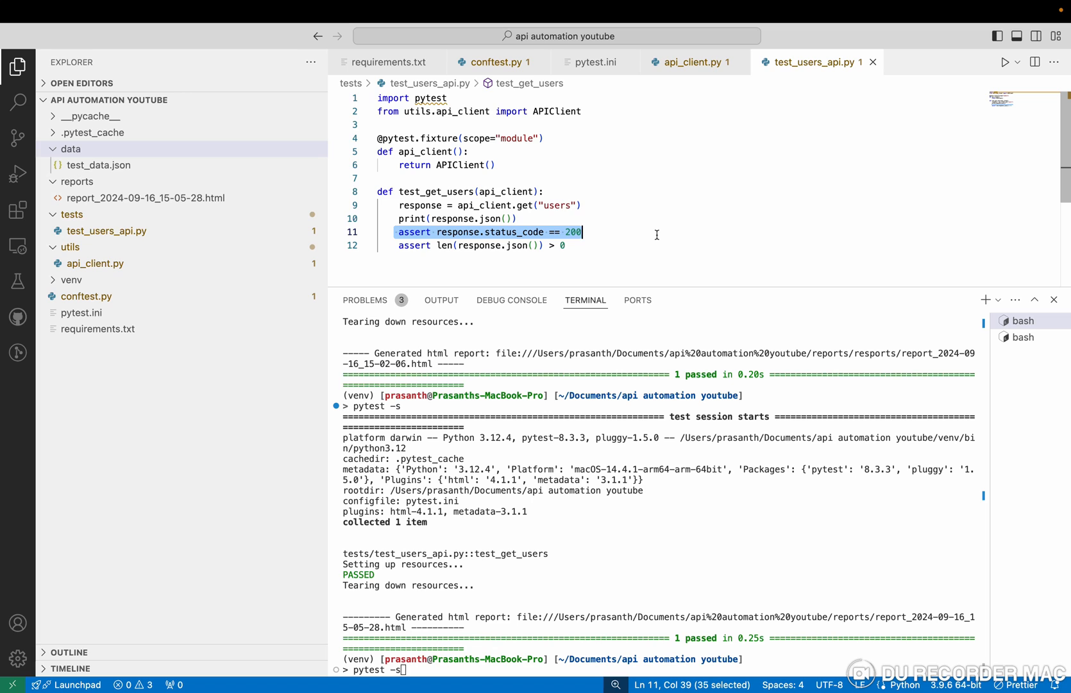
{"action": "left_click", "coordinate": [385, 245]}
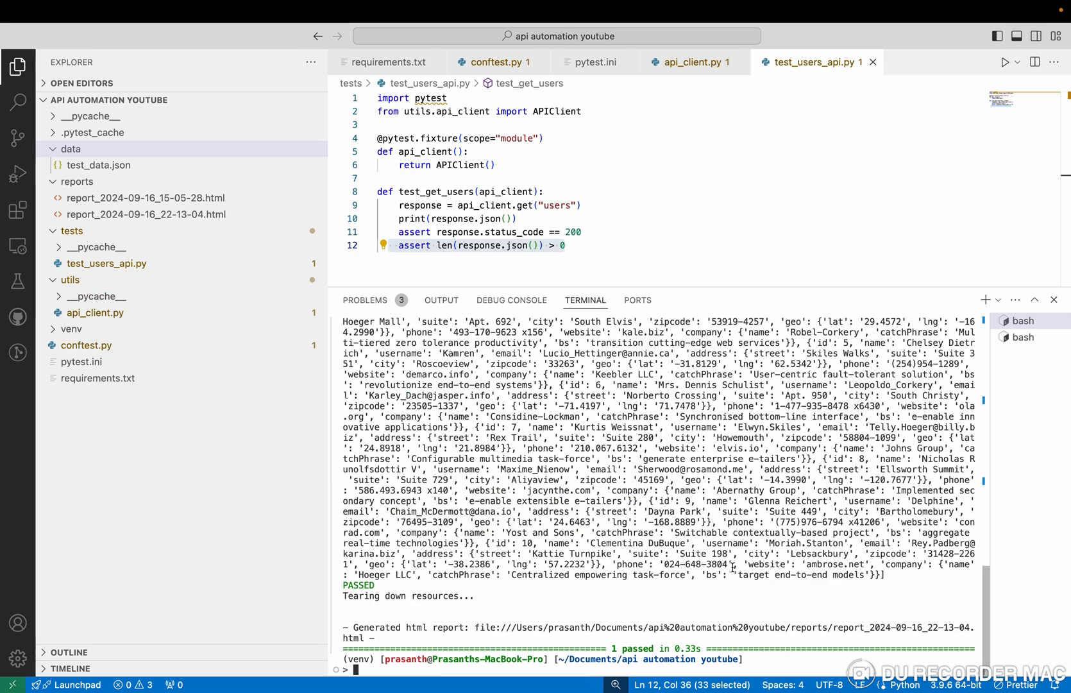
Rerun pytest -s, review the ten printed users and the PASSED result, adding report_2024-09-16_22-13-04.html.
{"action": "type", "text": "pytest -s"}
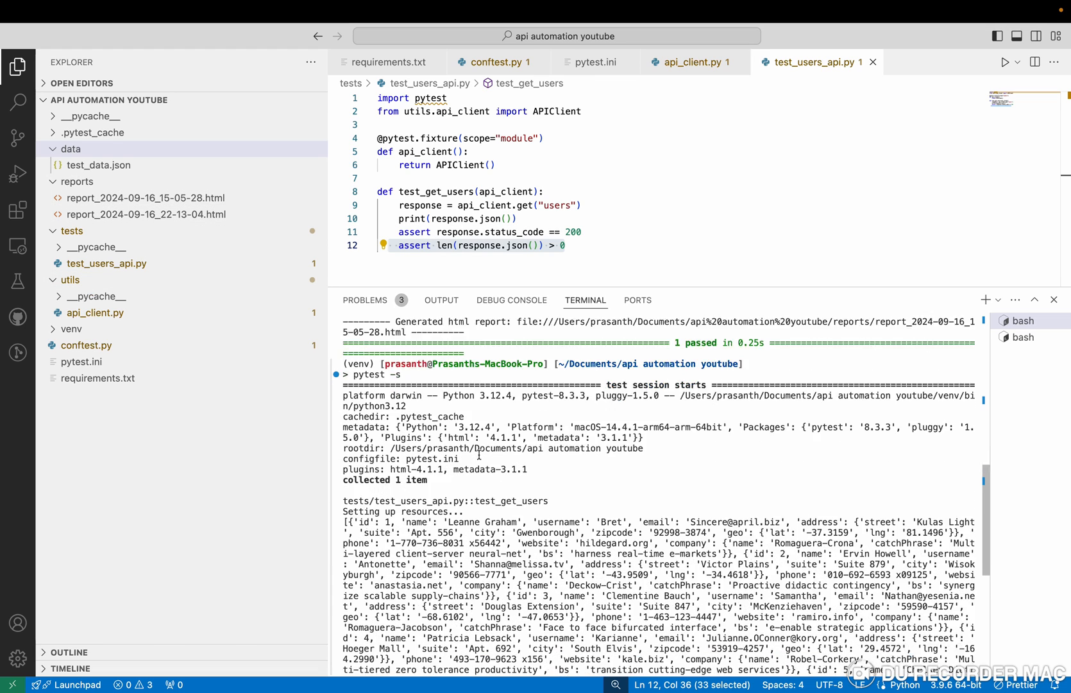
{"action": "scroll", "scroll_direction": "down", "scroll_amount": 3}
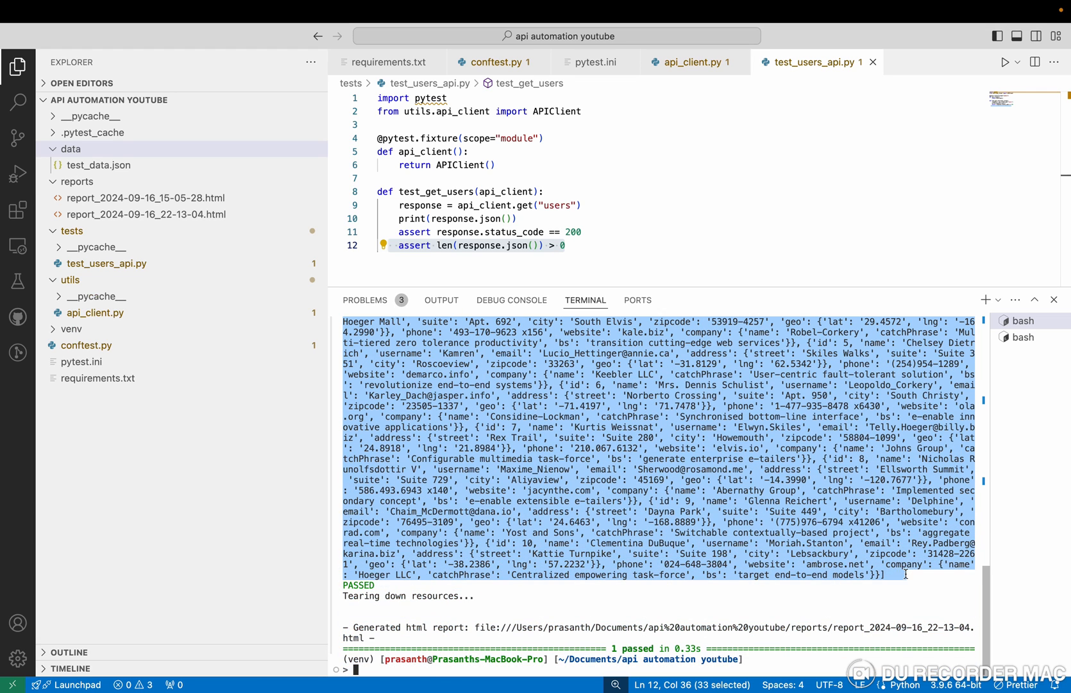
{"action": "scroll", "scroll_direction": "up", "scroll_amount": 3}
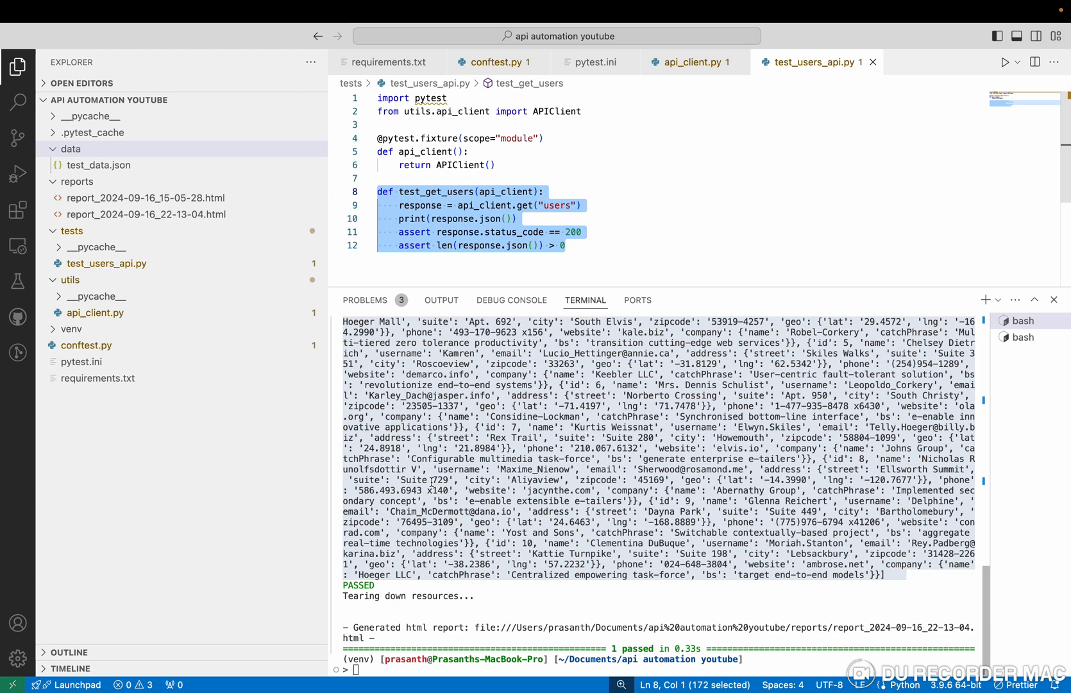
{"action": "left_click", "coordinate": [496, 593]}
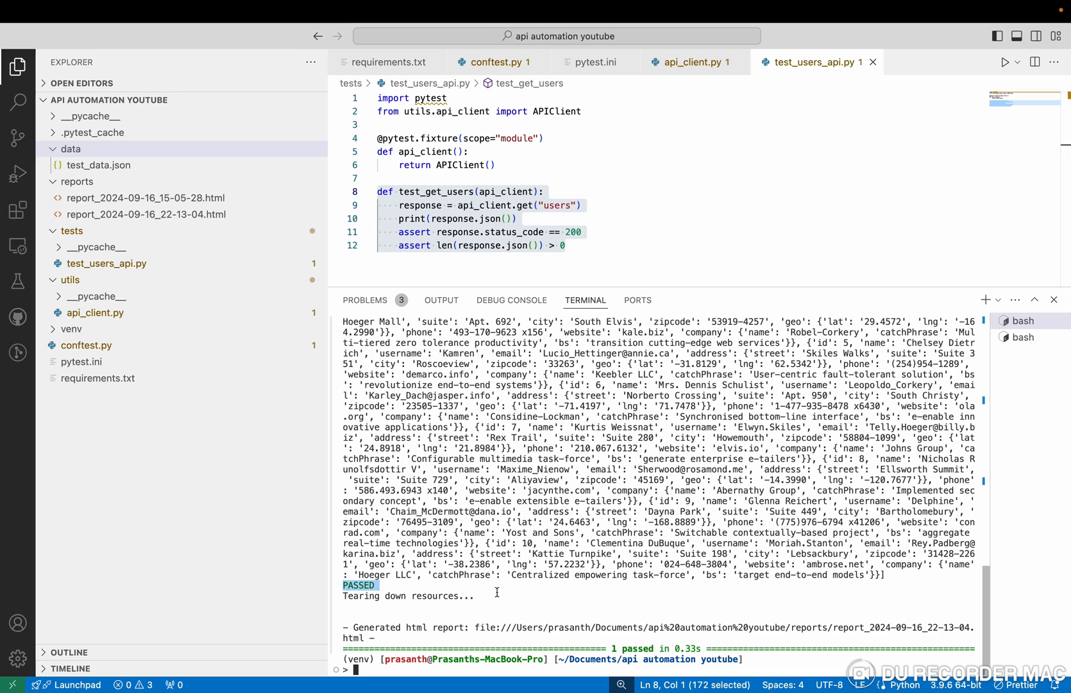
{"action": "mouse_move", "coordinate": [579, 237]}
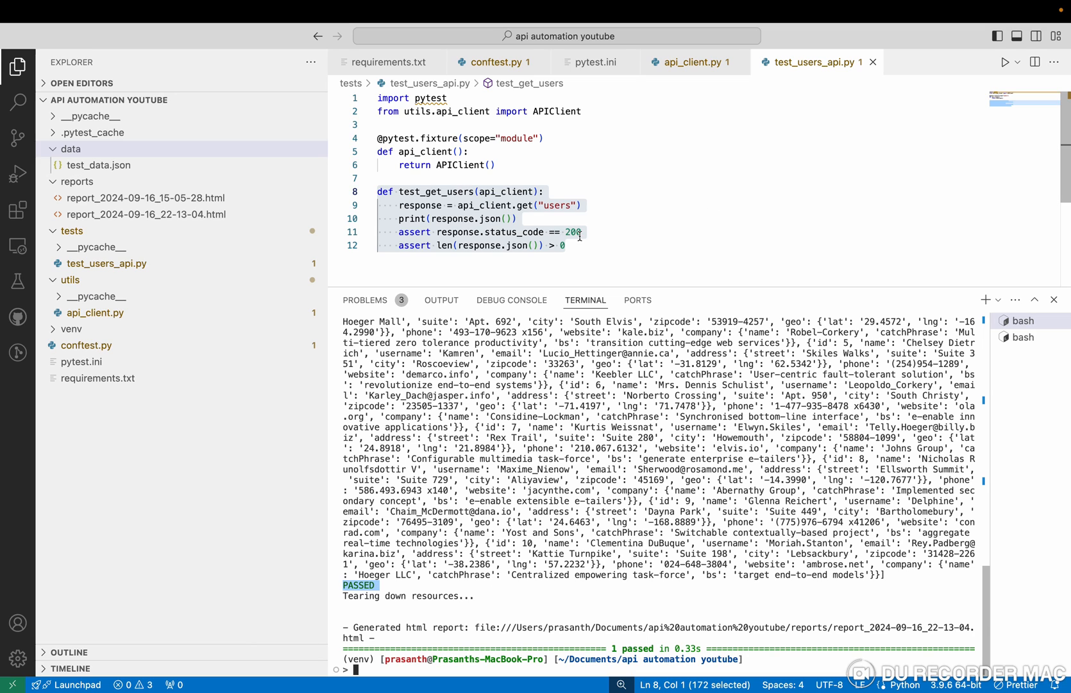
{"action": "left_click", "coordinate": [569, 232]}
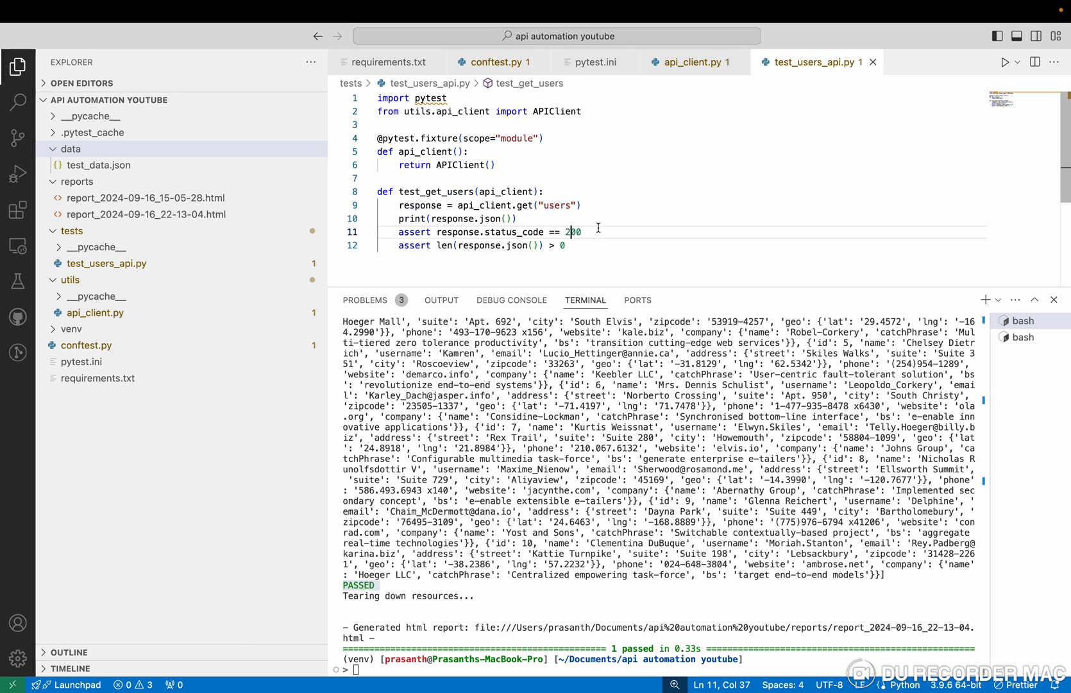
Make the test expect status 400, rerun pytest -s to fail, then restore 200.
{"action": "type", "text": "4"}
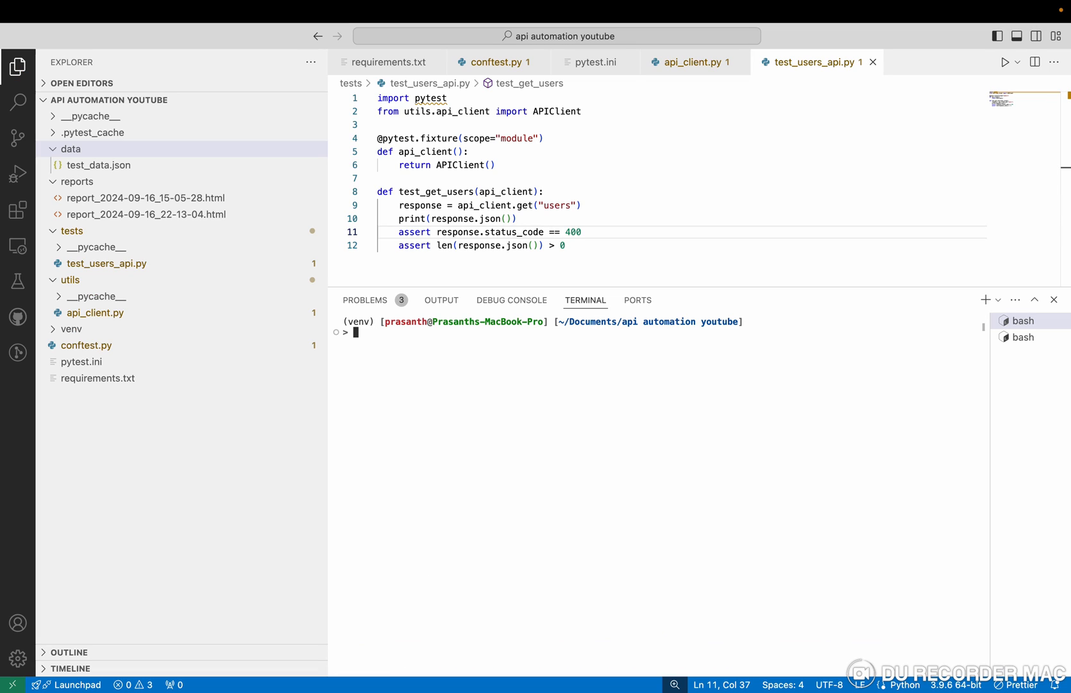
{"action": "type", "text": "pytest -s"}
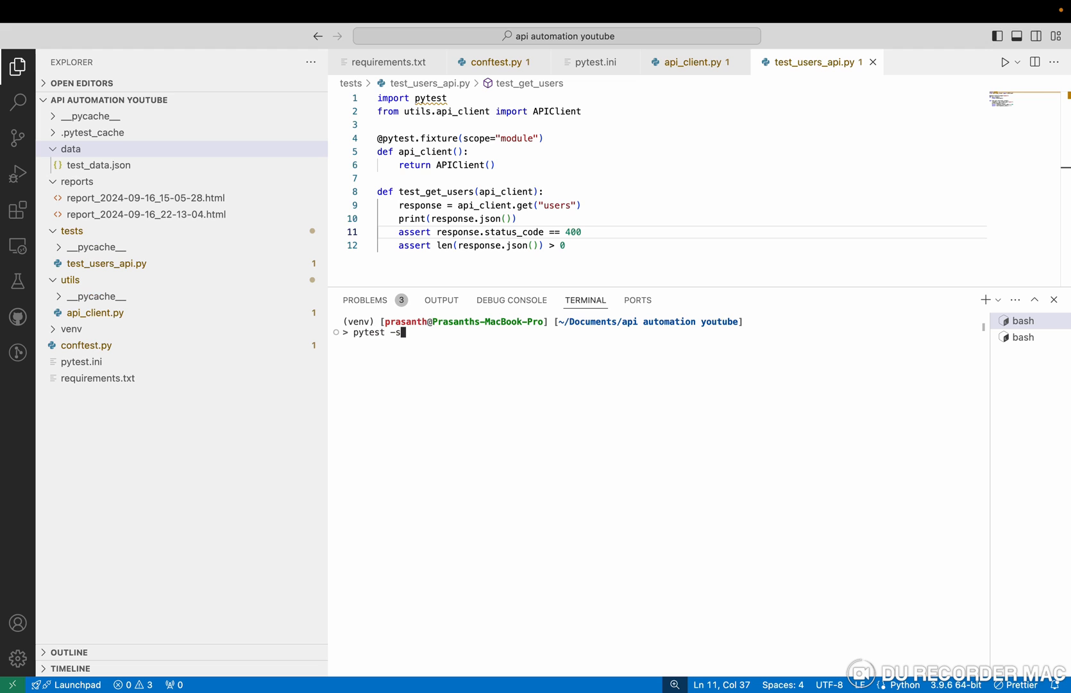
{"action": "key", "text": "Return"}
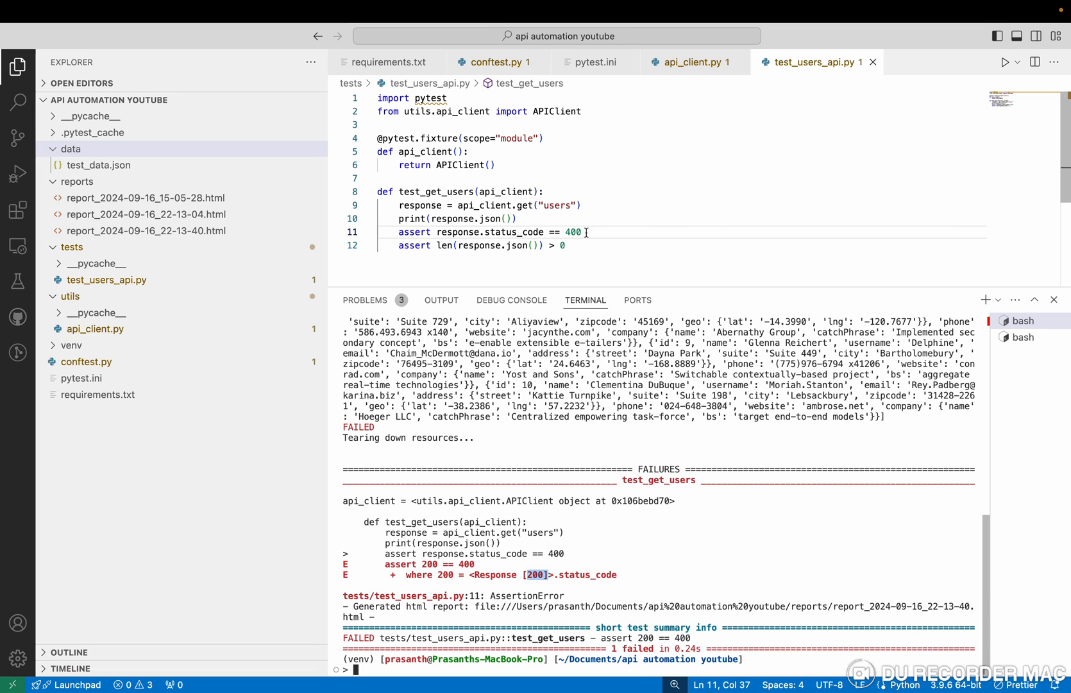
{"action": "type", "text": "200"}
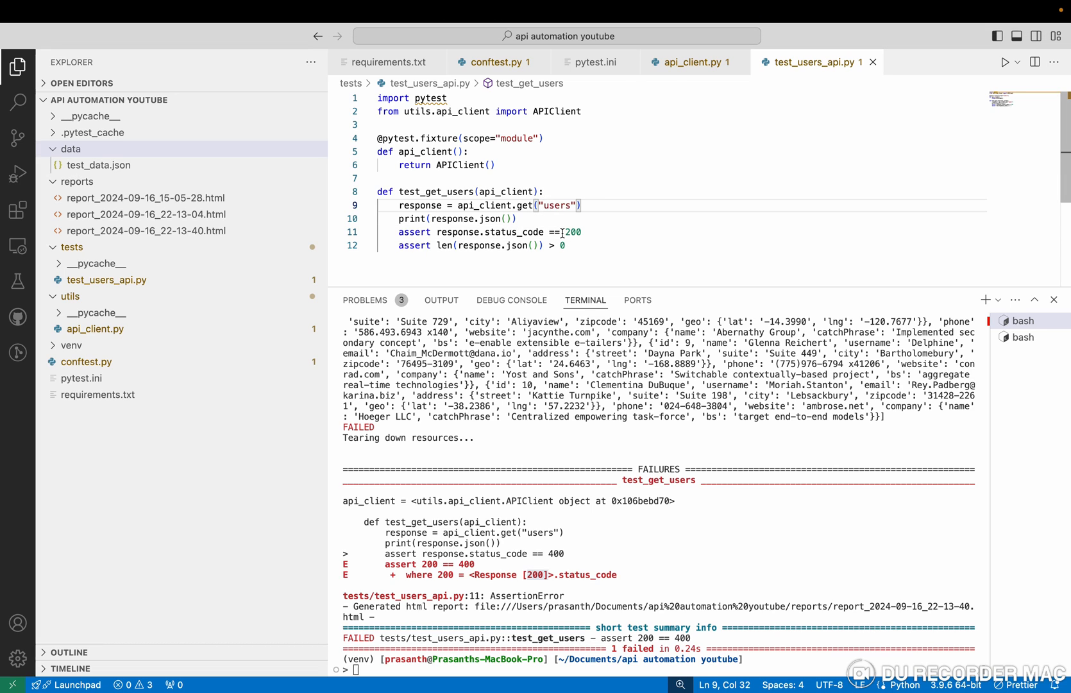
Prefix the endpoint as '454users' to trigger a 404 failure, then start removing the prefix.
{"action": "type", "text": "454"}
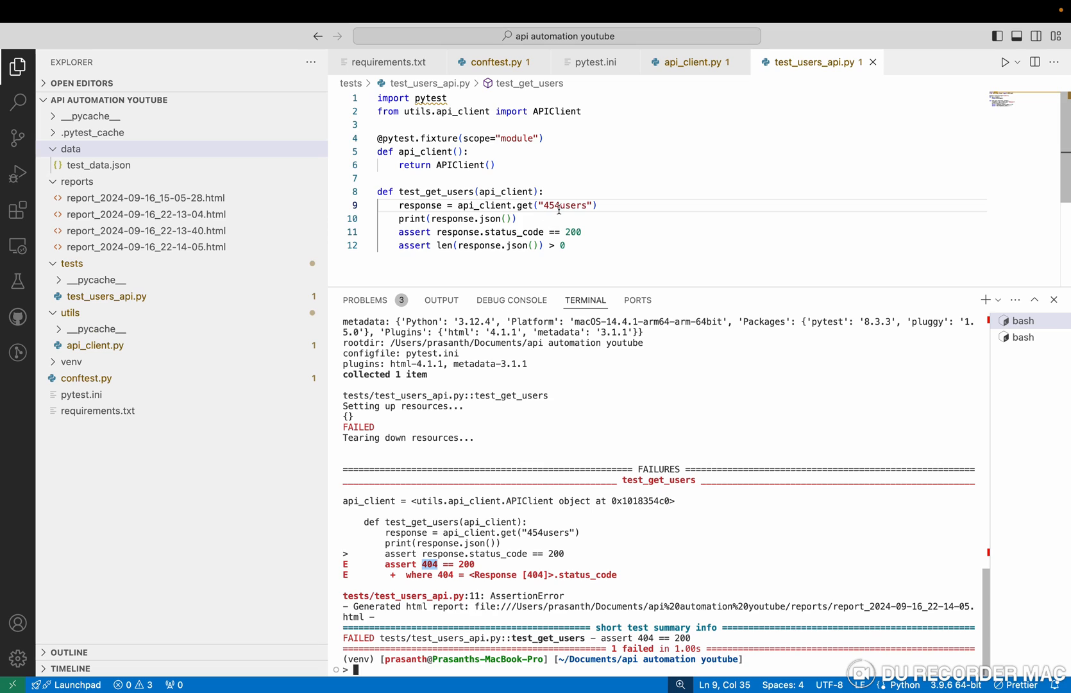
{"action": "key", "text": "Backspace"}
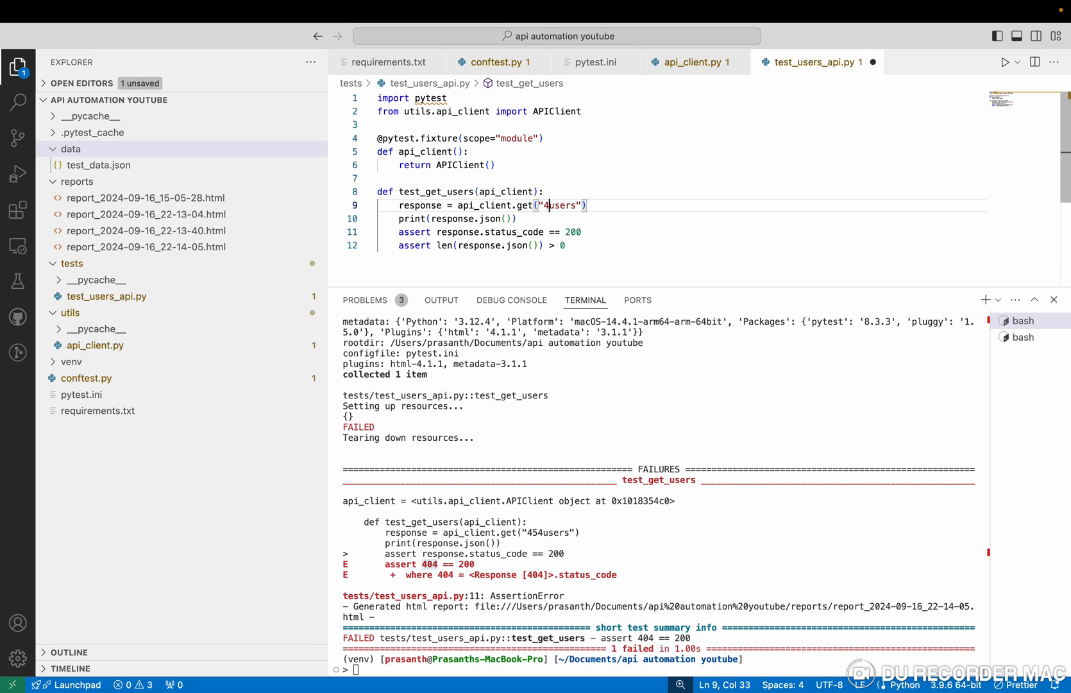
{"action": "key", "text": "Backspace"}
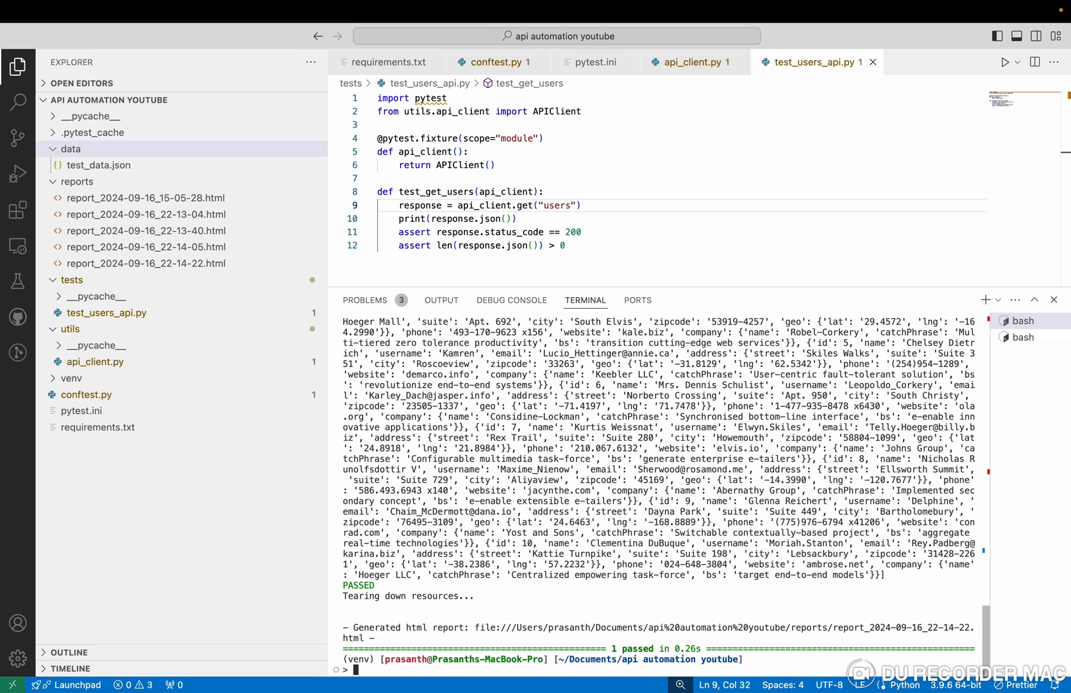
{"action": "mouse_move", "coordinate": [197, 432]}
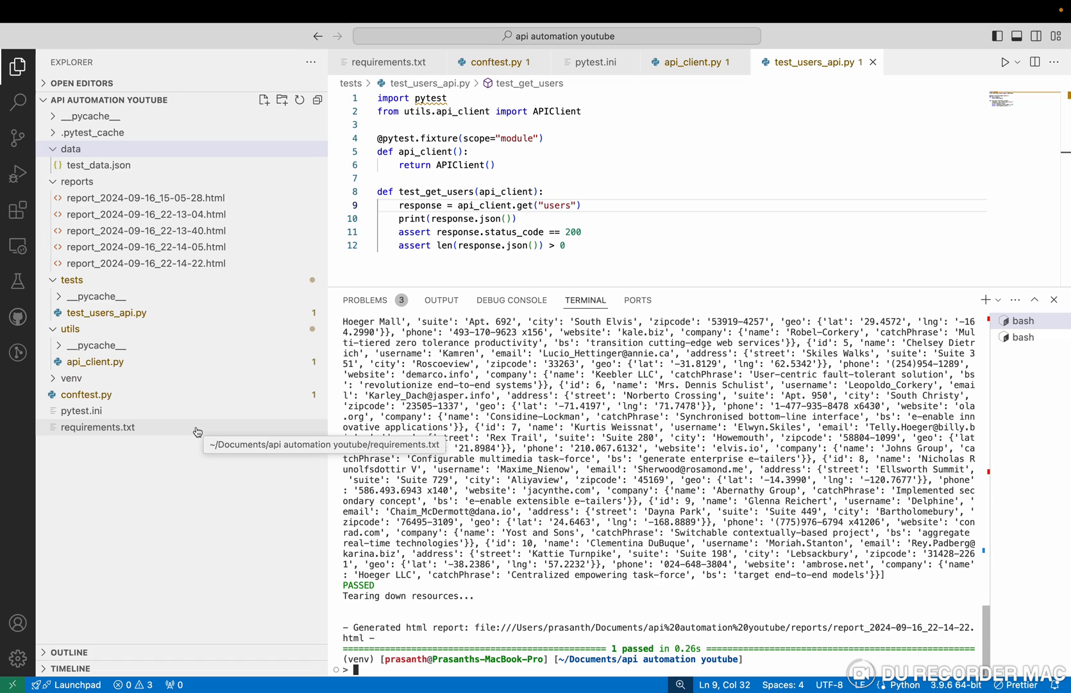
View the failed report_2024-09-16_22-14-05.html in the default browser.
{"action": "left_click", "coordinate": [629, 175]}
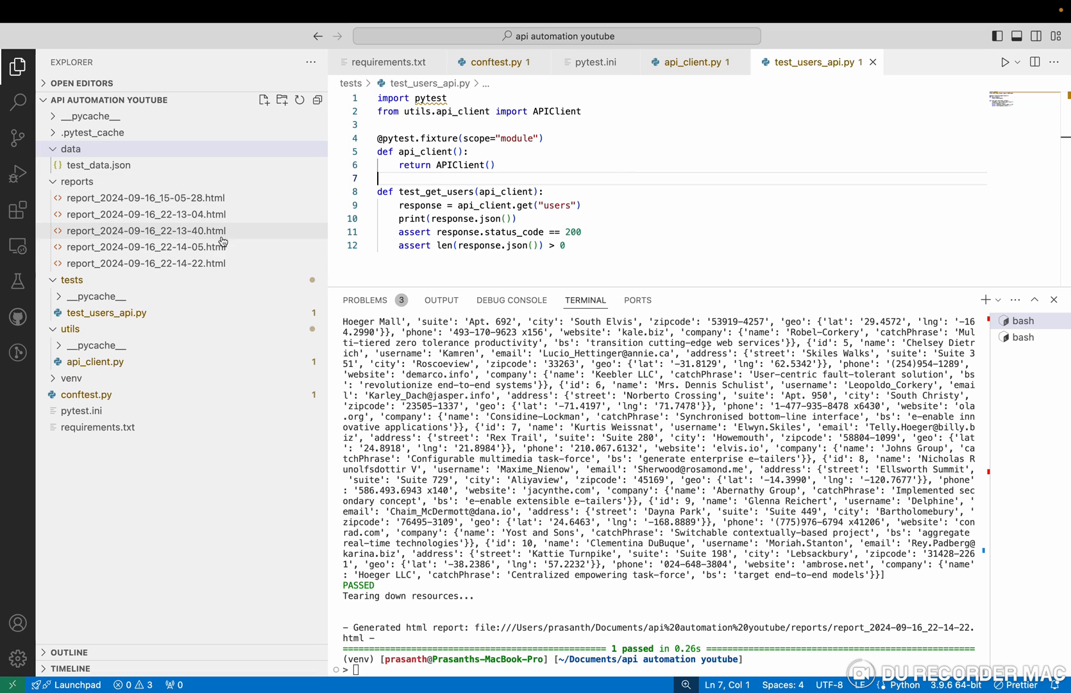
{"action": "right_click", "coordinate": [145, 247]}
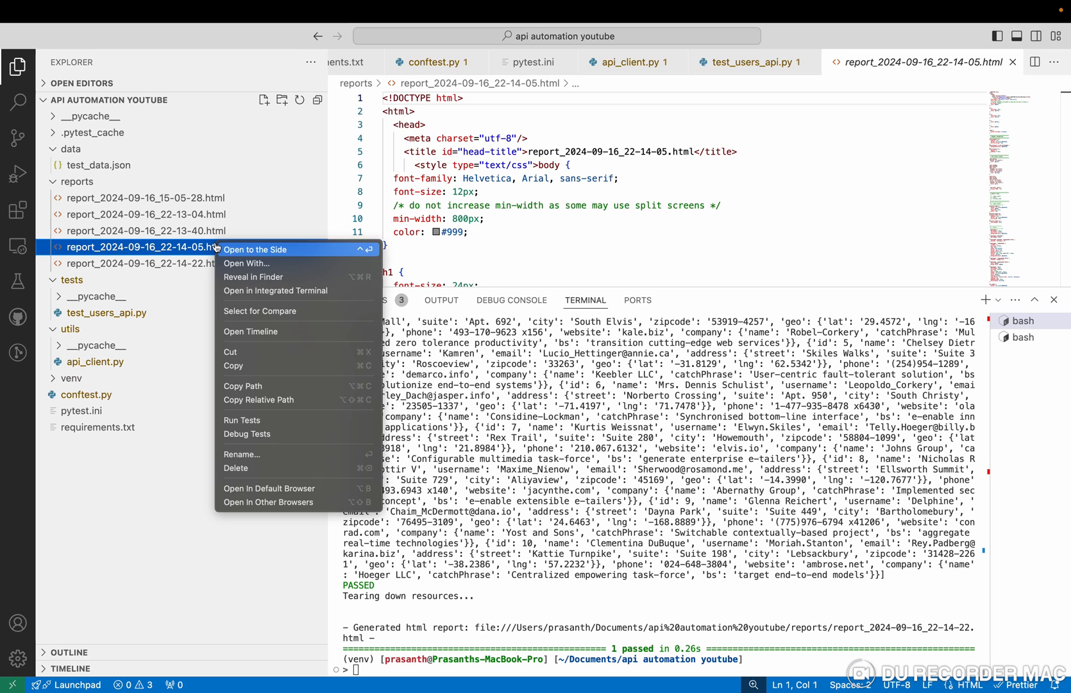
{"action": "mouse_move", "coordinate": [297, 487]}
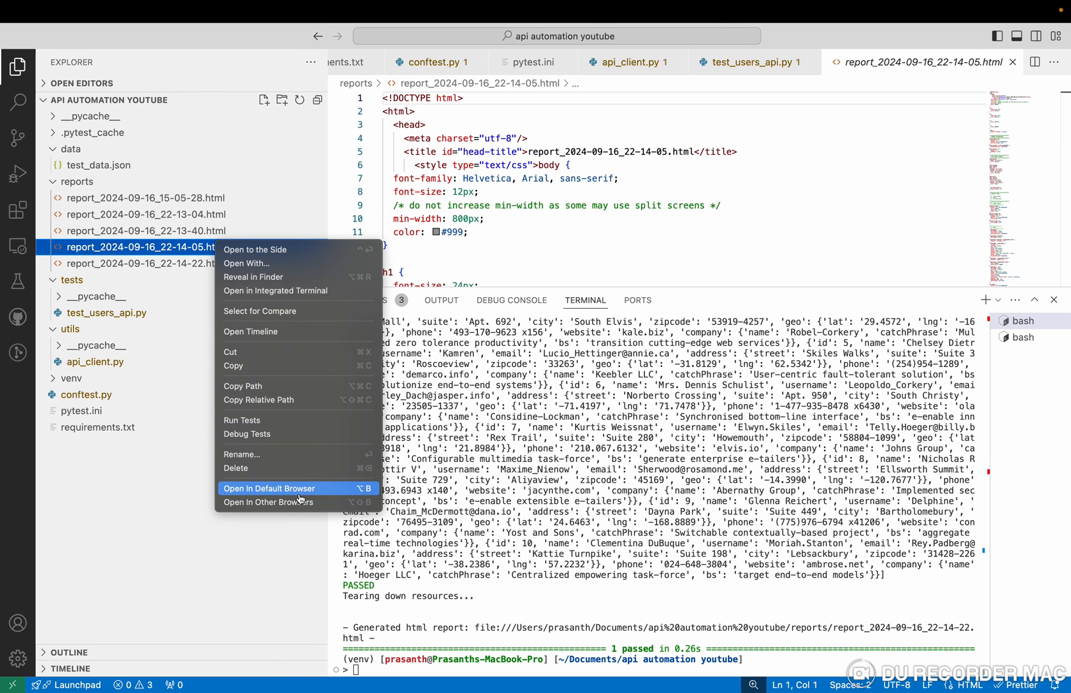
{"action": "left_click", "coordinate": [269, 487]}
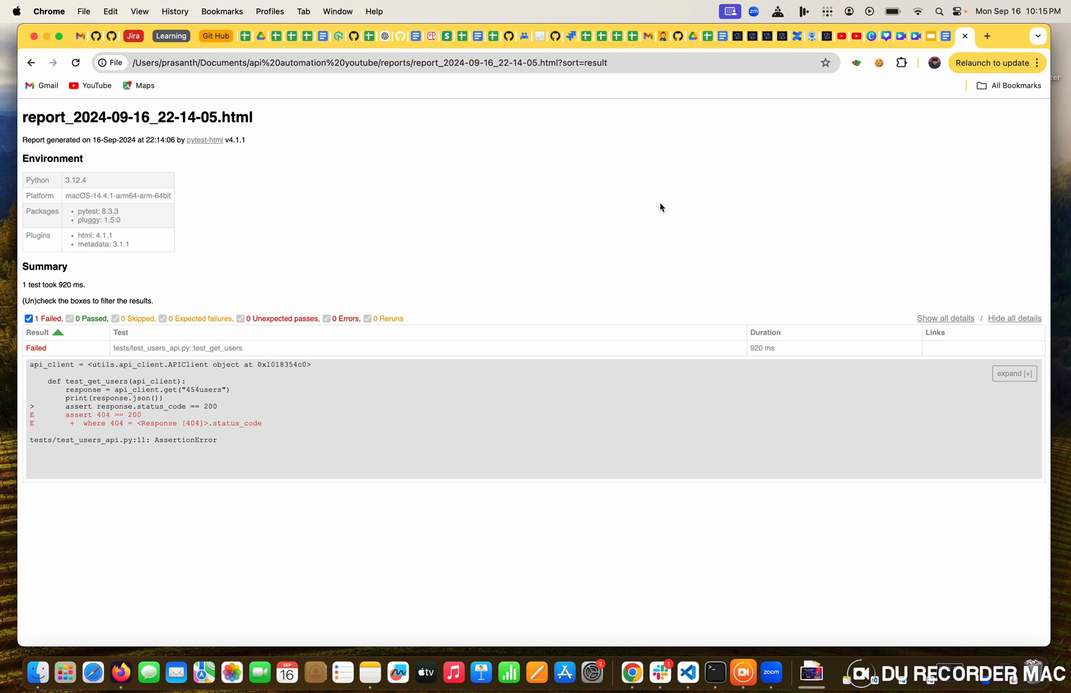
{"action": "mouse_move", "coordinate": [441, 584]}
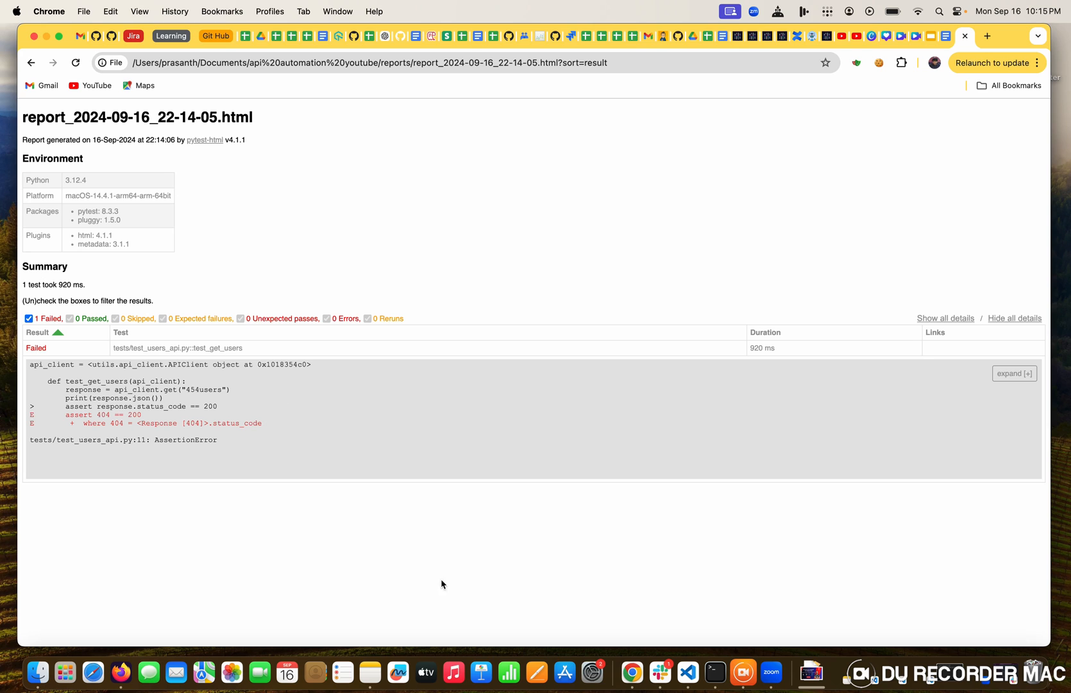
{"action": "mouse_move", "coordinate": [87, 411]}
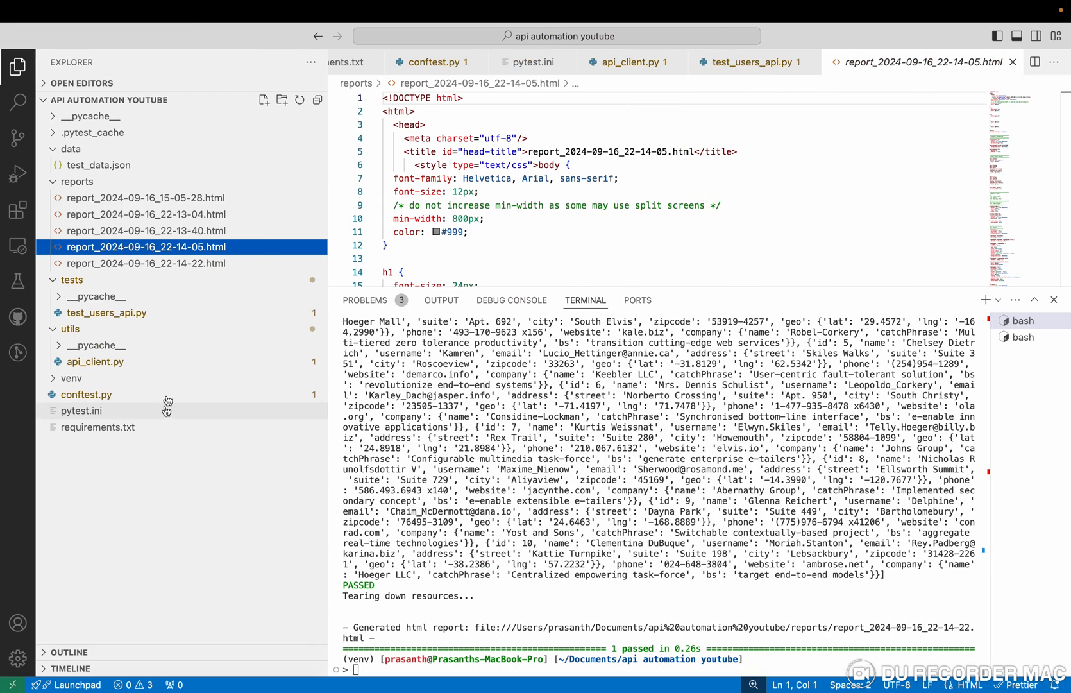
{"action": "mouse_move", "coordinate": [203, 205]}
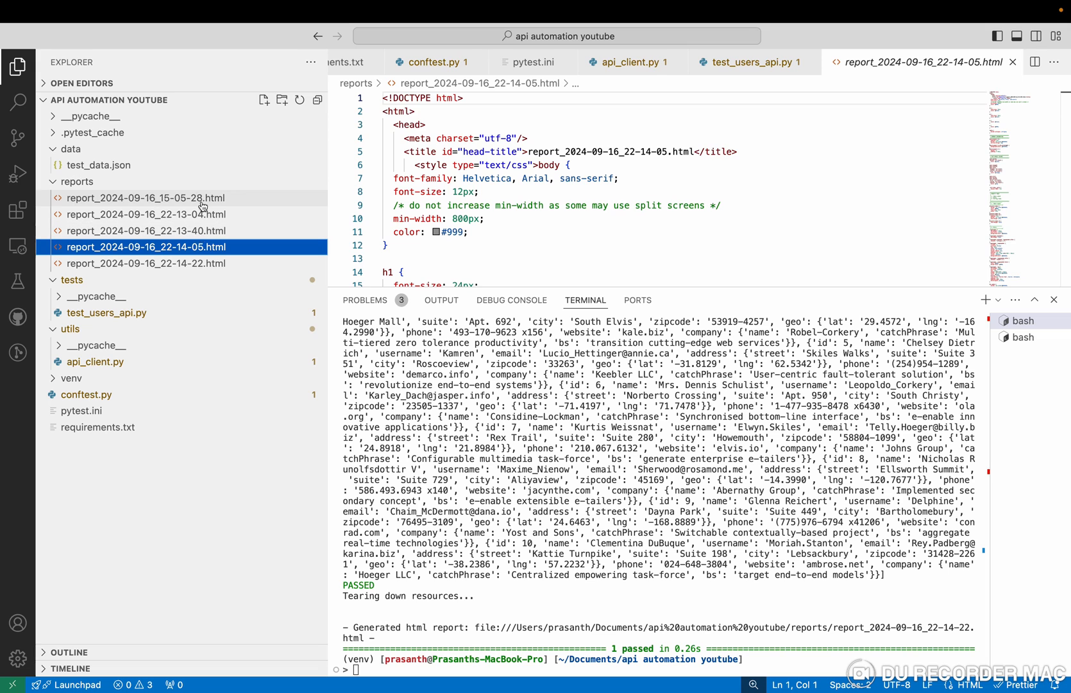
View the passed report_2024-09-16_15-05-28.html in the default browser.
{"action": "right_click", "coordinate": [144, 197]}
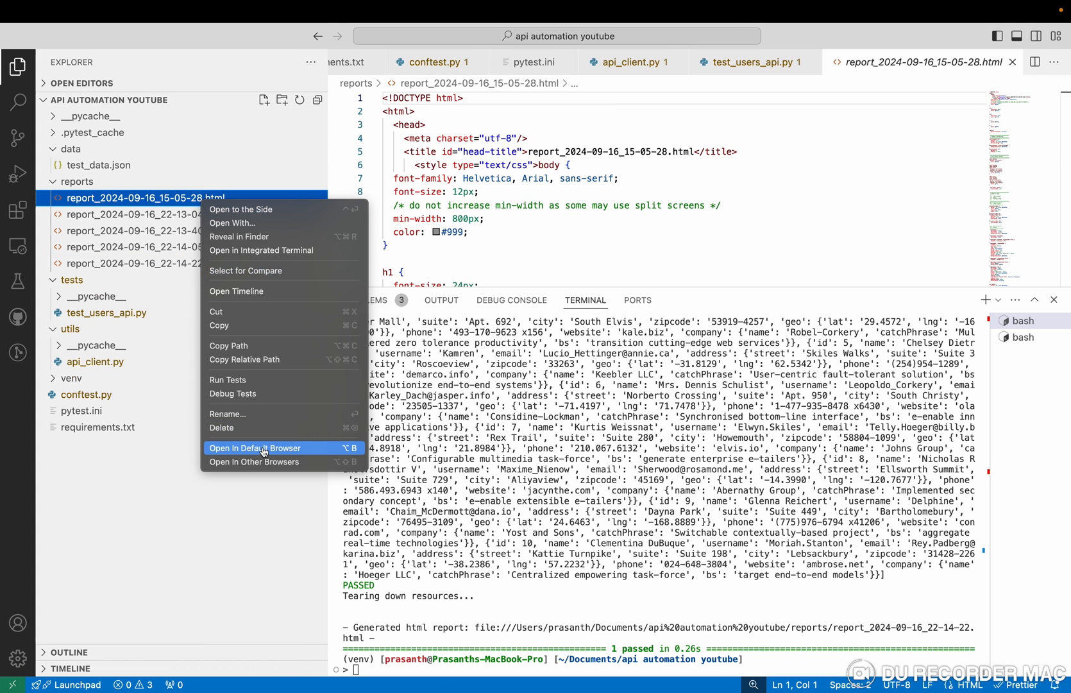
{"action": "left_click", "coordinate": [254, 448]}
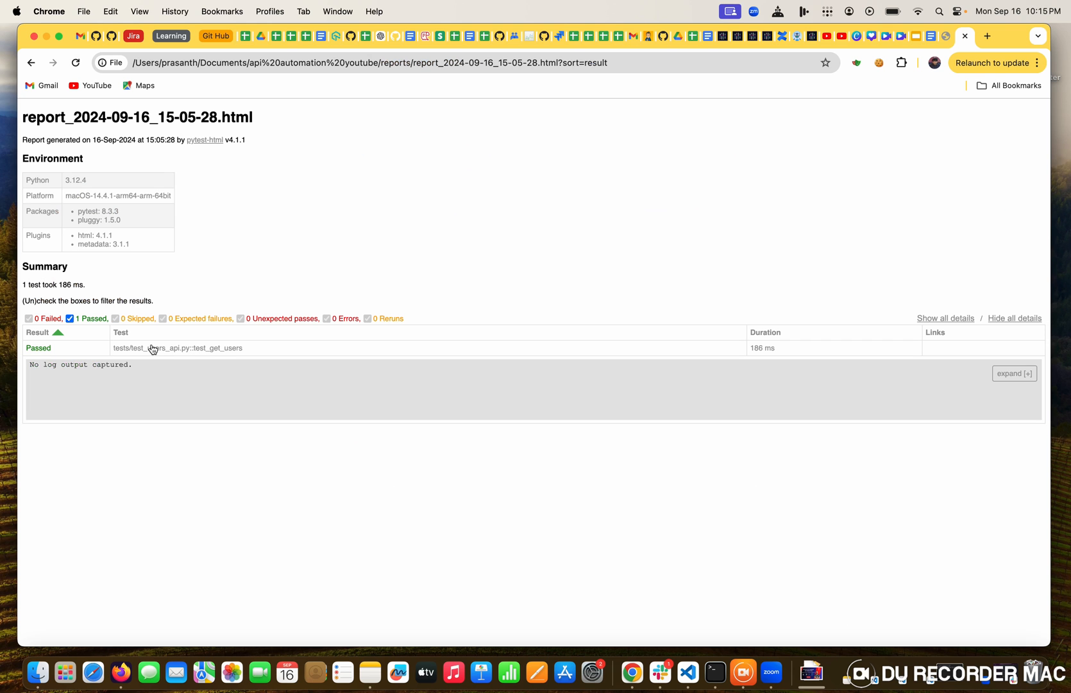